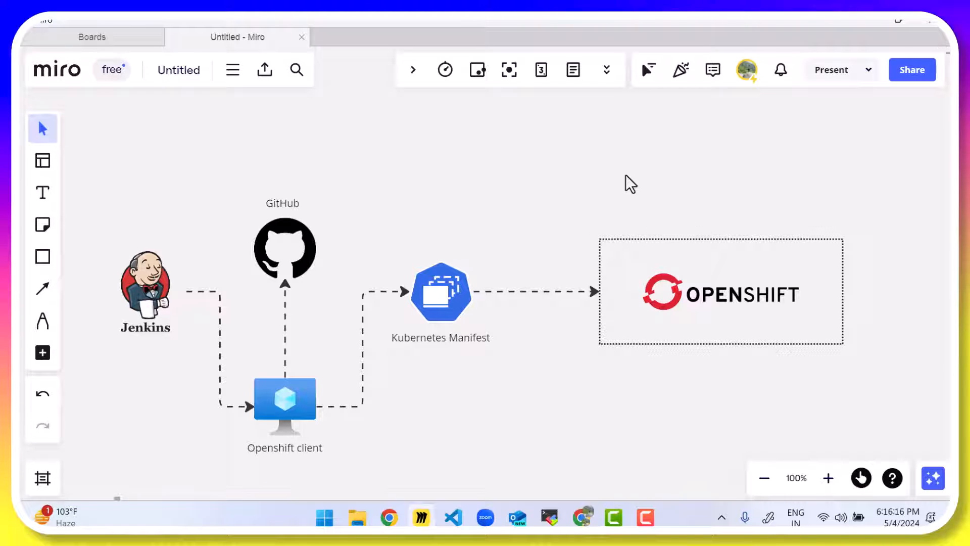
# Step: Handwrite 'agent', 'YAML' with a downward arrow and 'token' around the OpenShift client using the pen tool
pyautogui.click(42, 320)
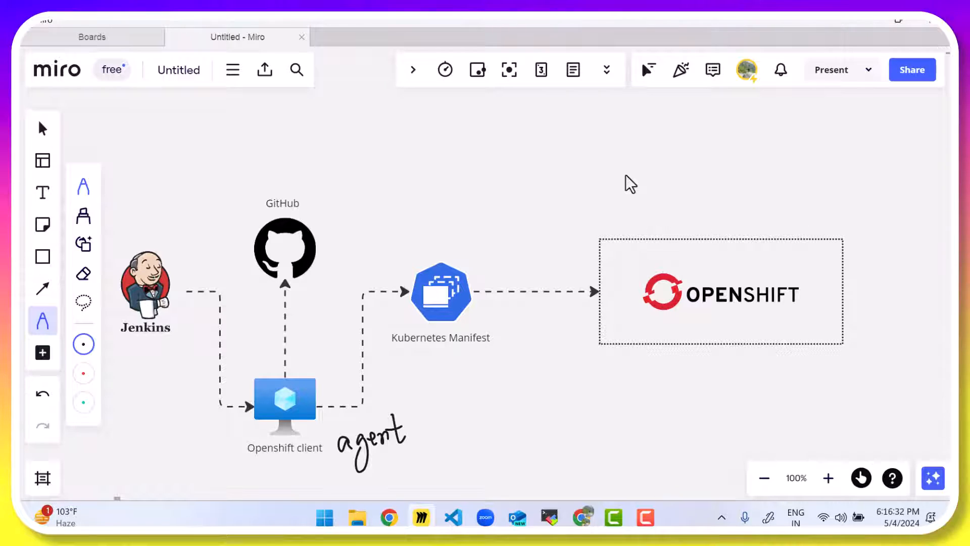
pyautogui.moveTo(303, 278); pyautogui.dragTo(319, 364)
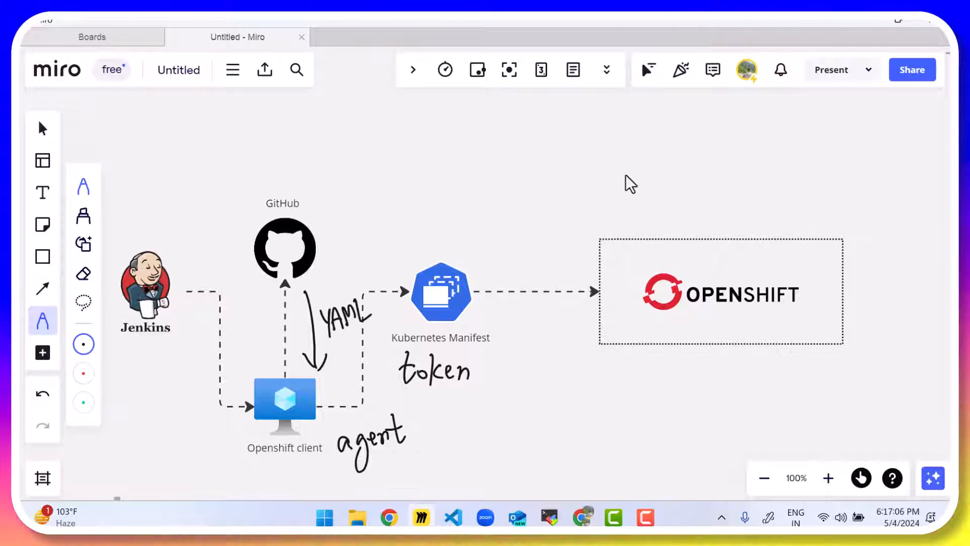
# Step: Draw a curved client-to-OpenShift arrow noted 'service account' and a box above GitHub labelled 'Pipeline'
pyautogui.moveTo(315, 396); pyautogui.dragTo(603, 272)
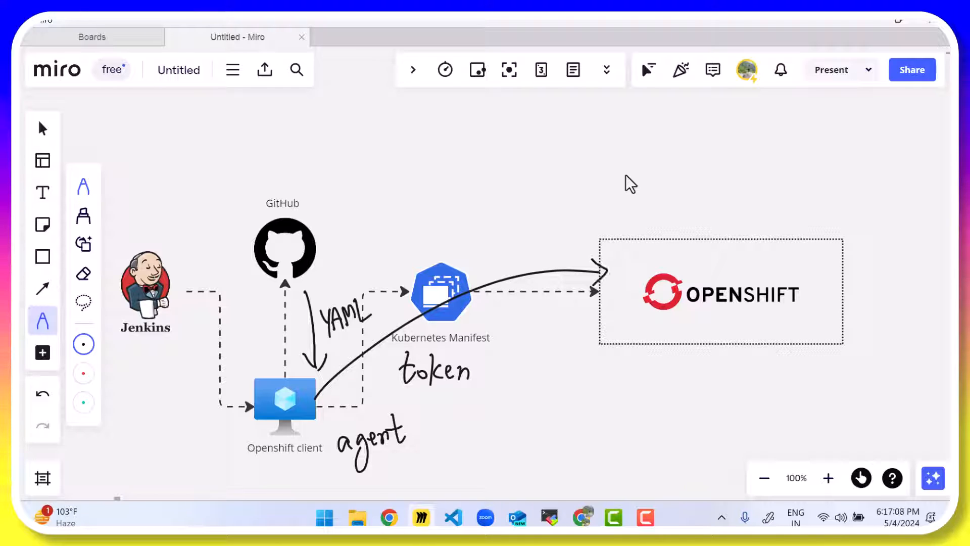
pyautogui.write('se')
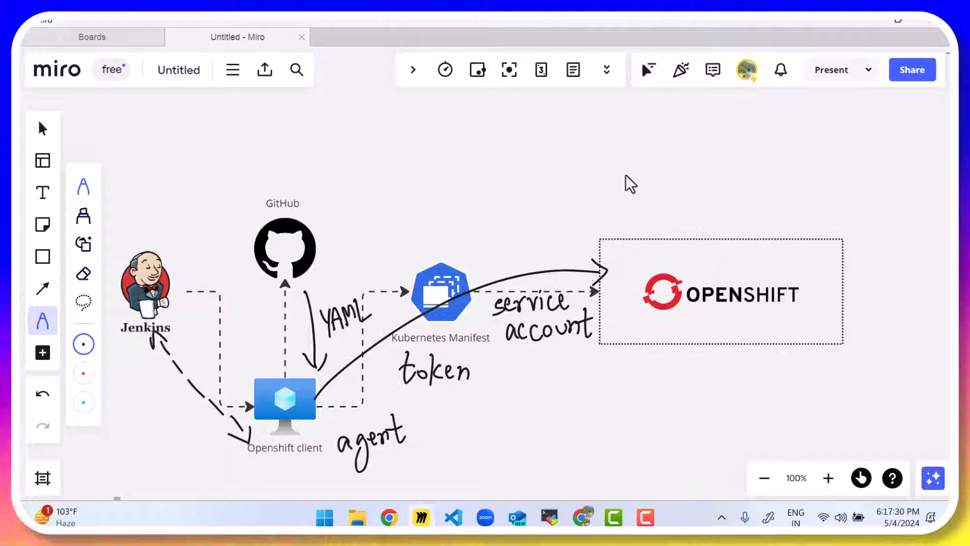
pyautogui.moveTo(343, 167); pyautogui.dragTo(495, 232)
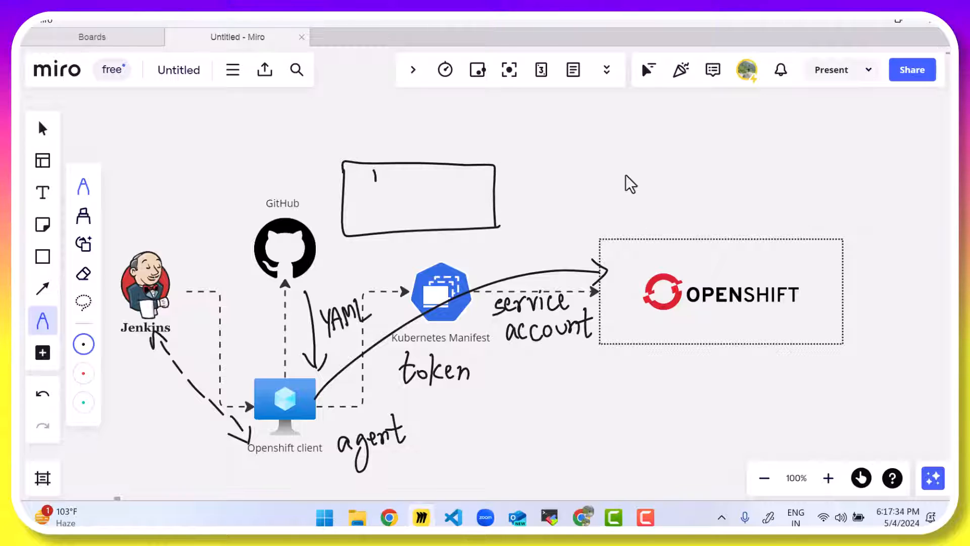
pyautogui.write('Pip')
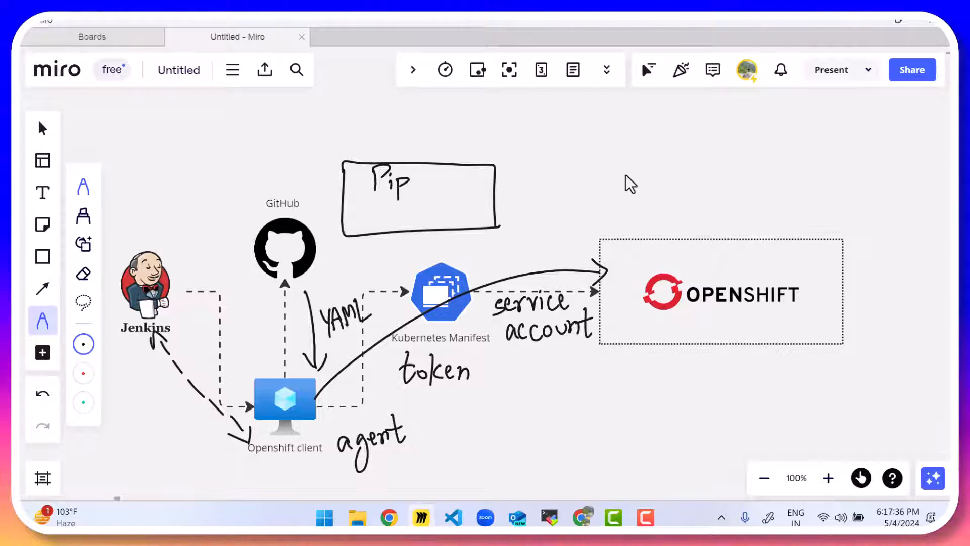
pyautogui.write('elin')
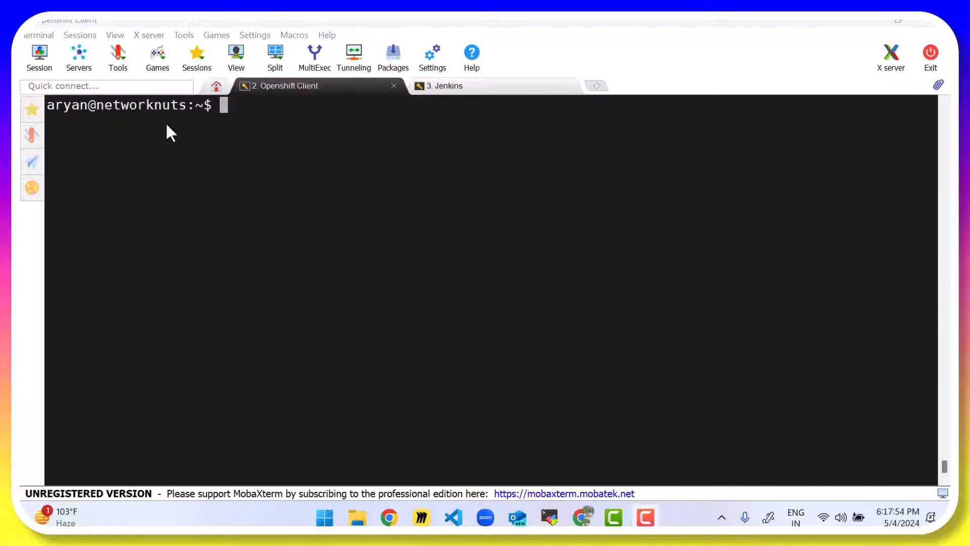
# Step: Run 'ip a s' in the OpenShift client terminal to list its network addresses
pyautogui.write('ip')
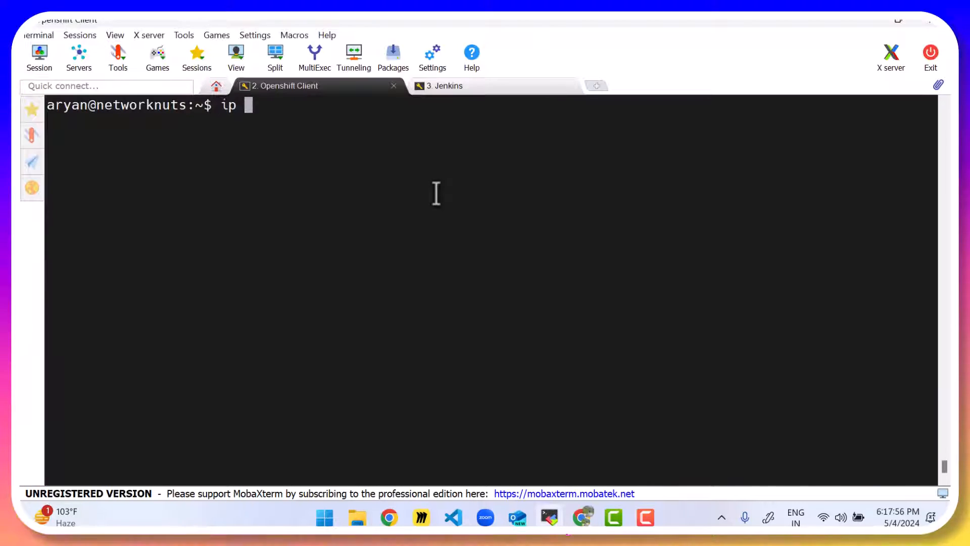
pyautogui.write('a s')
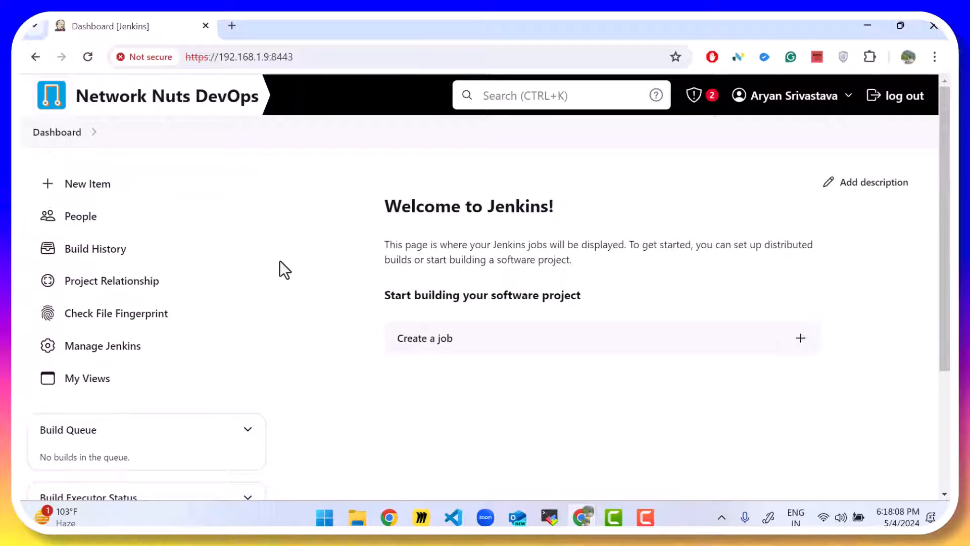
# Step: Reach the New Node form from Manage Jenkins > Nodes
pyautogui.click(102, 346)
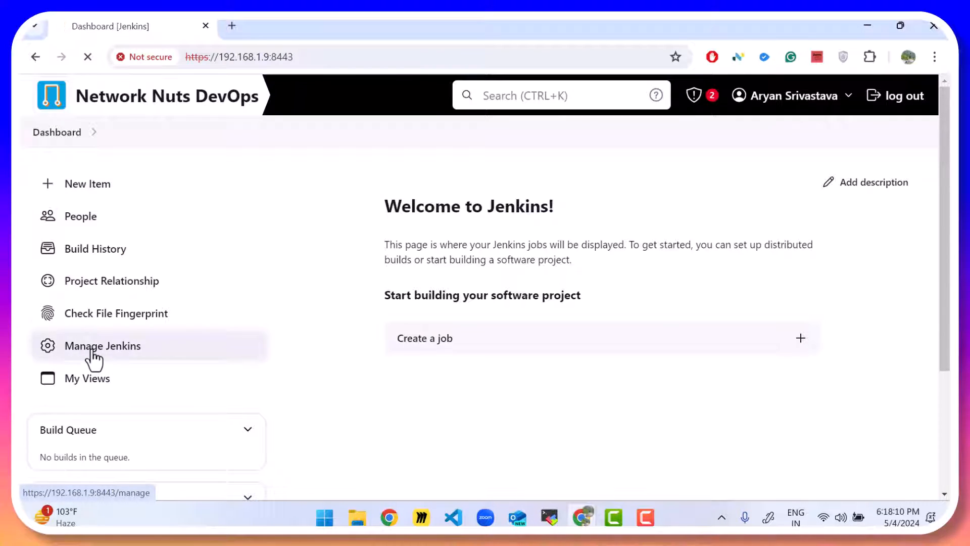
pyautogui.click(103, 345)
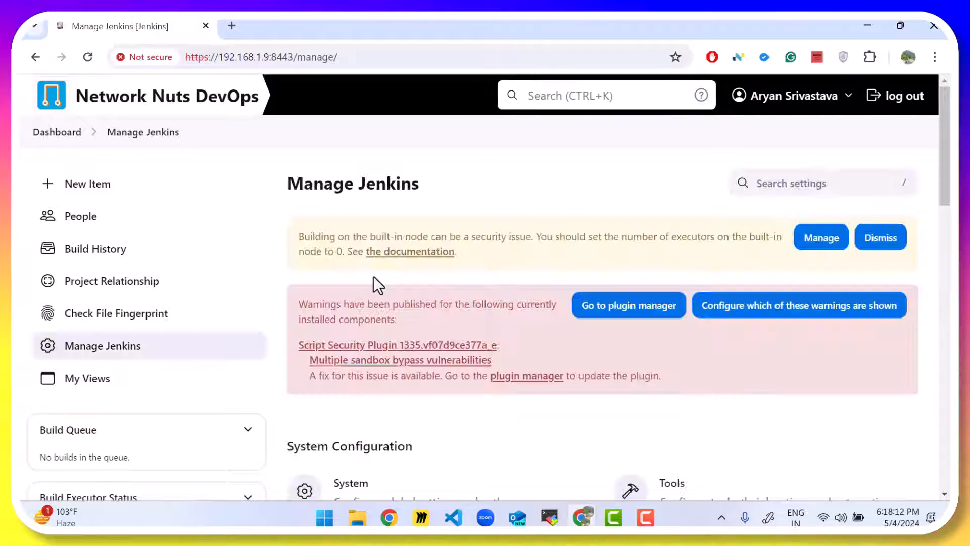
pyautogui.scroll(-3)
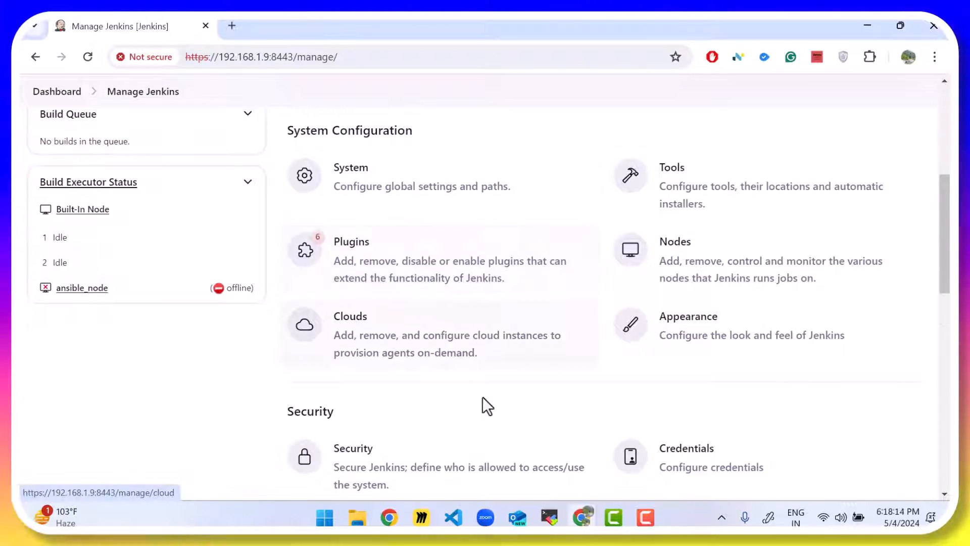
pyautogui.moveTo(734, 259)
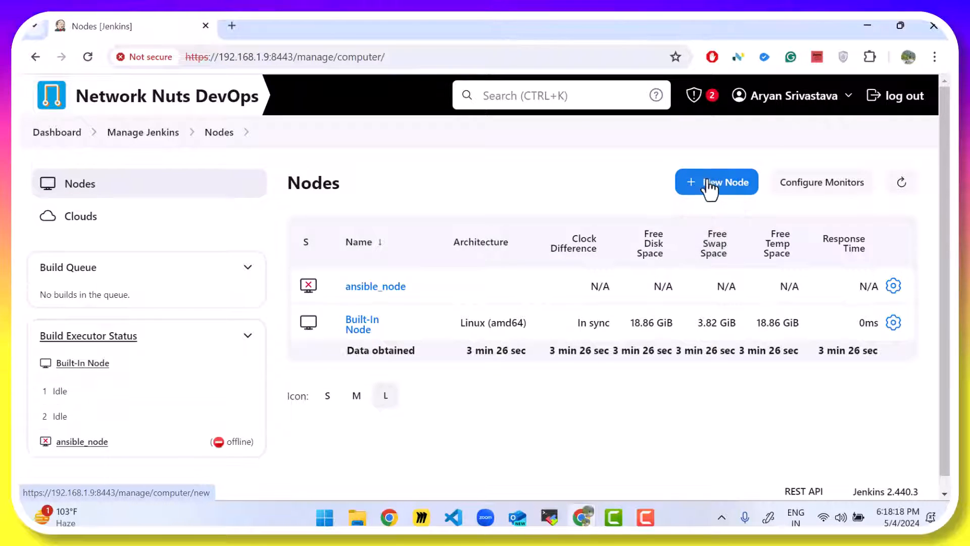
pyautogui.click(715, 181)
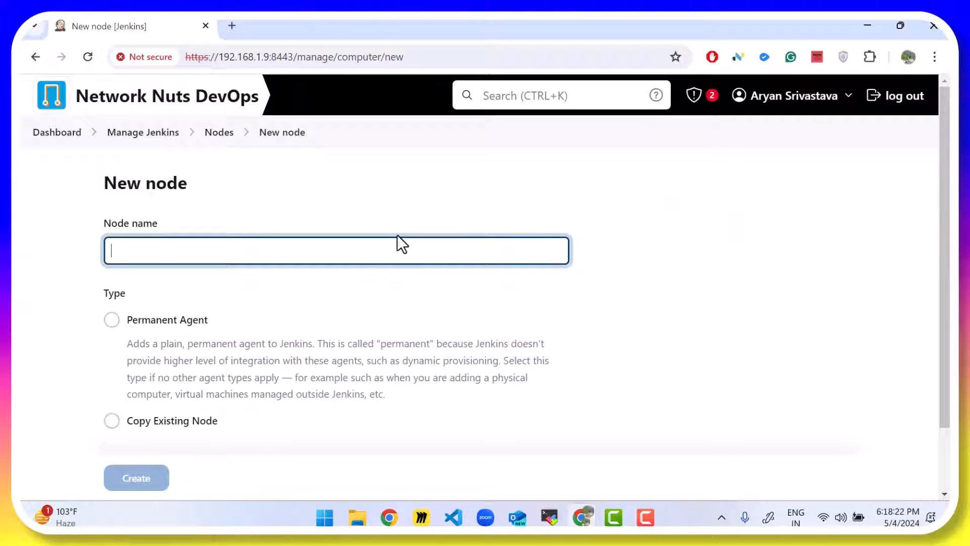
# Step: Create a permanent agent node named openshift_workstation
pyautogui.write('openshift_workstatio')
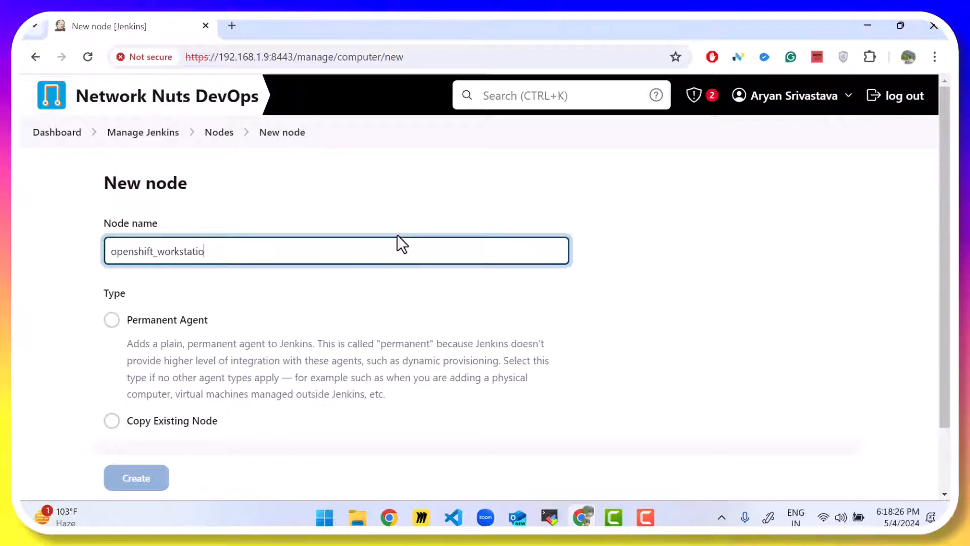
pyautogui.write('n')
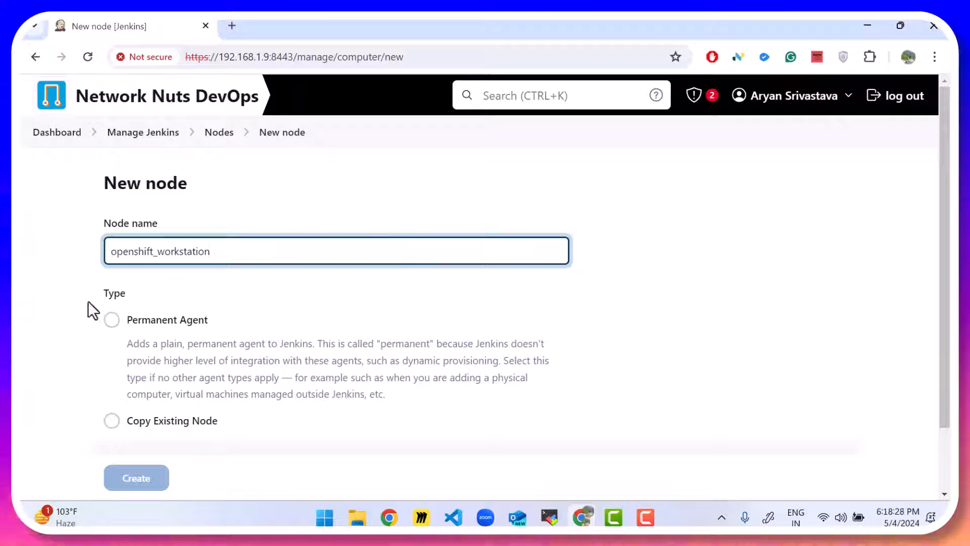
pyautogui.click(111, 321)
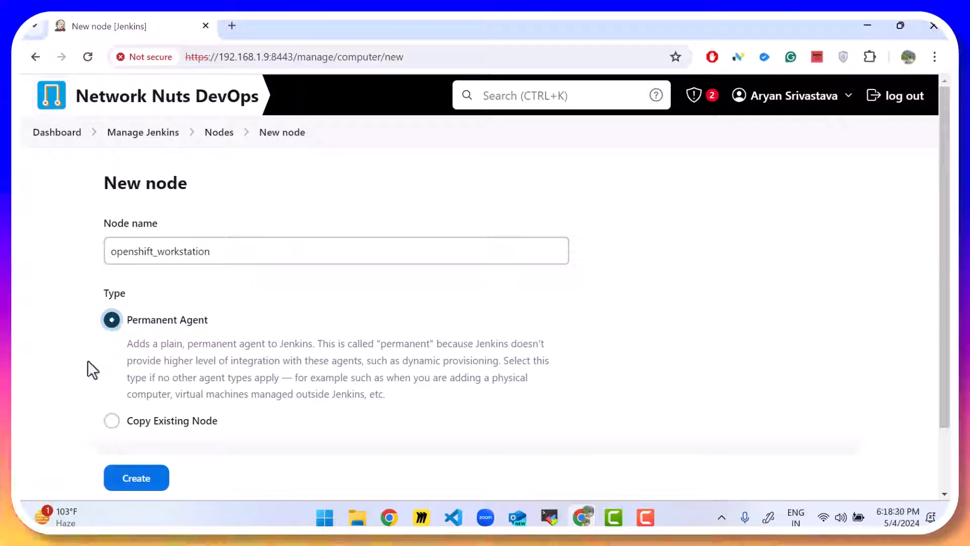
pyautogui.click(136, 478)
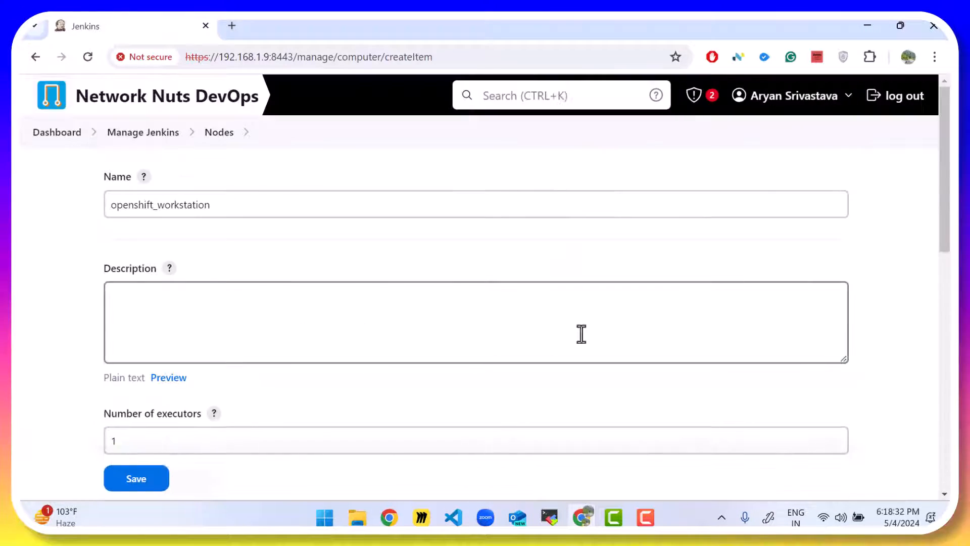
# Step: Write 'SSH' beside the dashed Jenkins-to-client arrow on the diagram
pyautogui.click(476, 321)
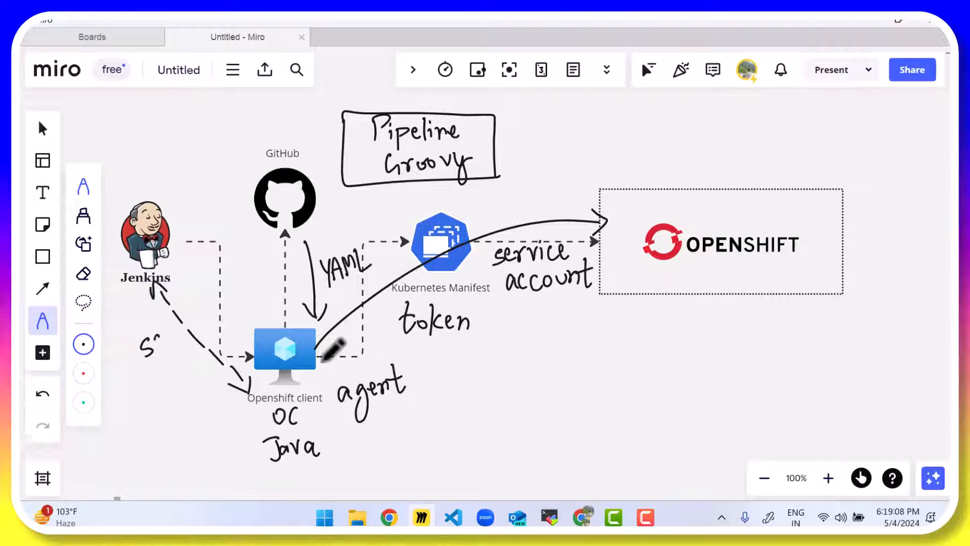
pyautogui.write('SSH')
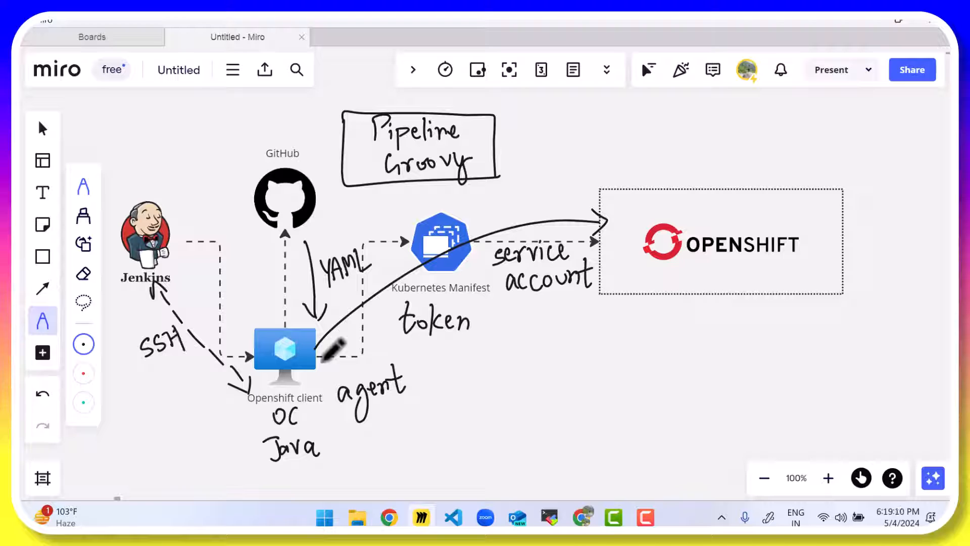
pyautogui.moveTo(507, 427)
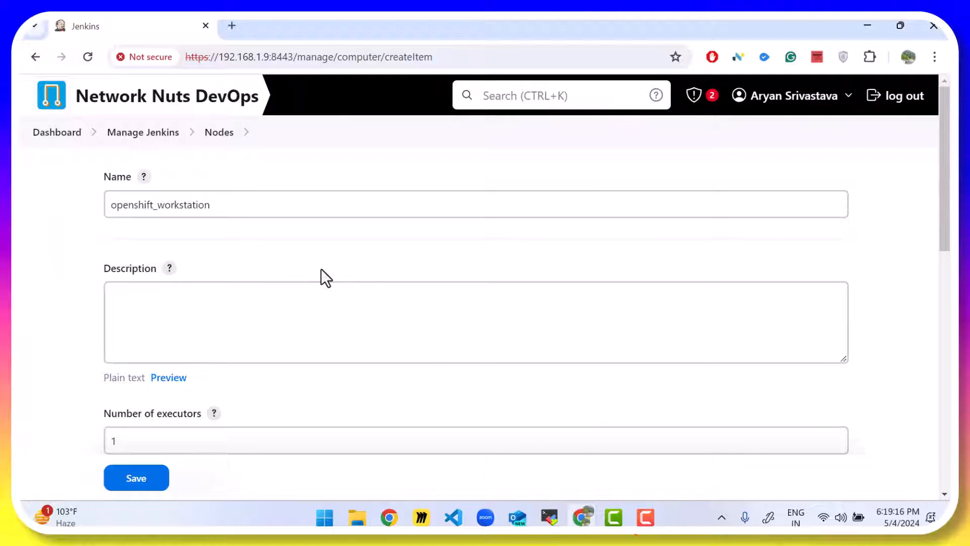
pyautogui.scroll(-3)
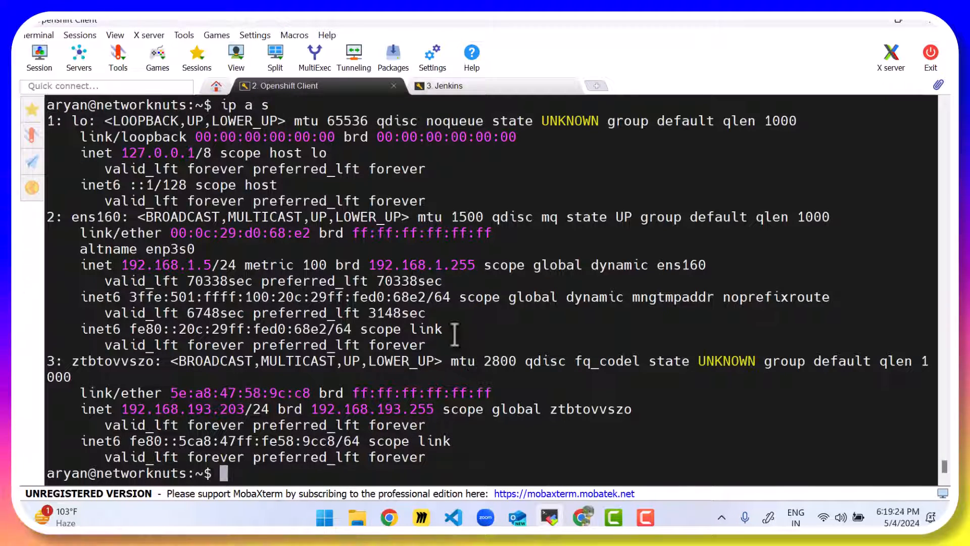
# Step: Create /var/jenkins with sudo mkdir and chown it to user aryan
pyautogui.write('sudo mk')
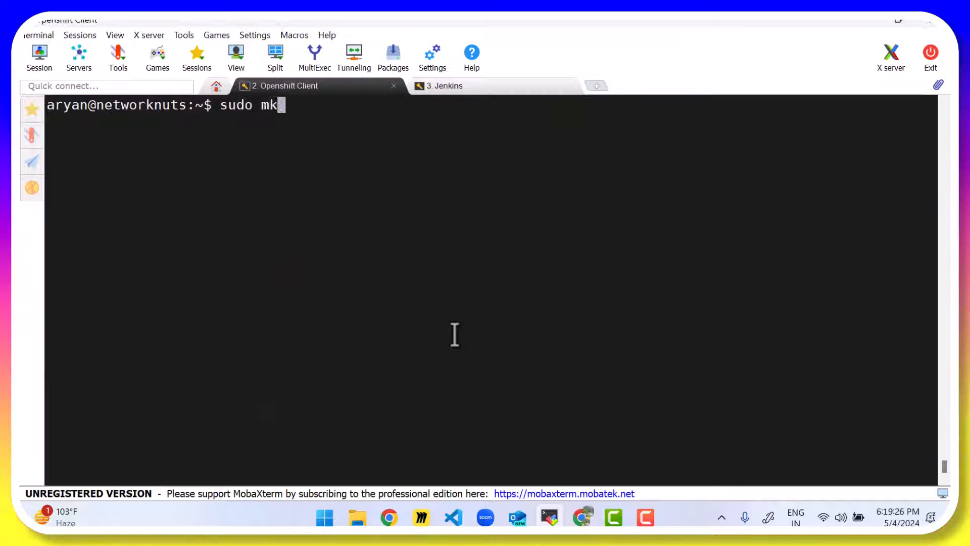
pyautogui.write('dir /var/jenkin')
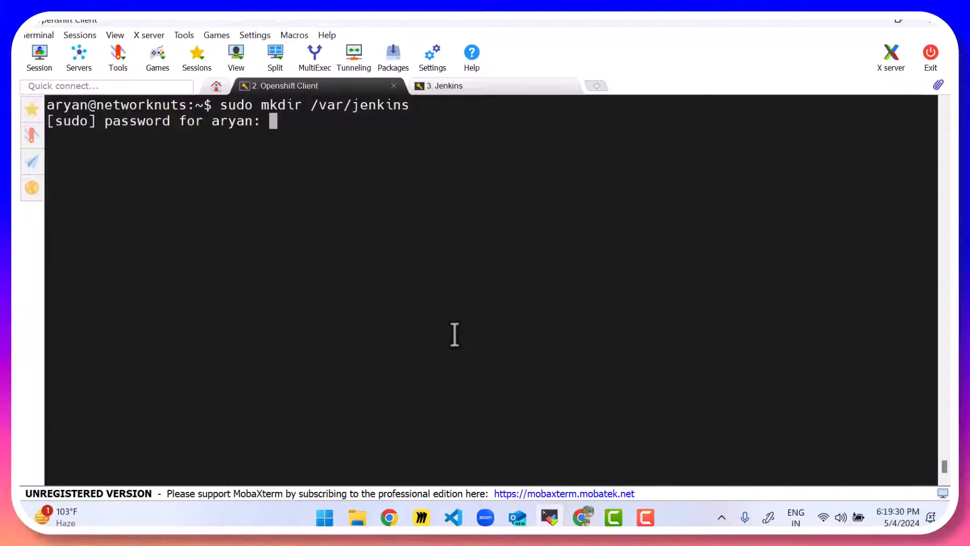
pyautogui.write('sudo chown /')
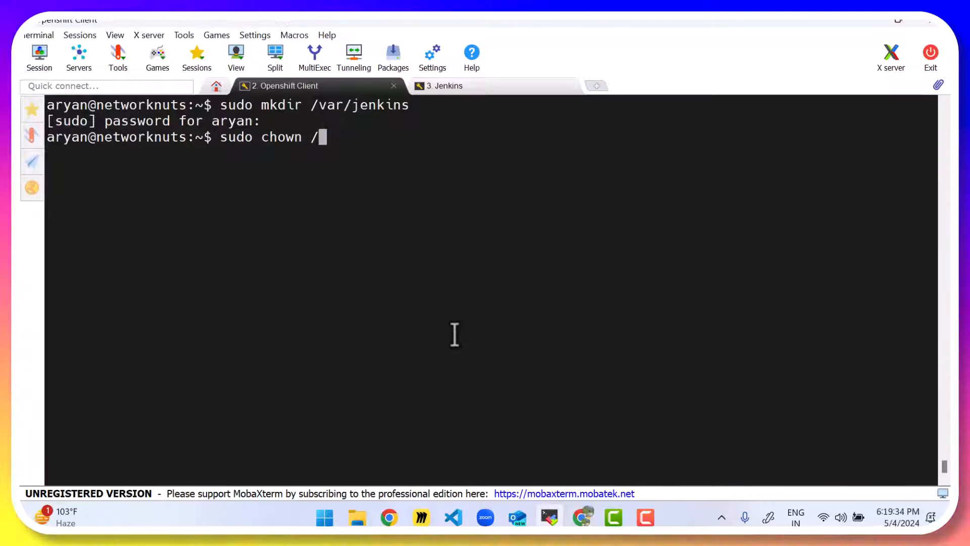
pyautogui.write('aryan /var/jen')
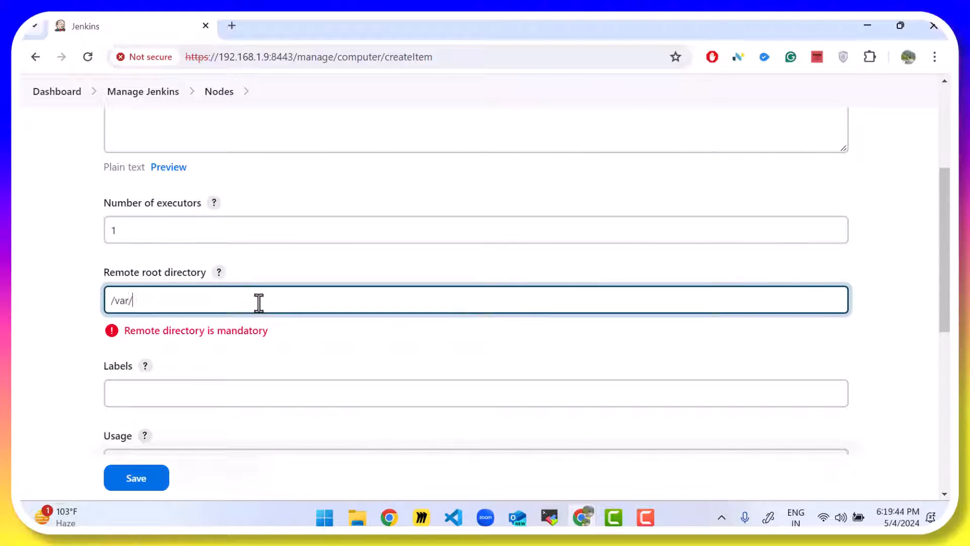
# Step: Set remote root /var/jenkins, label openshift_workstation, and usage restricted to matching label
pyautogui.write('jenkins')
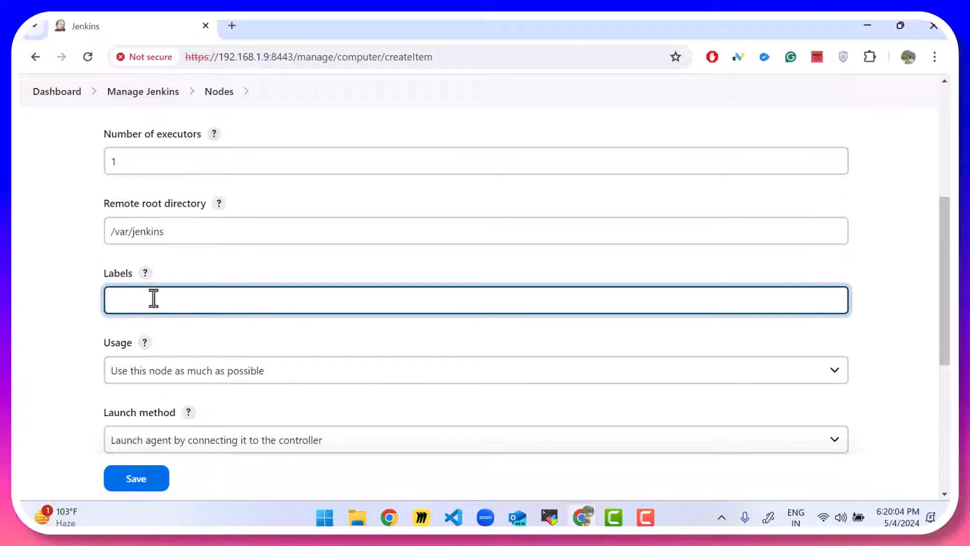
pyautogui.write('openshift_workstation')
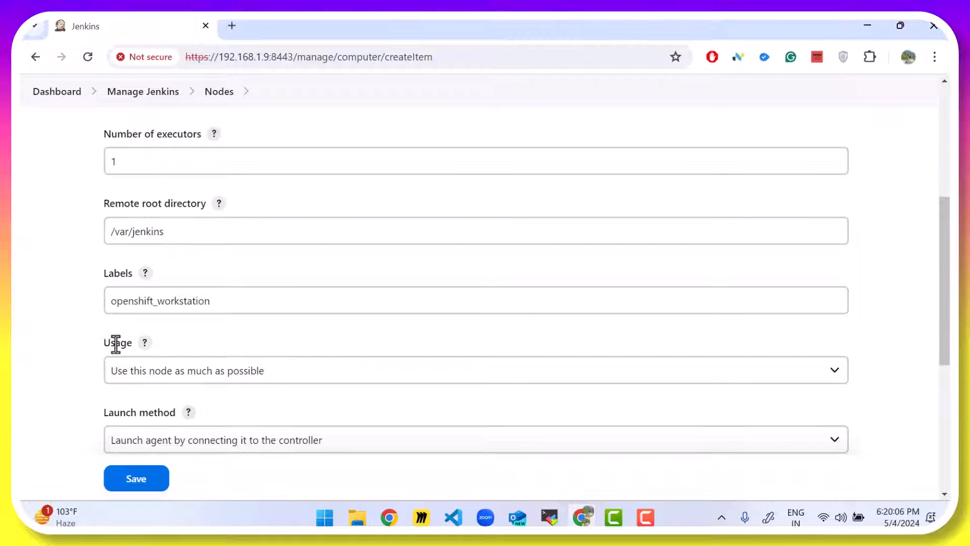
pyautogui.click(475, 370)
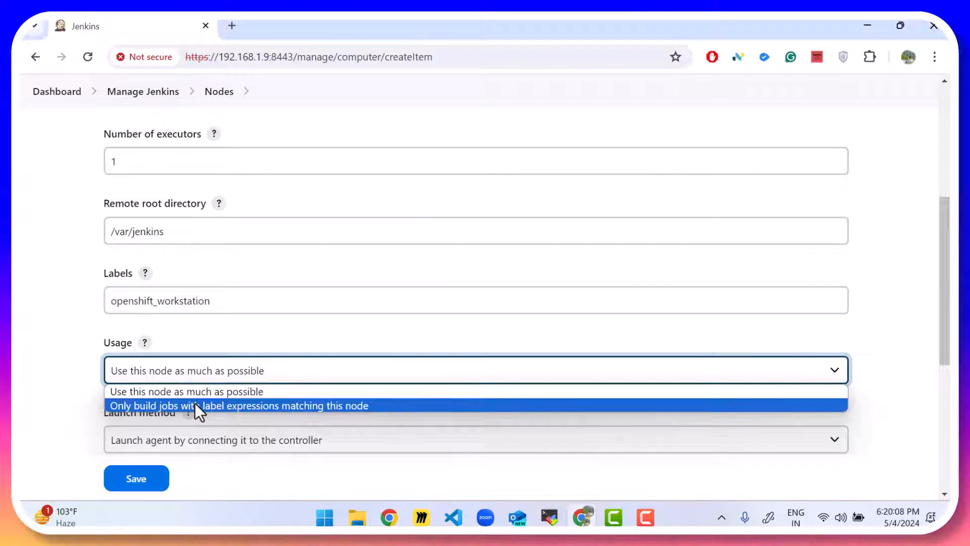
pyautogui.click(238, 406)
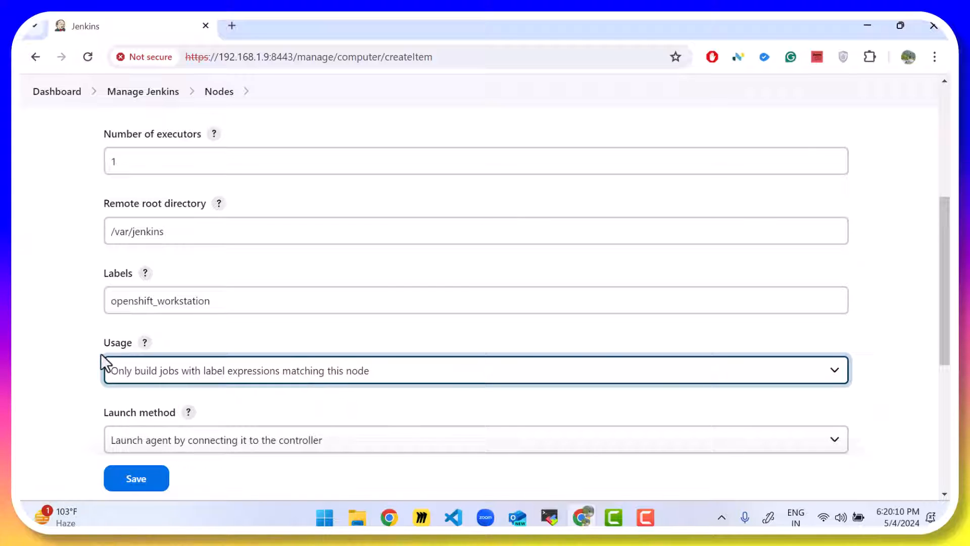
pyautogui.scroll(-3)
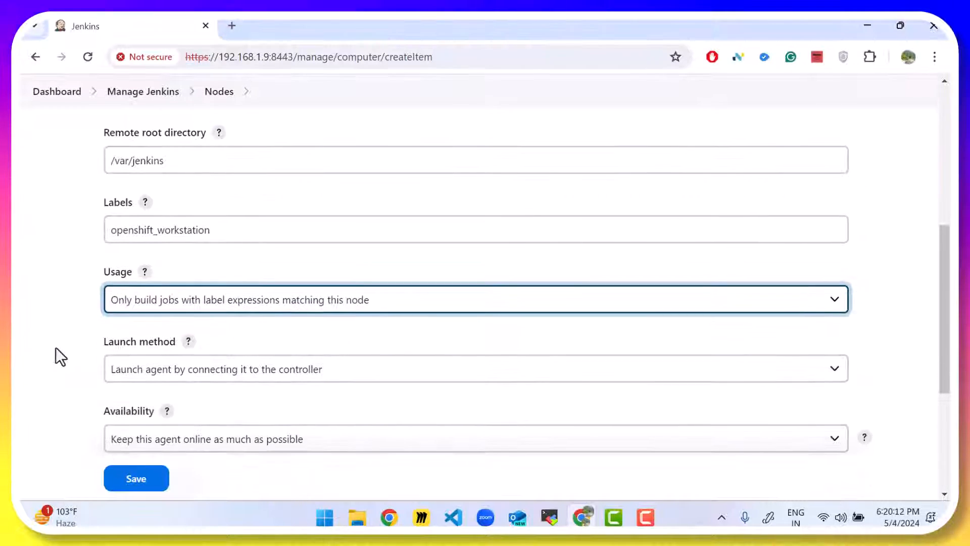
# Step: Set launch method to agents via SSH with host 192.168.1.5 and begin adding a credential
pyautogui.click(475, 369)
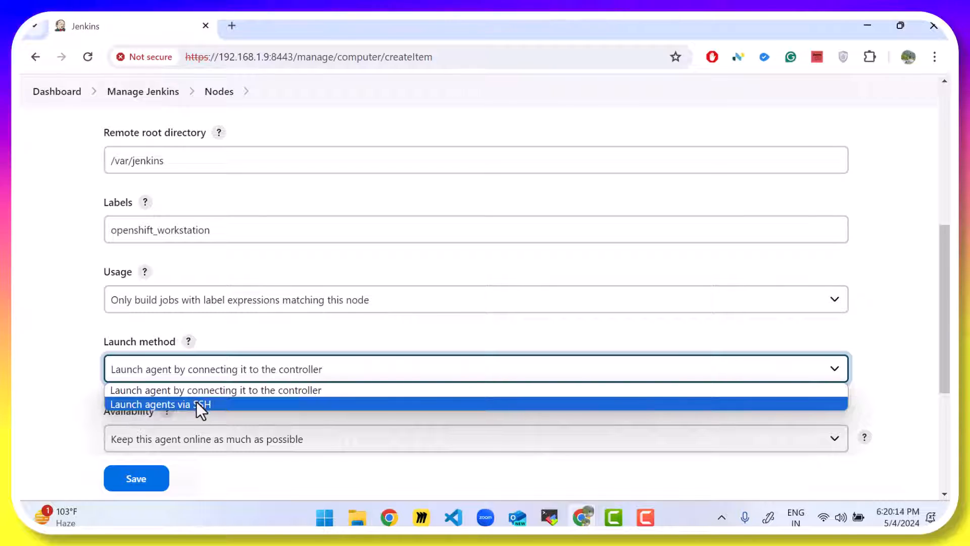
pyautogui.click(161, 405)
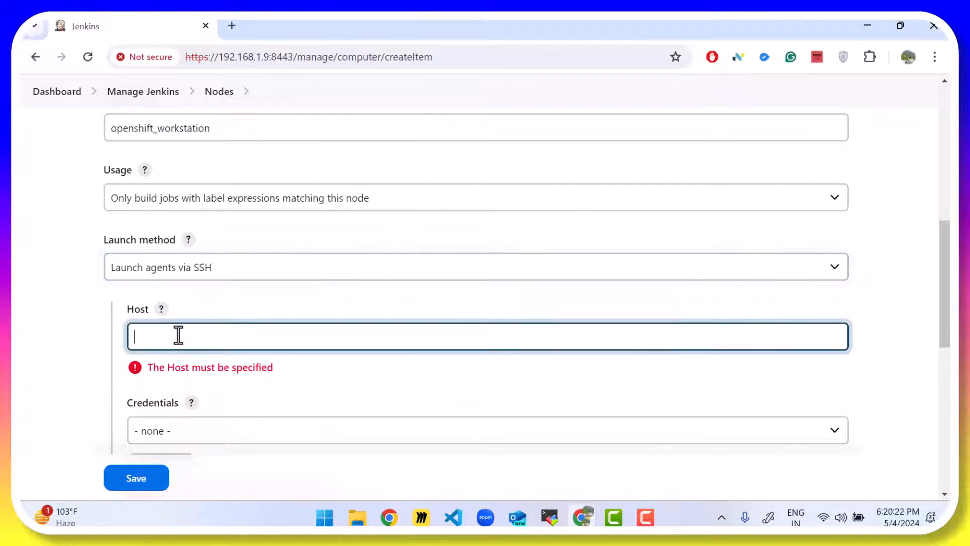
pyautogui.write('192.168.1.5')
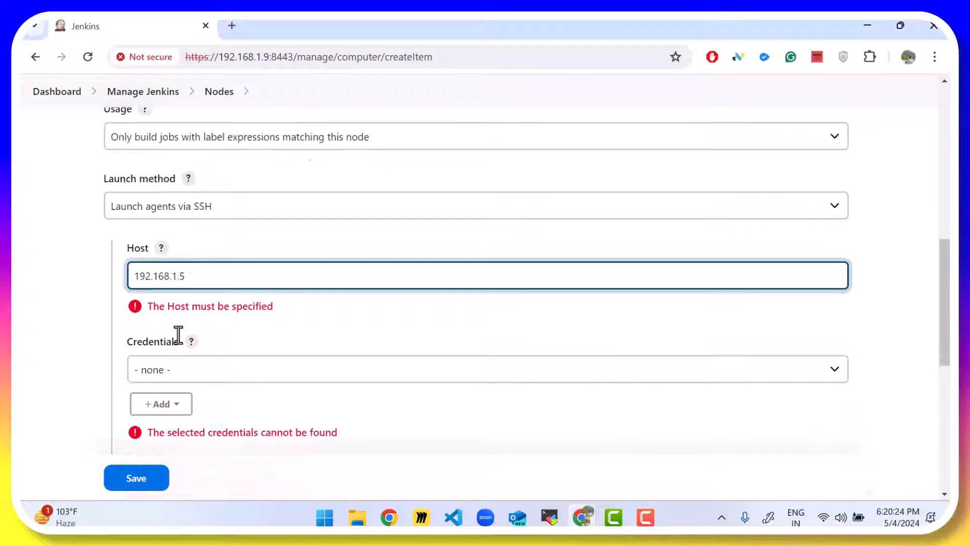
pyautogui.scroll(-3)
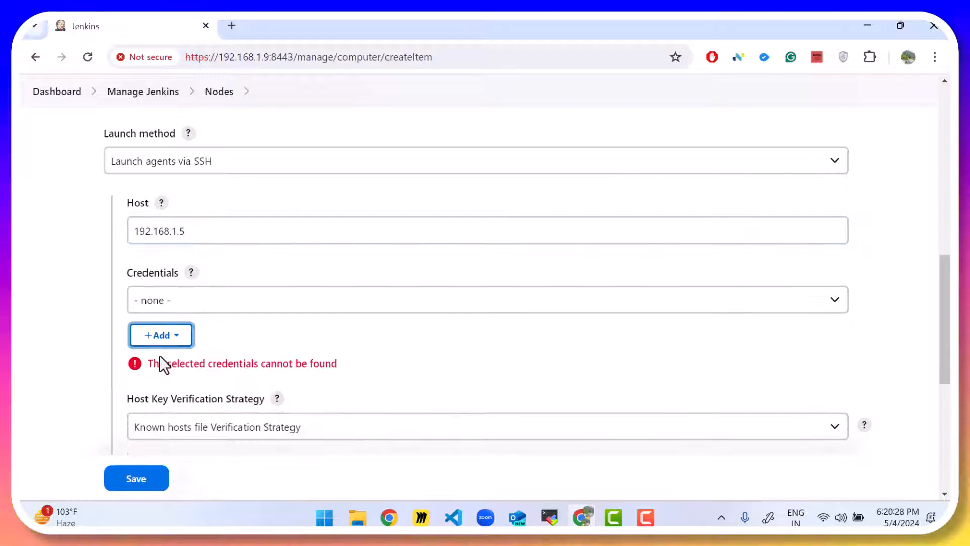
pyautogui.click(159, 334)
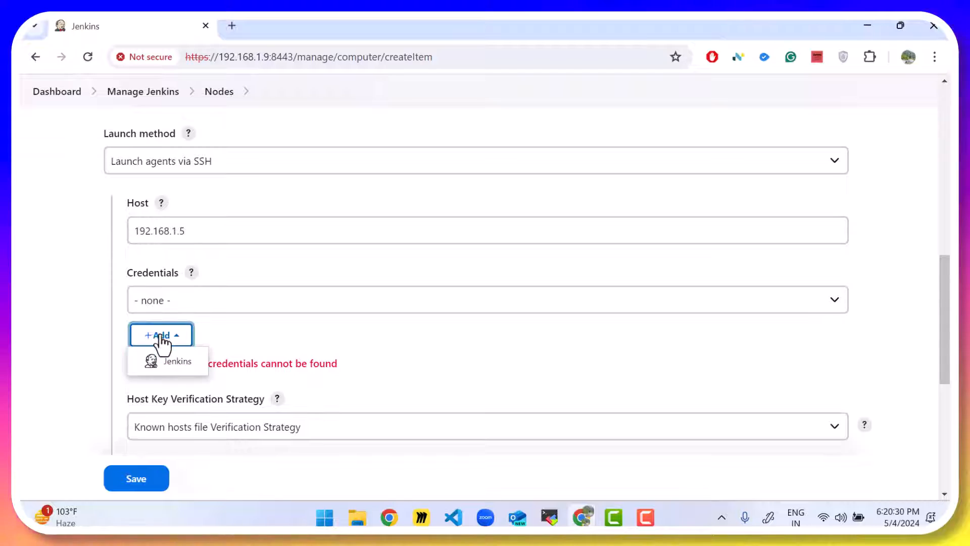
# Step: Add a Jenkins username-and-password credential for user aryan with ID 'openshift'
pyautogui.click(177, 361)
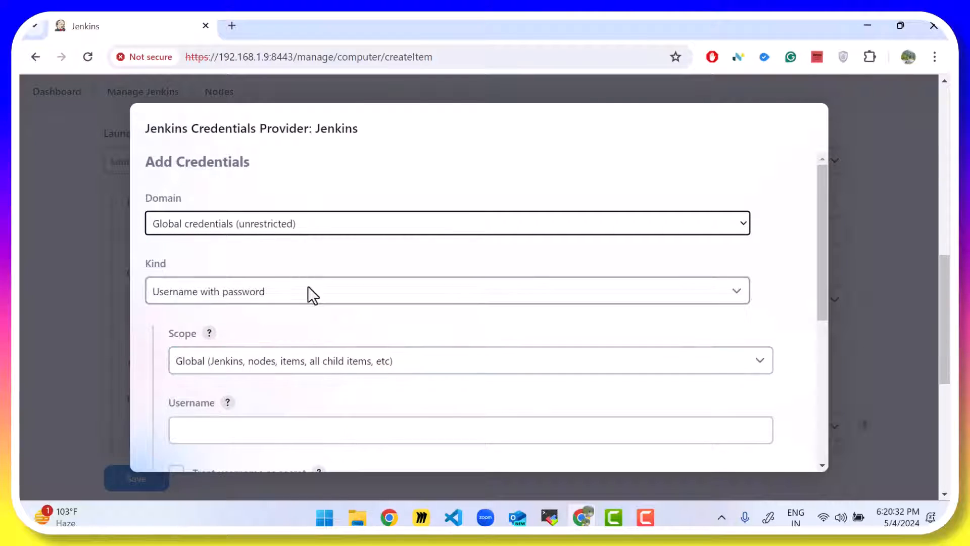
pyautogui.click(446, 291)
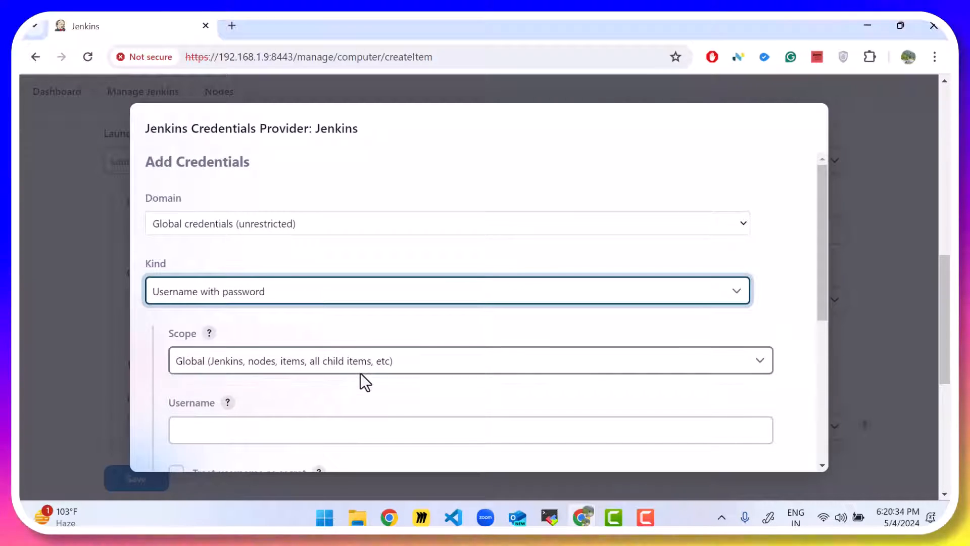
pyautogui.write('aryan')
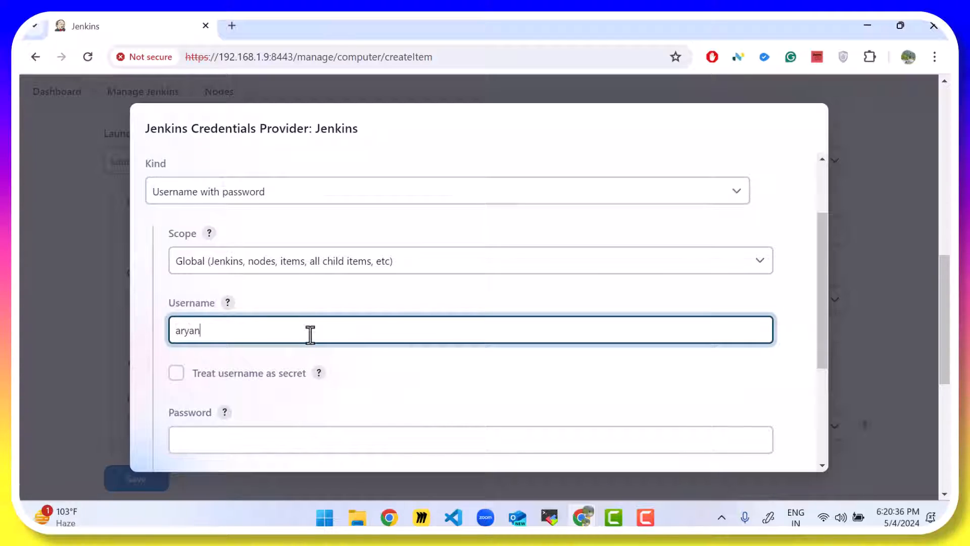
pyautogui.write('••')
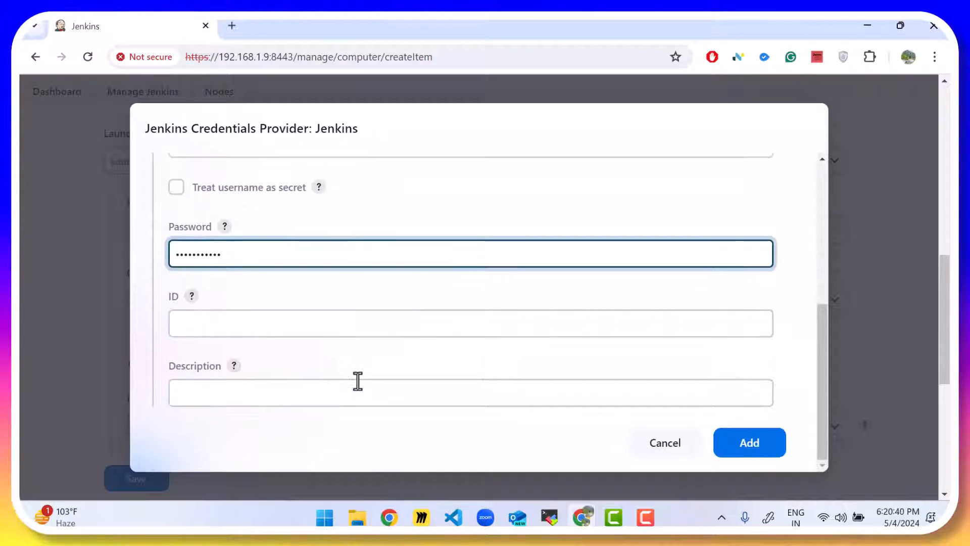
pyautogui.write('openshift-workstation-s')
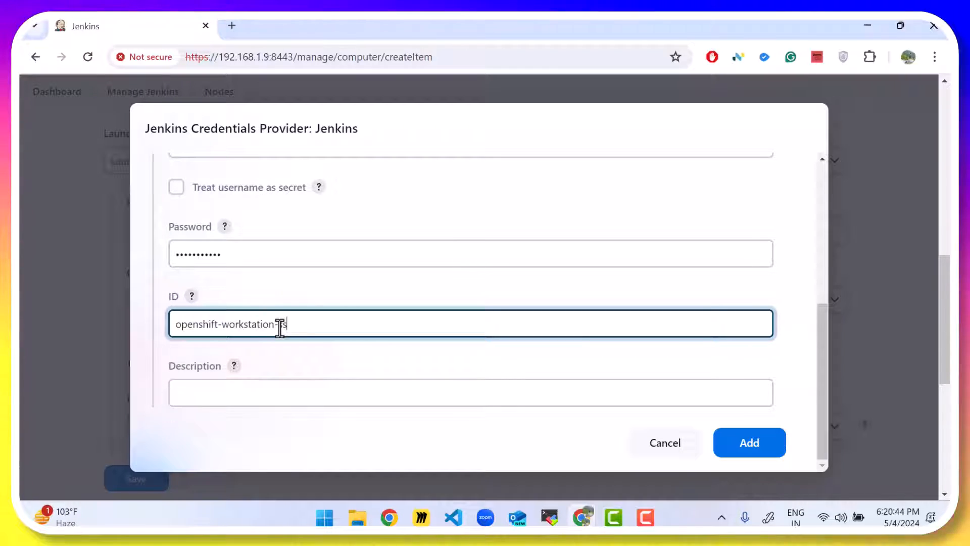
pyautogui.click(749, 443)
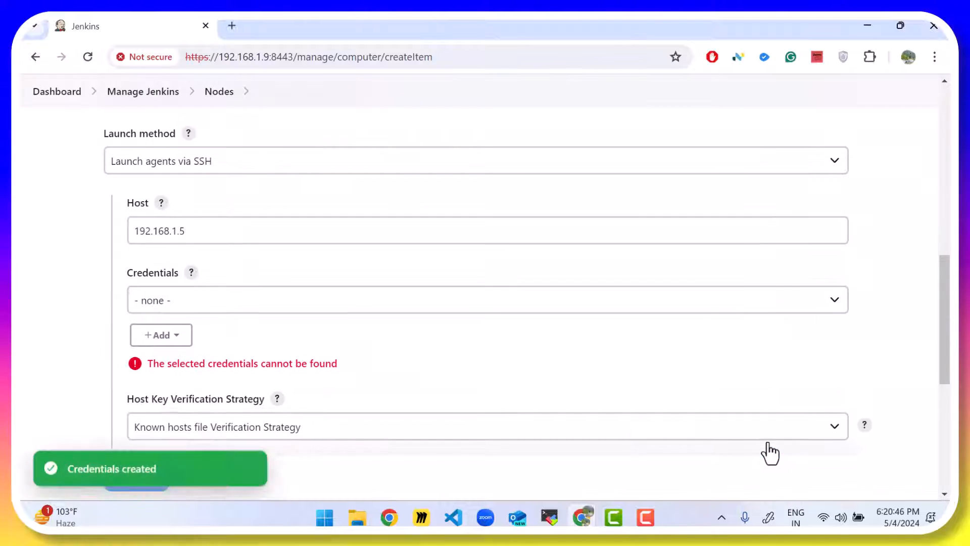
# Step: Select the new aryan credential and a Non verifying host key verification strategy
pyautogui.click(476, 299)
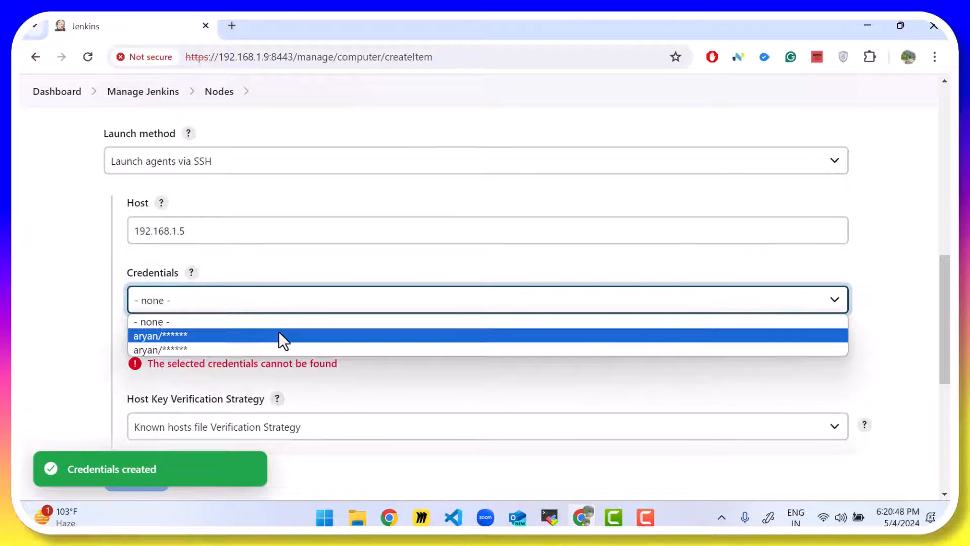
pyautogui.click(160, 336)
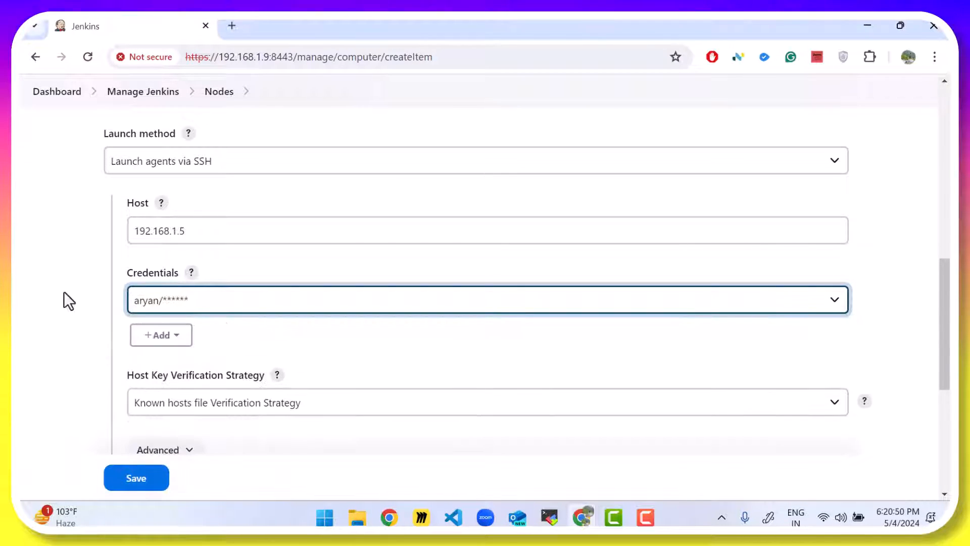
pyautogui.scroll(-3)
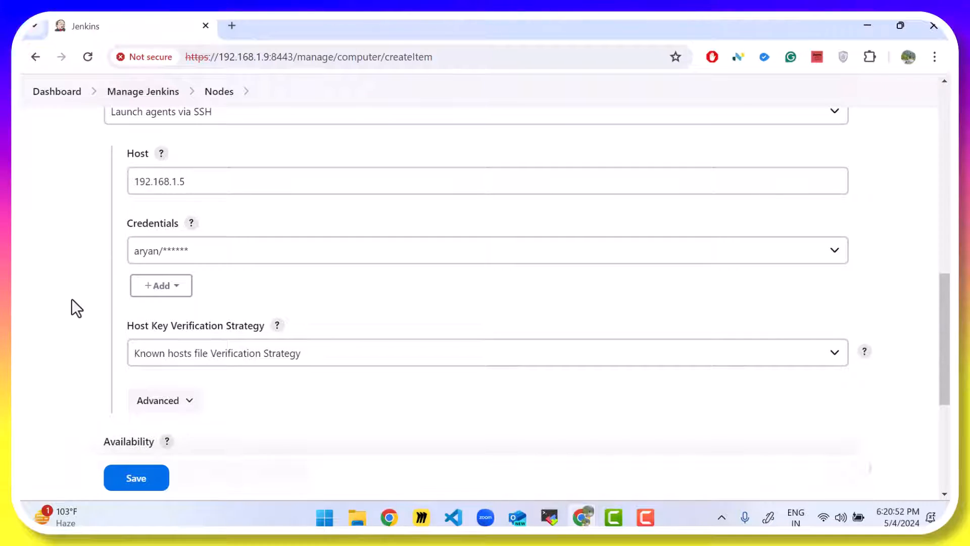
pyautogui.click(486, 353)
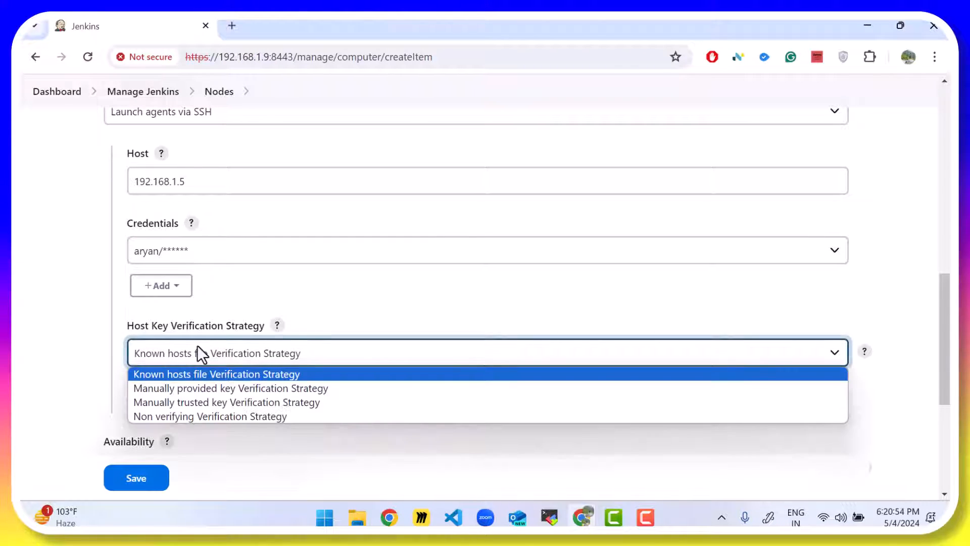
pyautogui.click(209, 415)
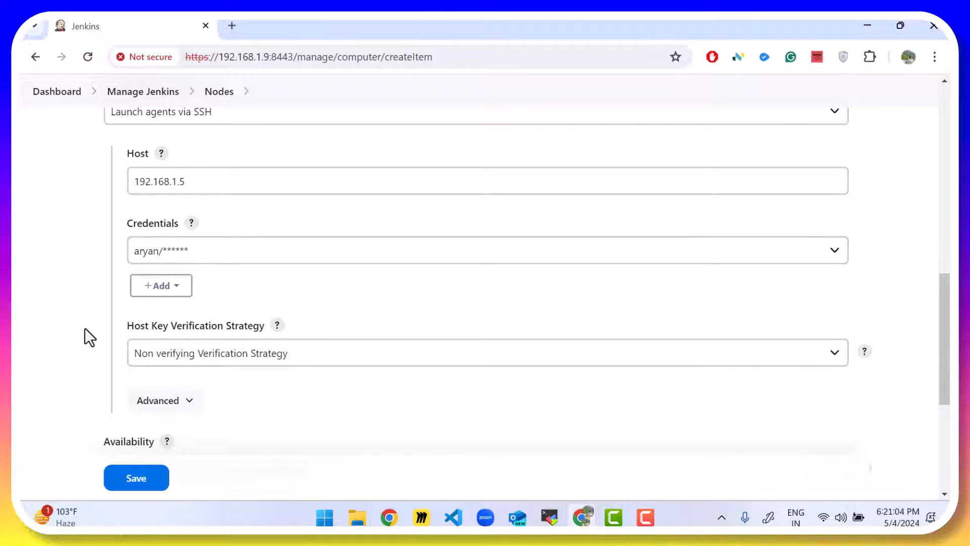
pyautogui.scroll(-3)
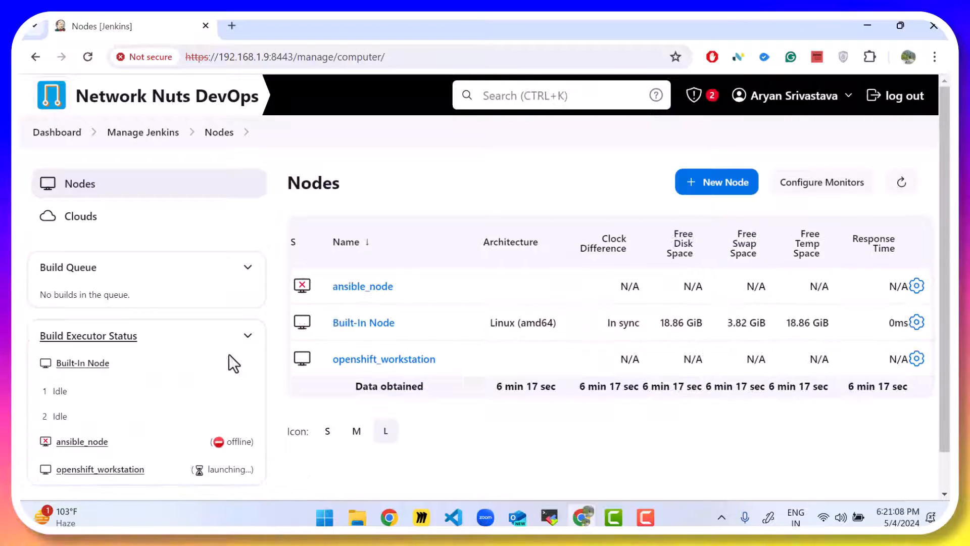
pyautogui.moveTo(371, 358)
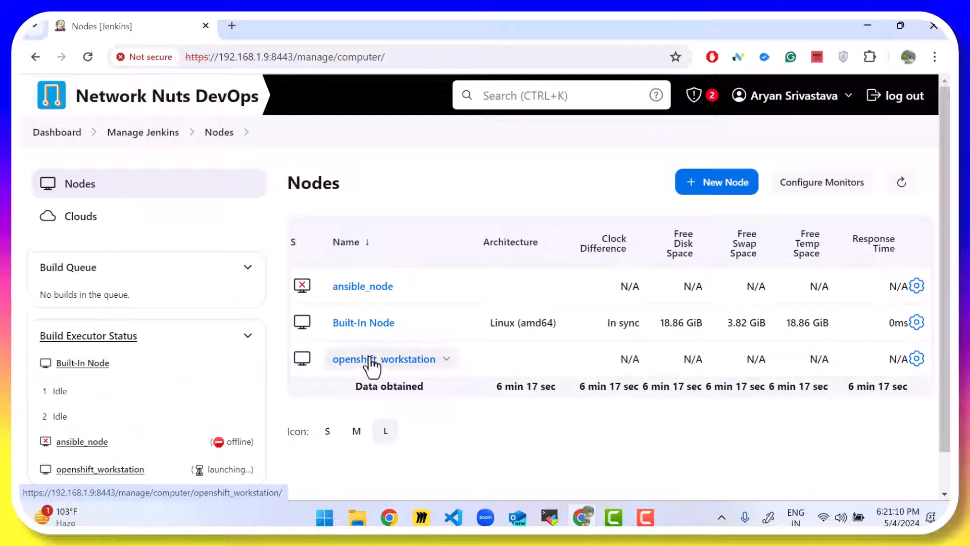
# Step: View the openshift_workstation agent log showing the SSH launch found no Java
pyautogui.click(384, 358)
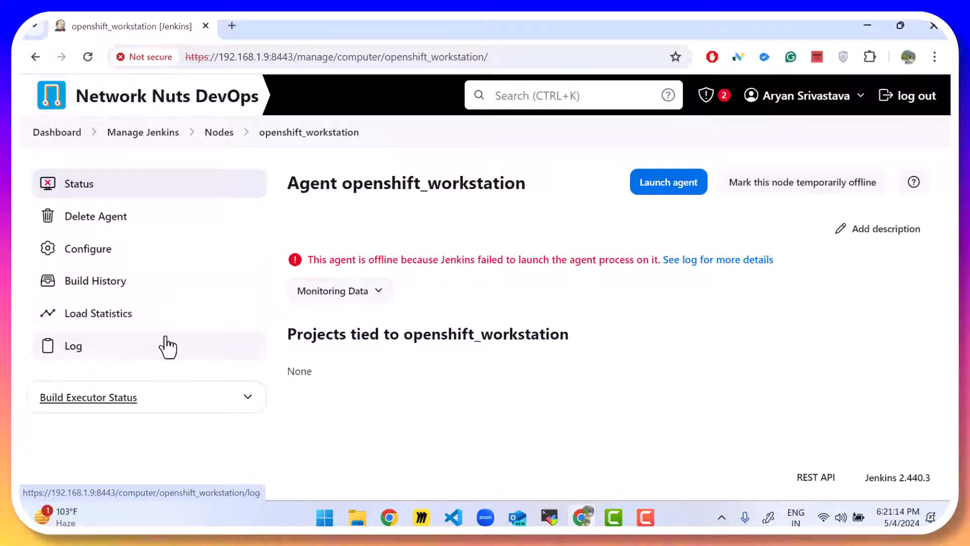
pyautogui.click(73, 346)
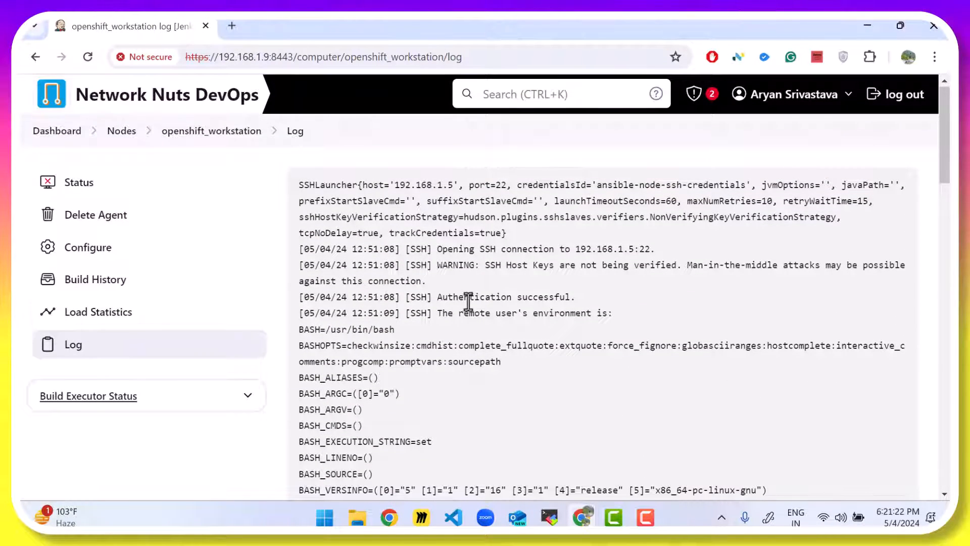
pyautogui.scroll(-3)
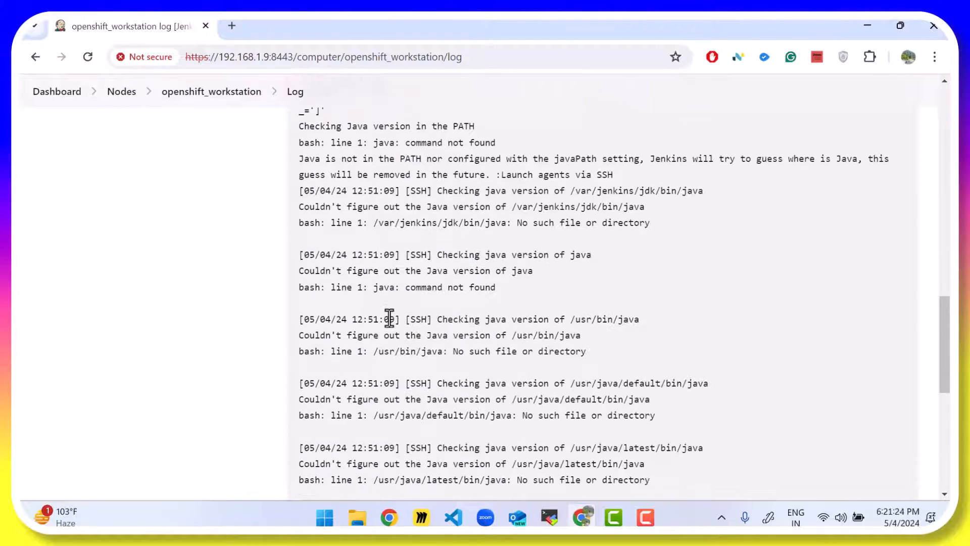
pyautogui.scroll(-3)
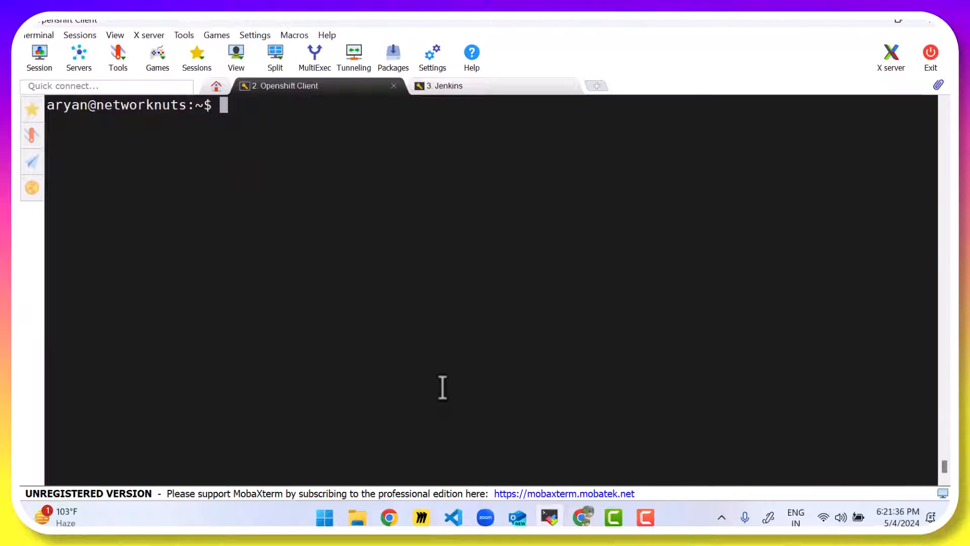
pyautogui.moveTo(809, 76)
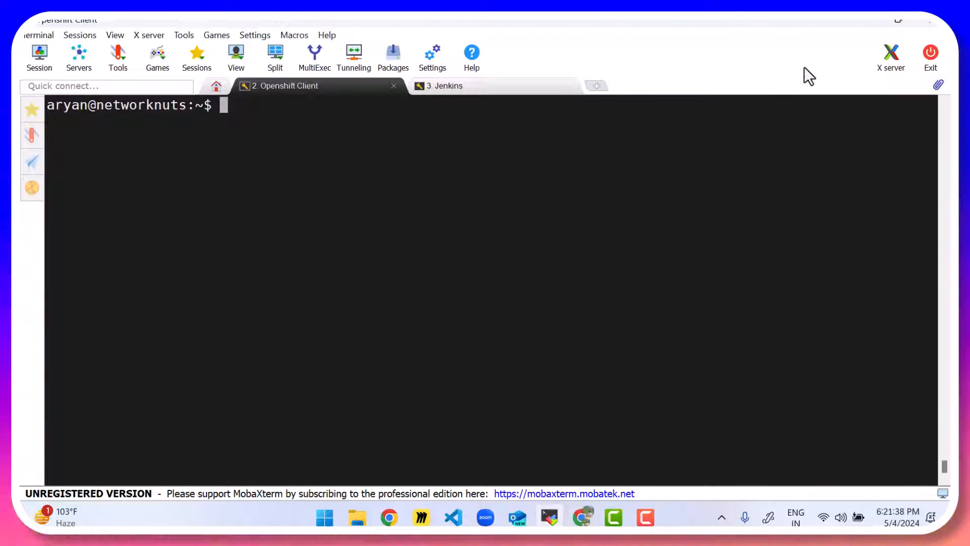
pyautogui.moveTo(519, 264)
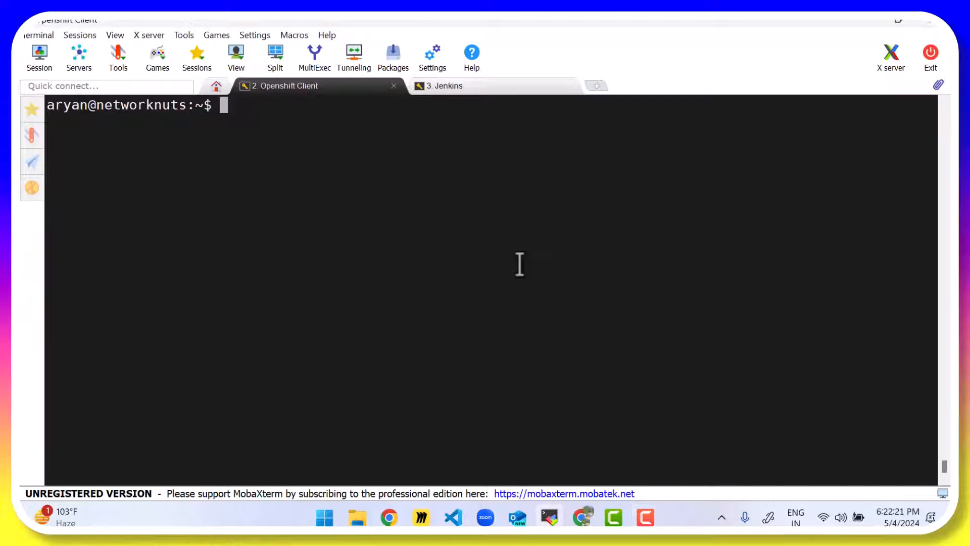
# Step: Install default-jre and default-jdk on the client with 'sudo apt install ... -y'
pyautogui.write('u')
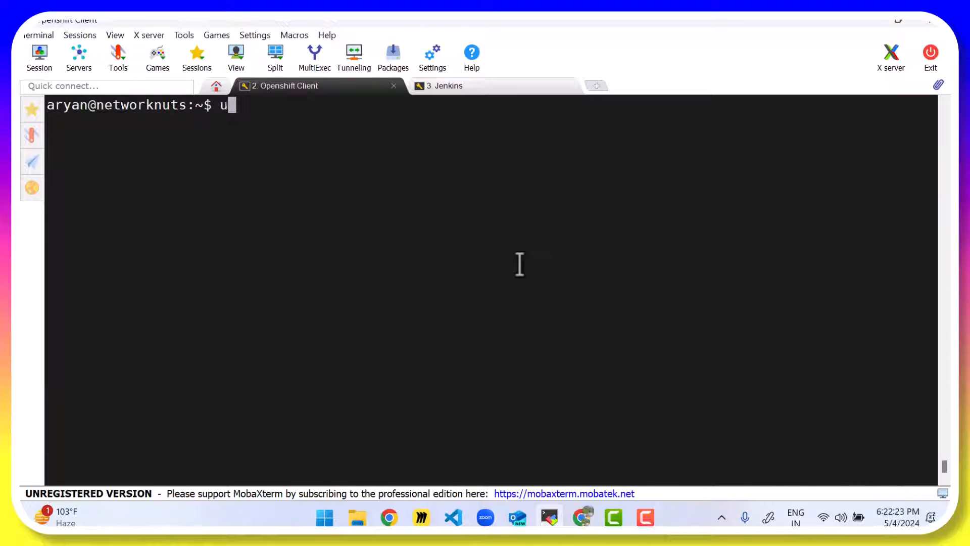
pyautogui.write('sudo apt install')
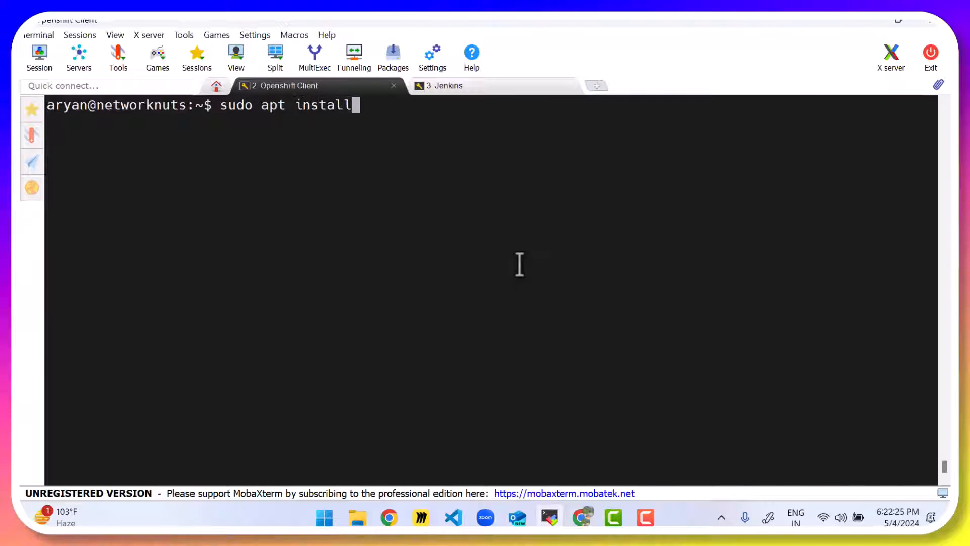
pyautogui.write('" "')
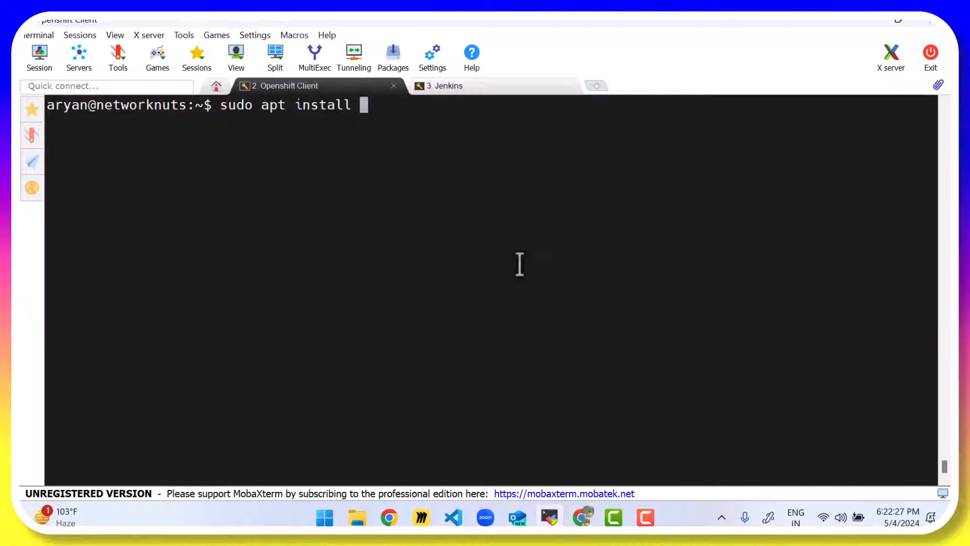
pyautogui.write('default')
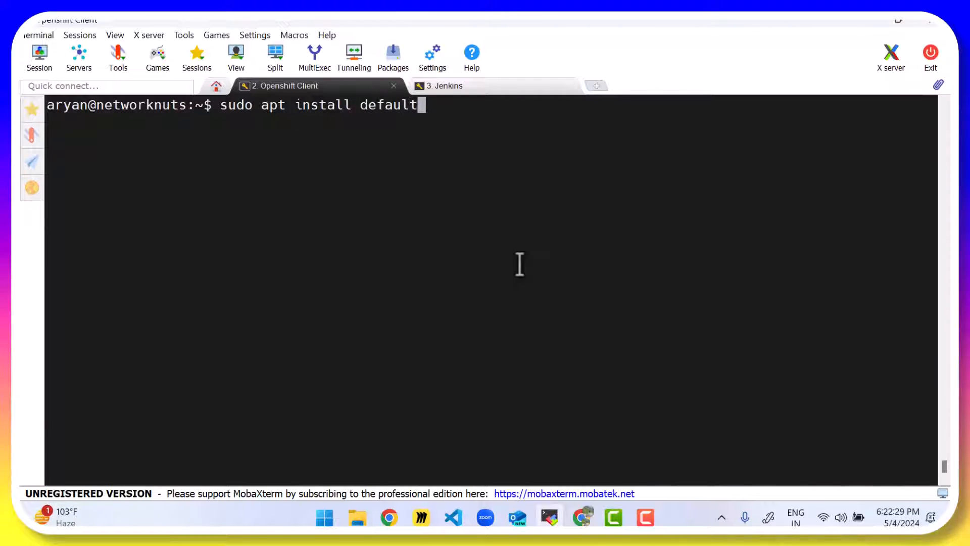
pyautogui.write('-jre')
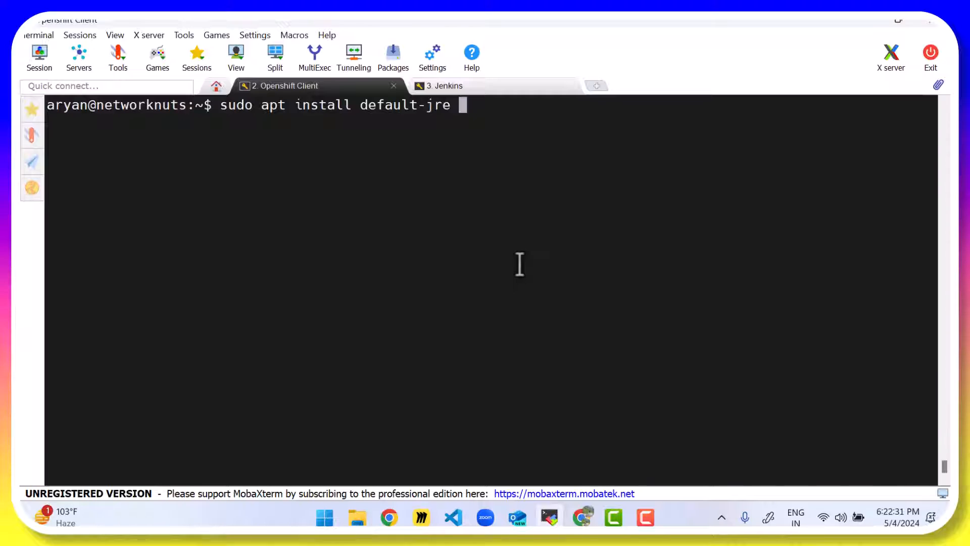
pyautogui.write('default-')
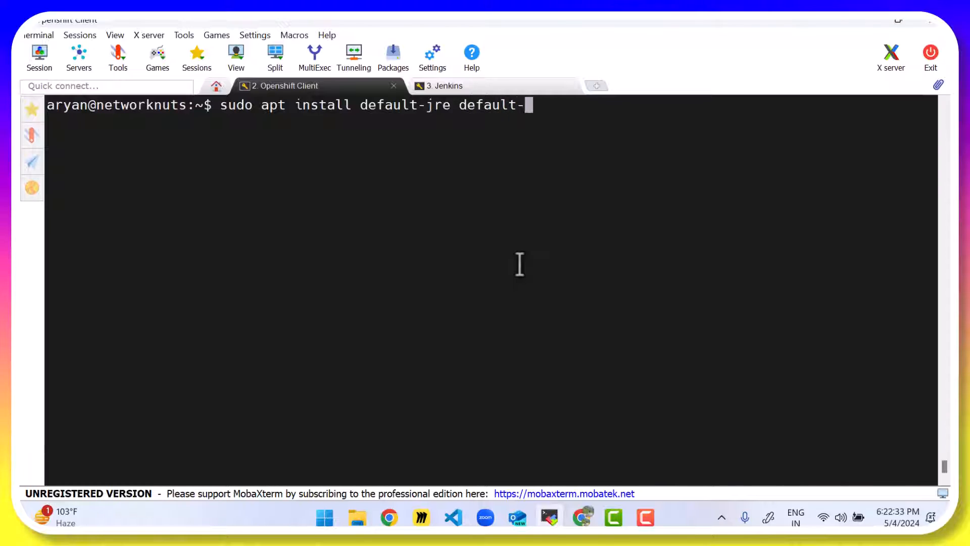
pyautogui.write('jdk -y')
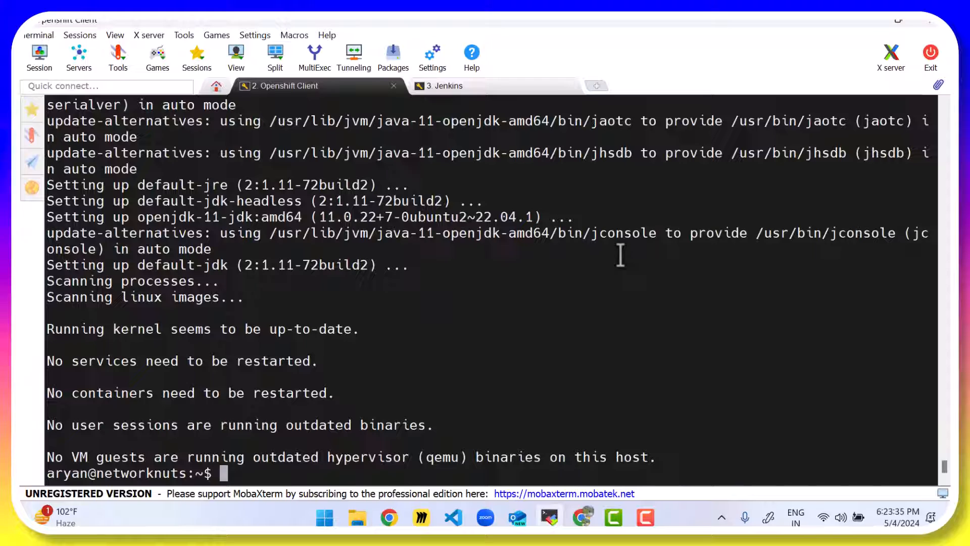
# Step: Enter 'java -version' to check the installed Java
pyautogui.write('java')
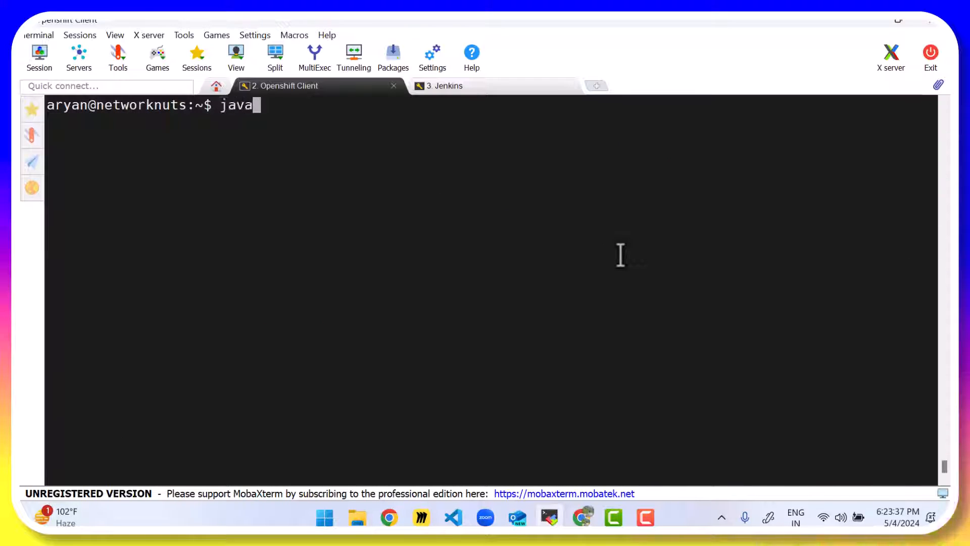
pyautogui.write('-version')
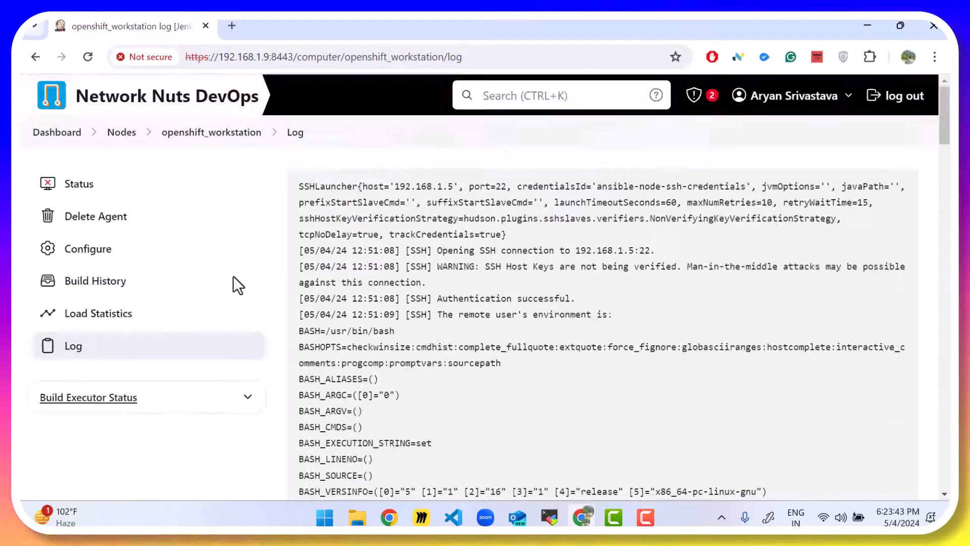
pyautogui.click(211, 132)
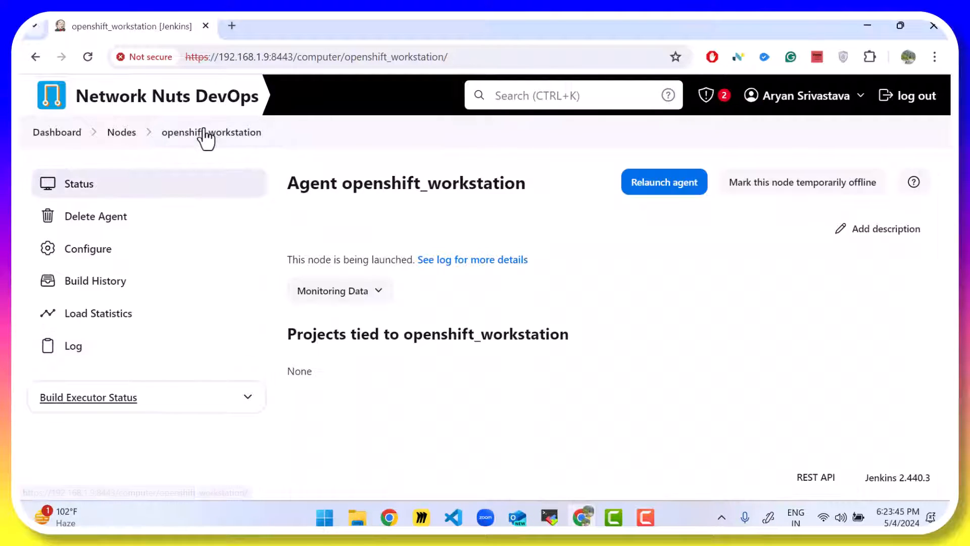
pyautogui.moveTo(99, 347)
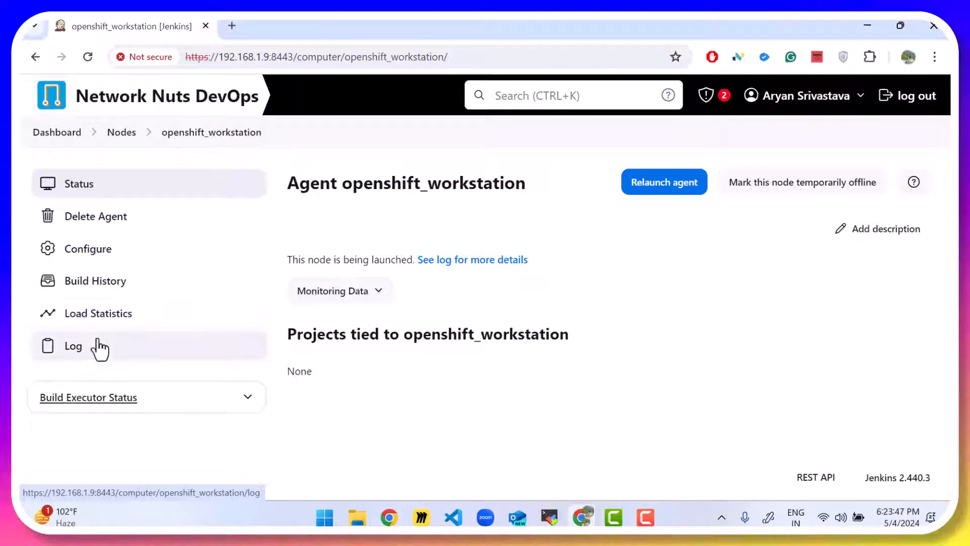
pyautogui.click(73, 345)
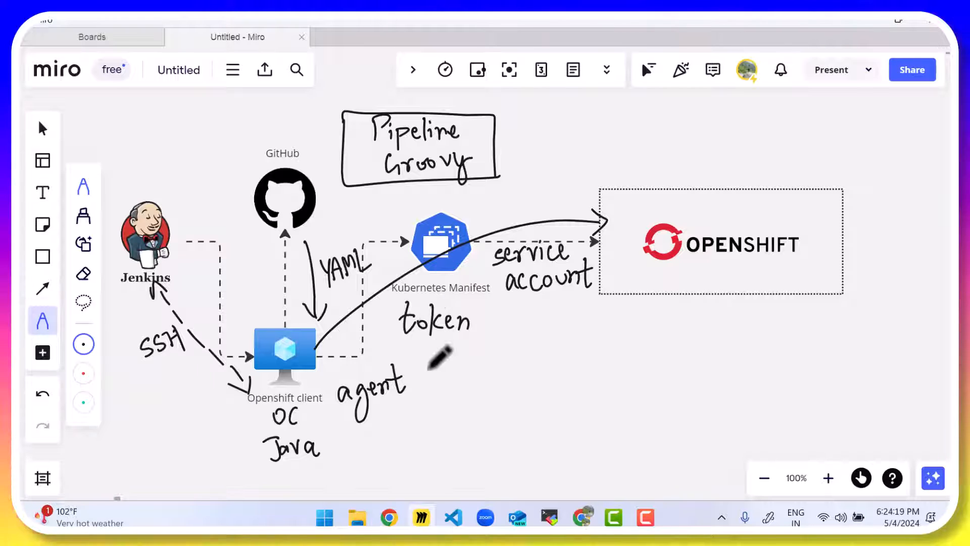
pyautogui.moveTo(476, 396)
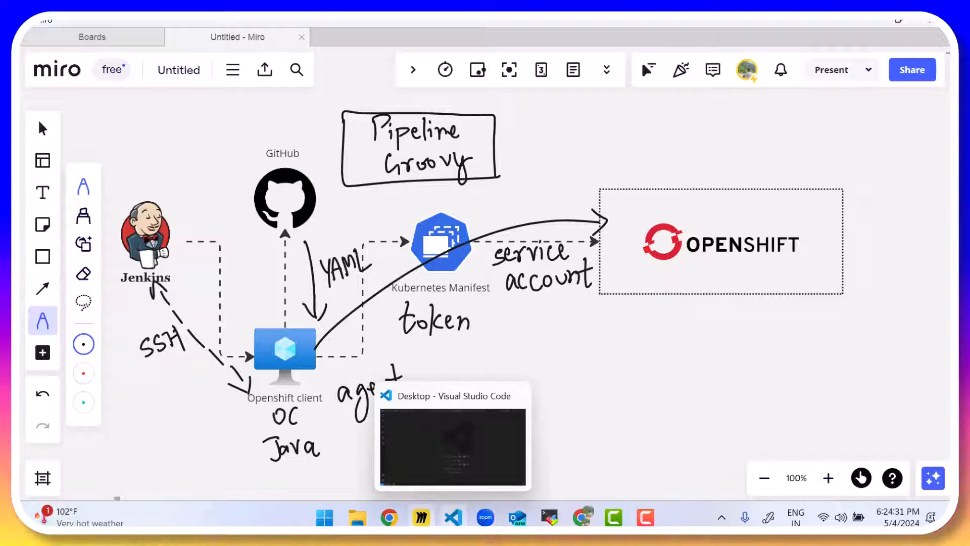
# Step: Bring Visual Studio Code to the front after reviewing the Miro pipeline diagram
pyautogui.click(453, 517)
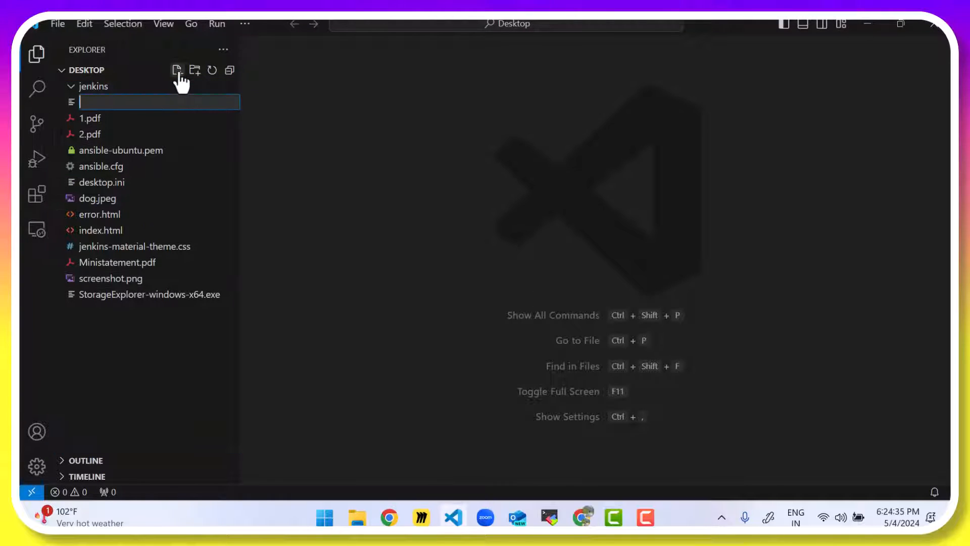
# Step: Create a new file named Jenkinsfile and hide the Explorer sidebar
pyautogui.write('Jenkinsfile')
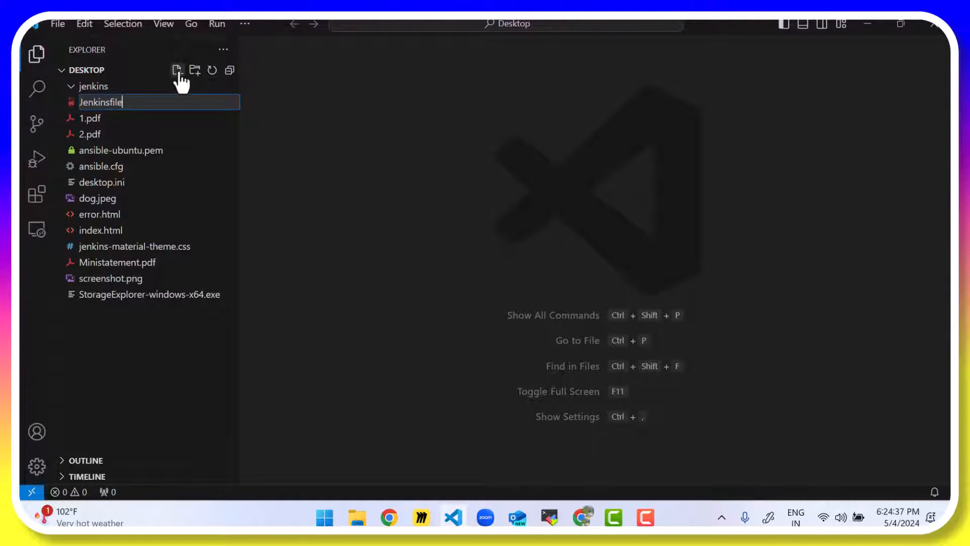
pyautogui.press('Enter')
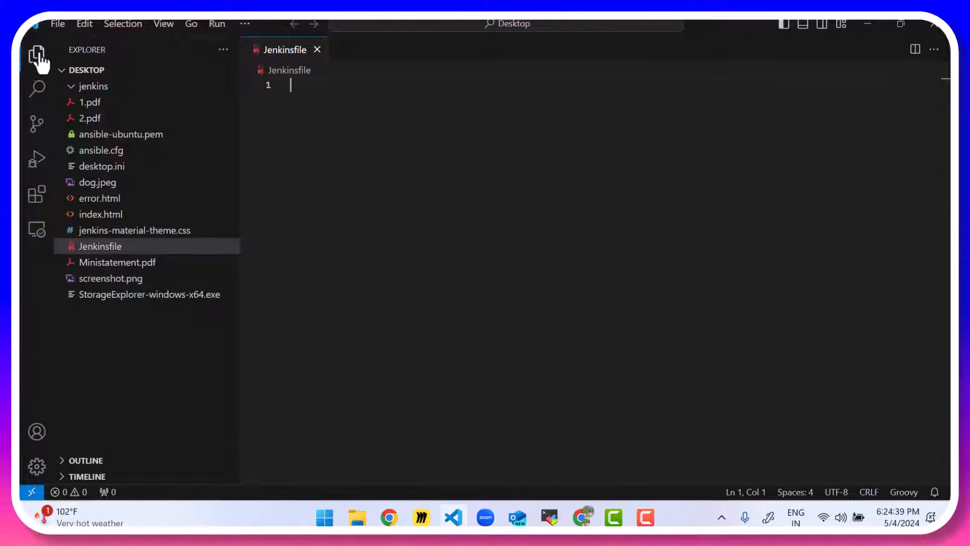
pyautogui.click(36, 54)
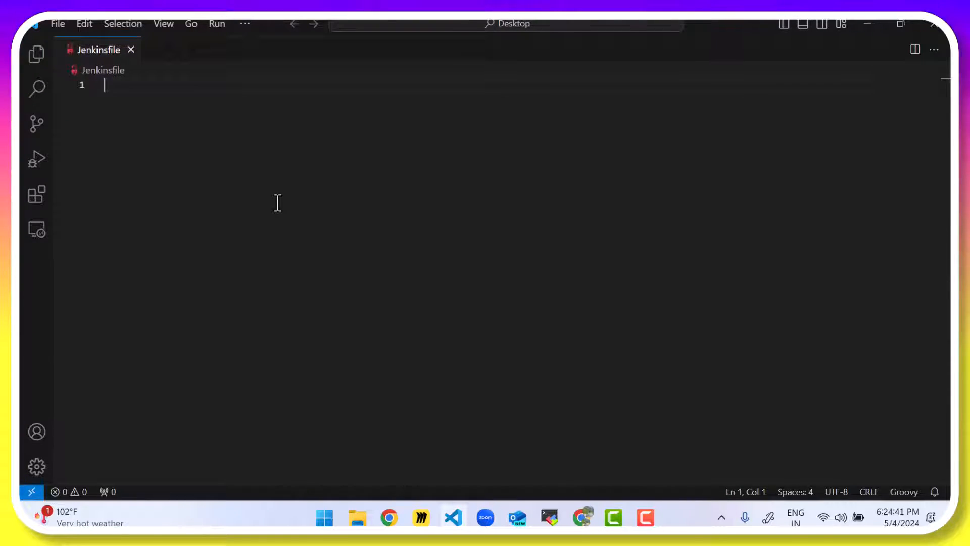
# Step: Write a pipeline block containing an agent block with a label '' entry started
pyautogui.write('p')
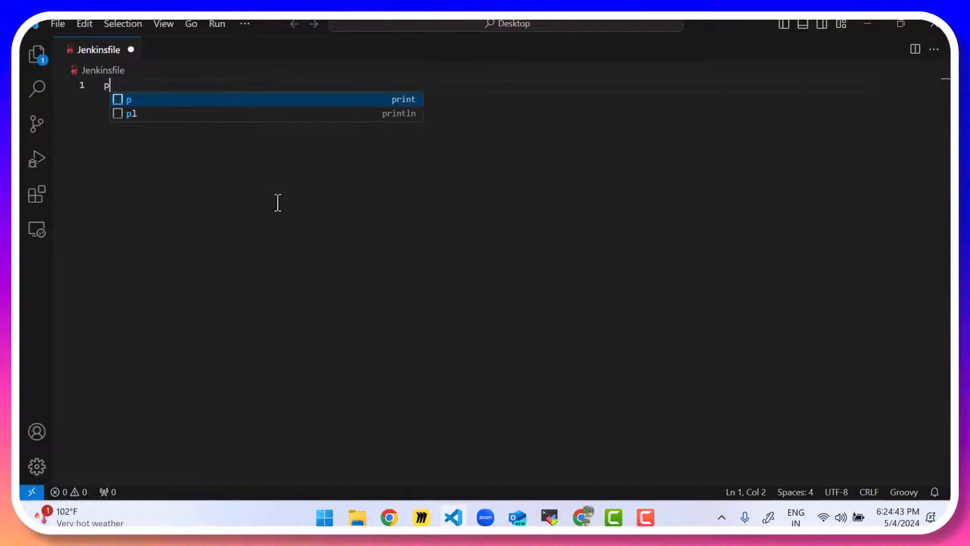
pyautogui.write('ipeline')
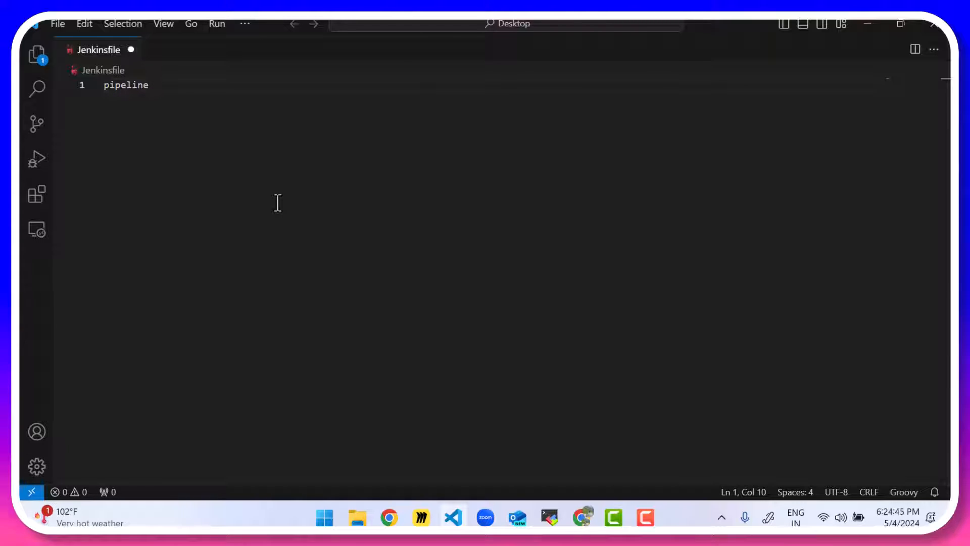
pyautogui.write('{')
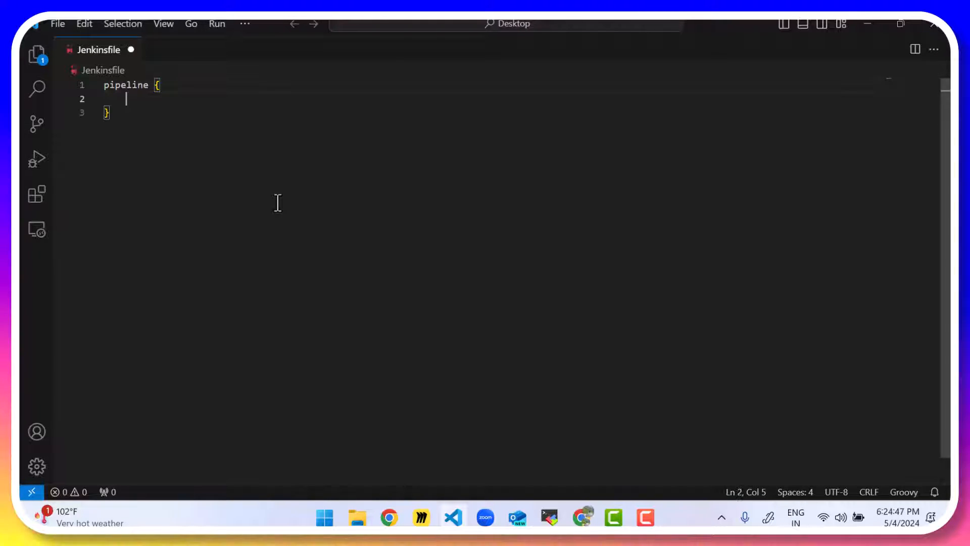
pyautogui.write('agent {}')
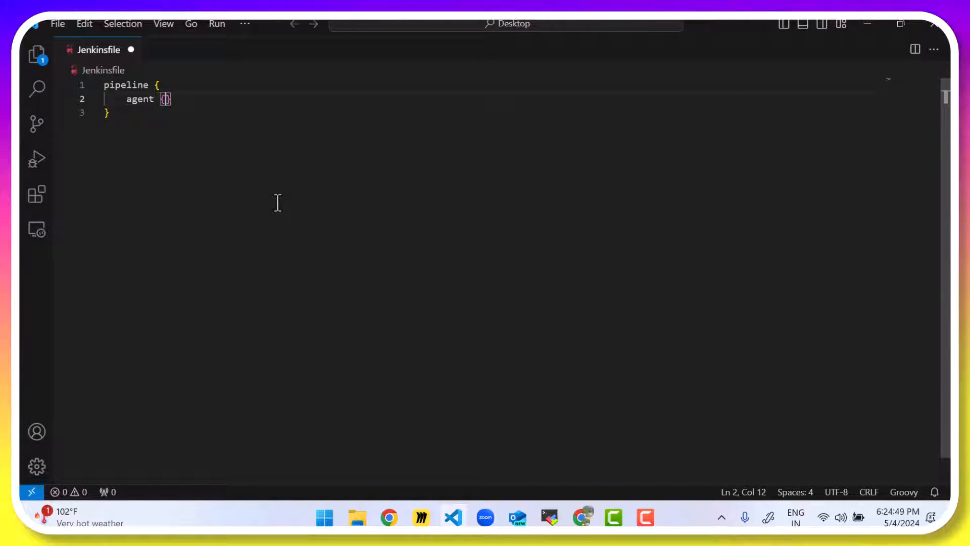
pyautogui.write('label')
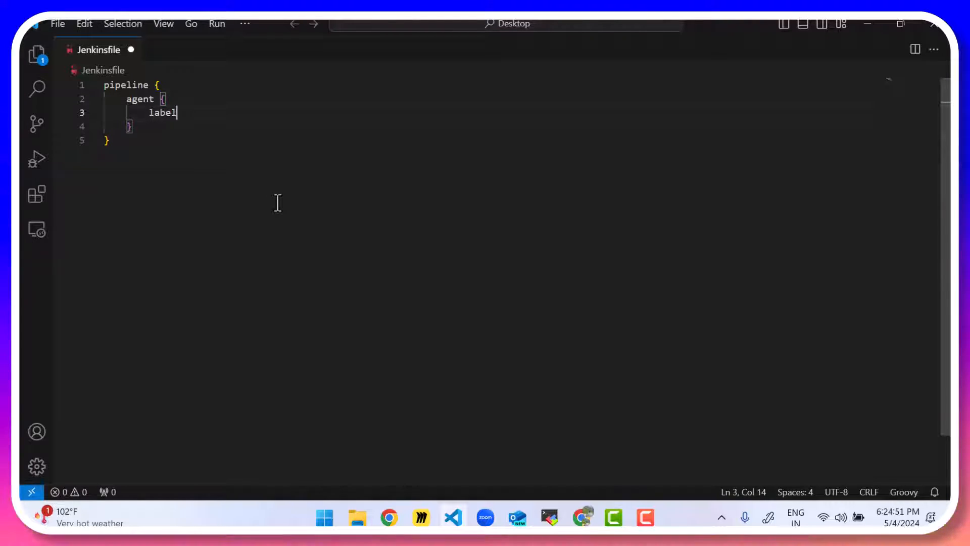
pyautogui.write("' '")
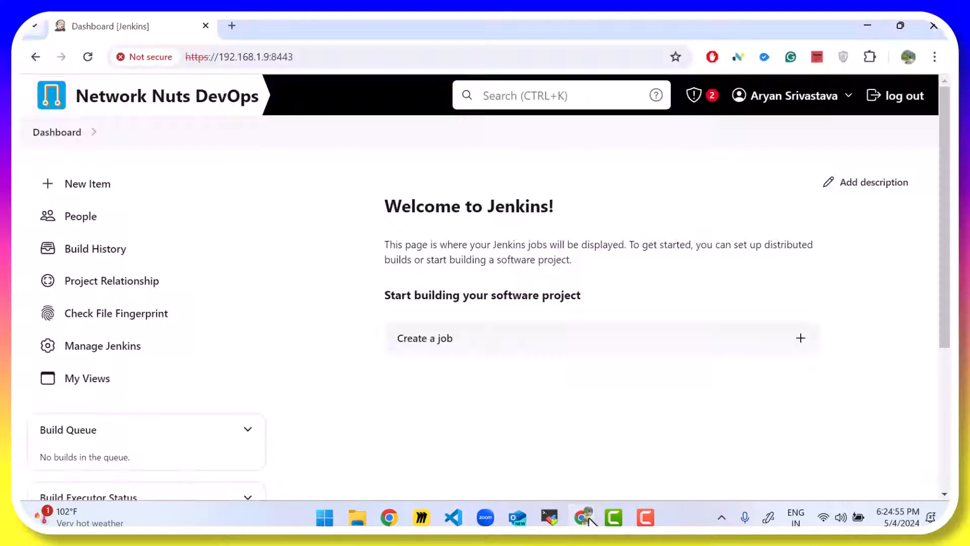
# Step: Check the agent name on the Jenkins Nodes page, then return to the Jenkinsfile editor
pyautogui.click(103, 345)
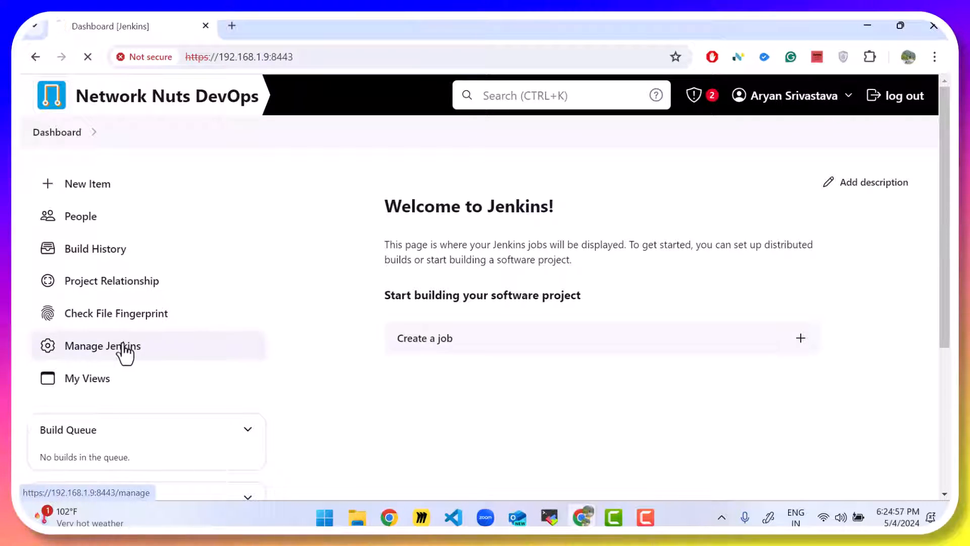
pyautogui.click(102, 345)
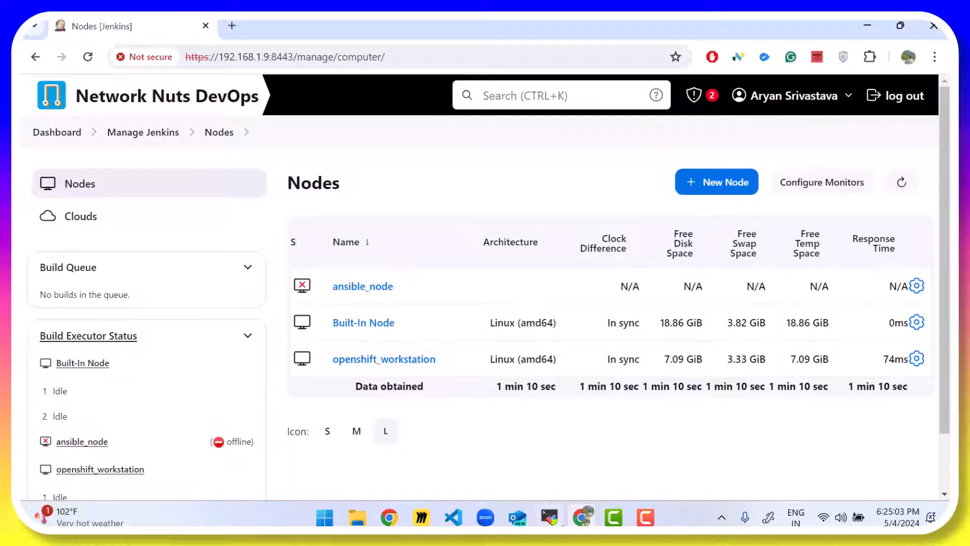
pyautogui.click(453, 517)
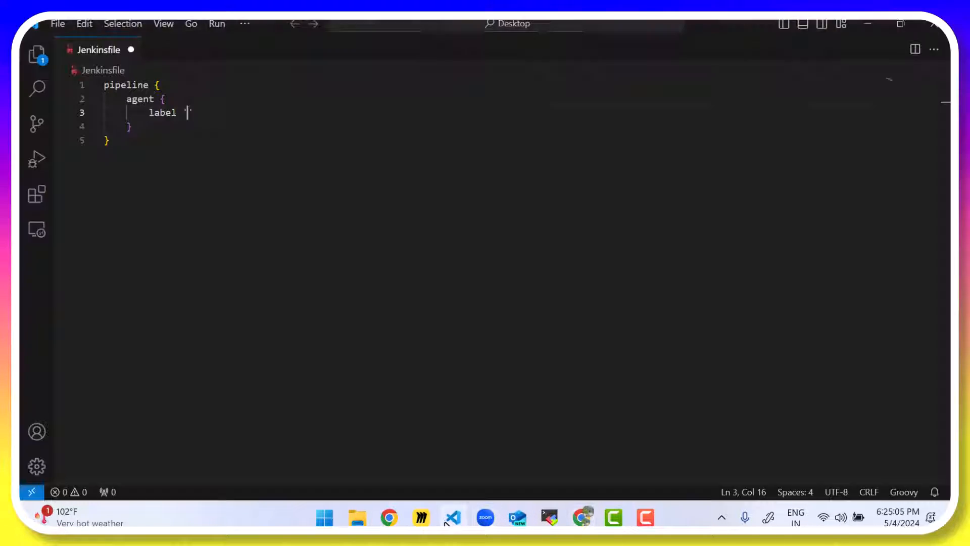
# Step: Set the agent label to 'openshift_workstation' and close the quote
pyautogui.write('openshift_workstation')
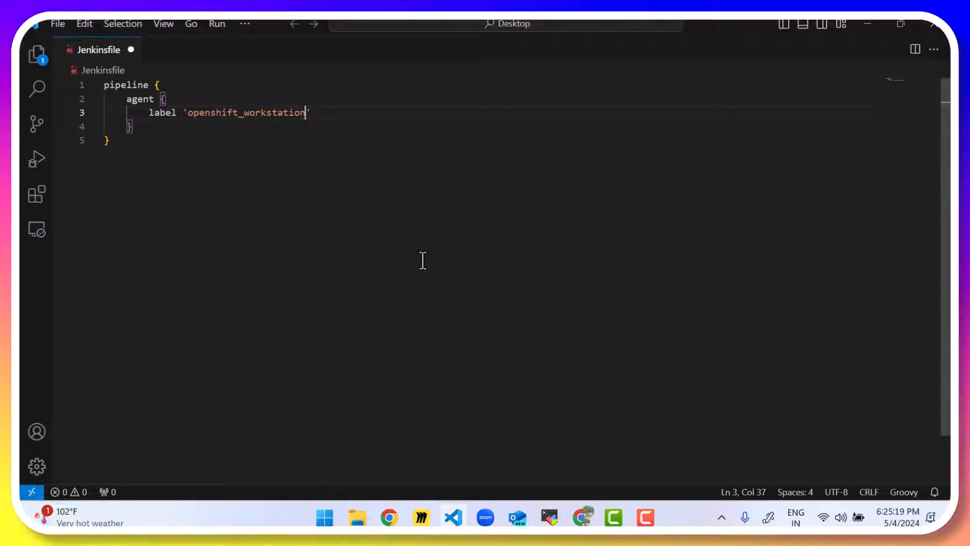
pyautogui.write("'")
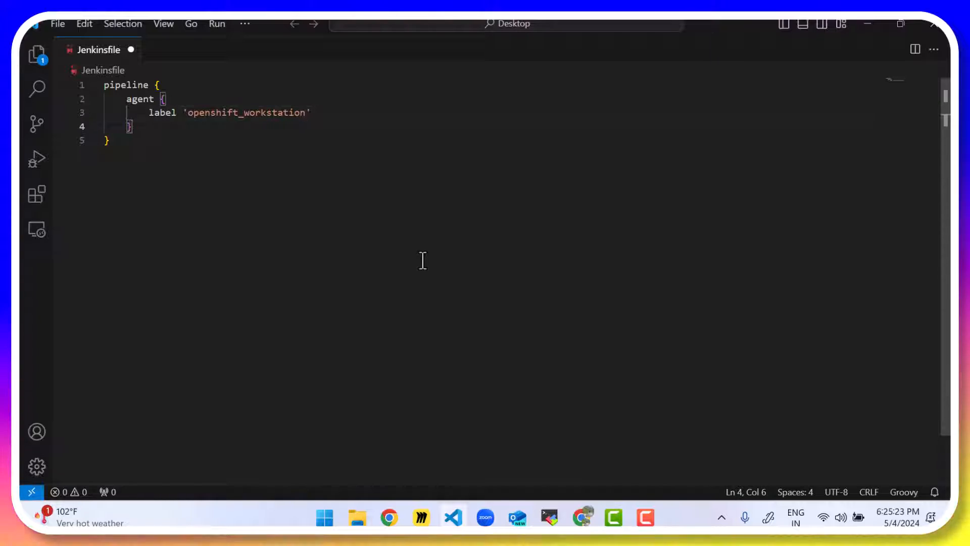
# Step: Start an environment block on a new line after the agent block
pyautogui.press('enter')
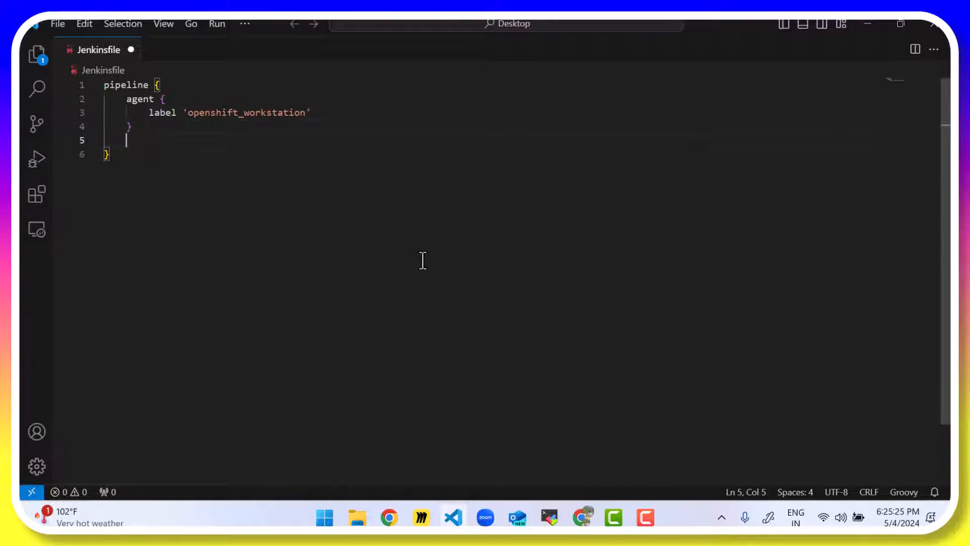
pyautogui.write('envire')
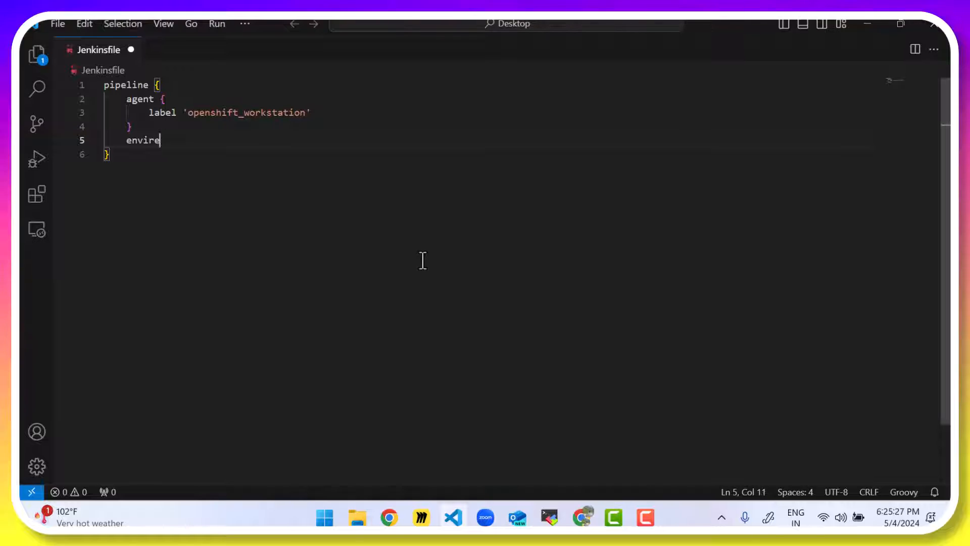
pyautogui.write('onment')
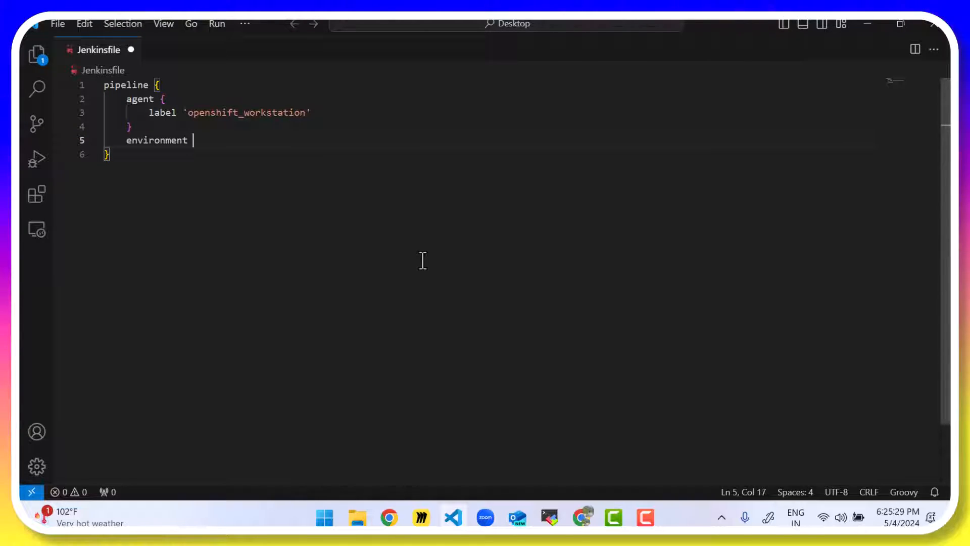
pyautogui.write('{')
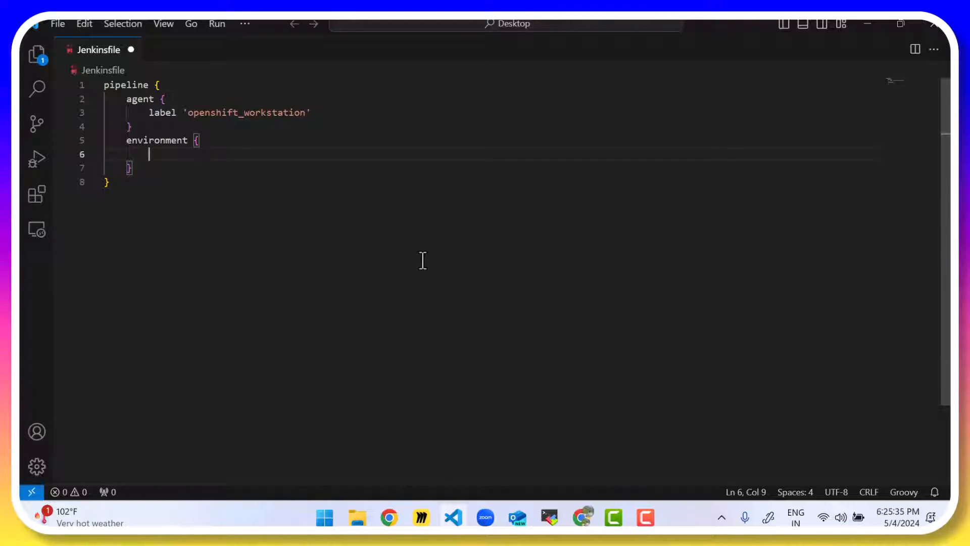
pyautogui.write('OPEN')
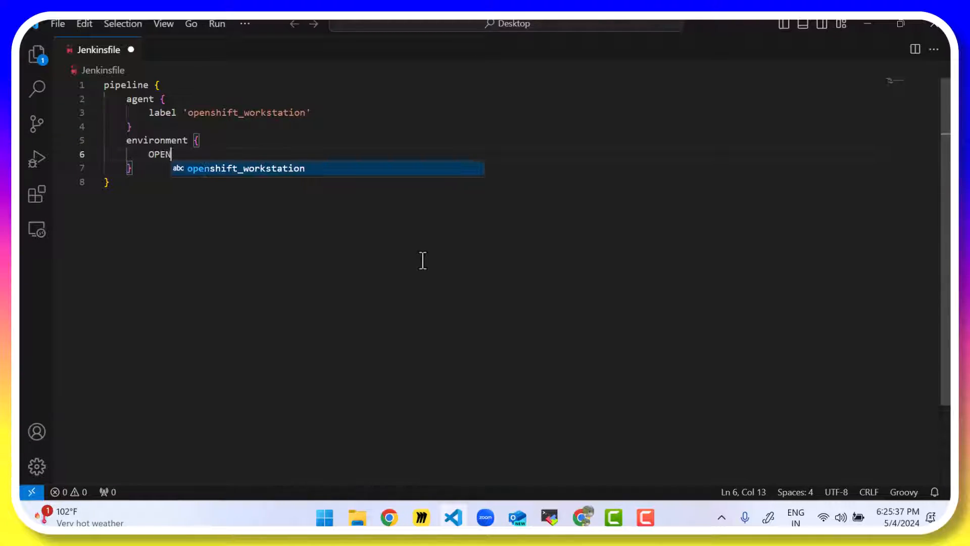
pyautogui.write('SHIFT_SERVER =')
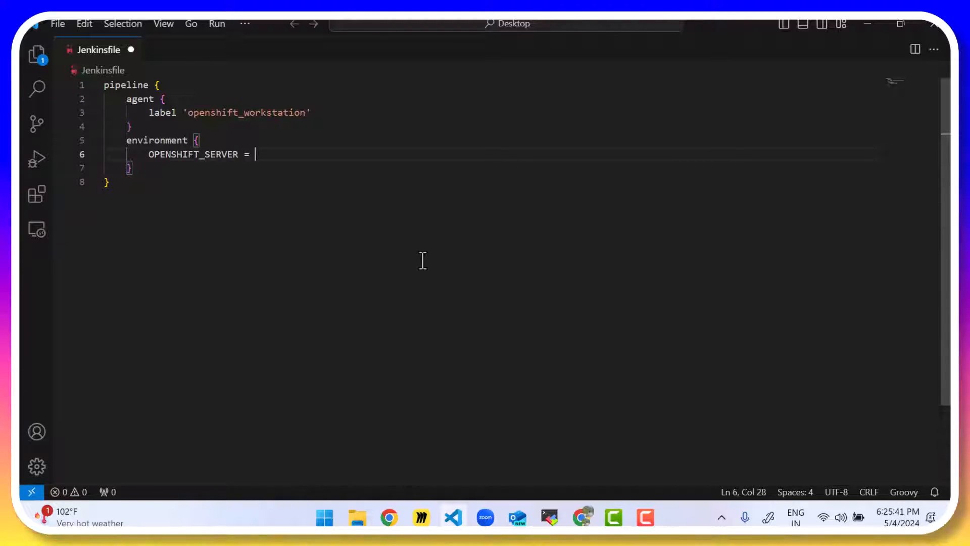
pyautogui.write('"h')
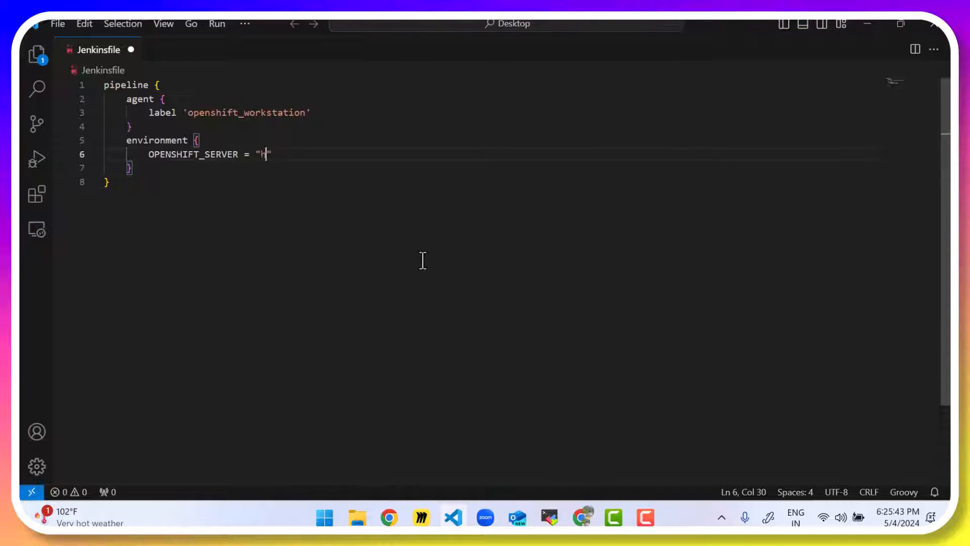
pyautogui.write('ttps://')
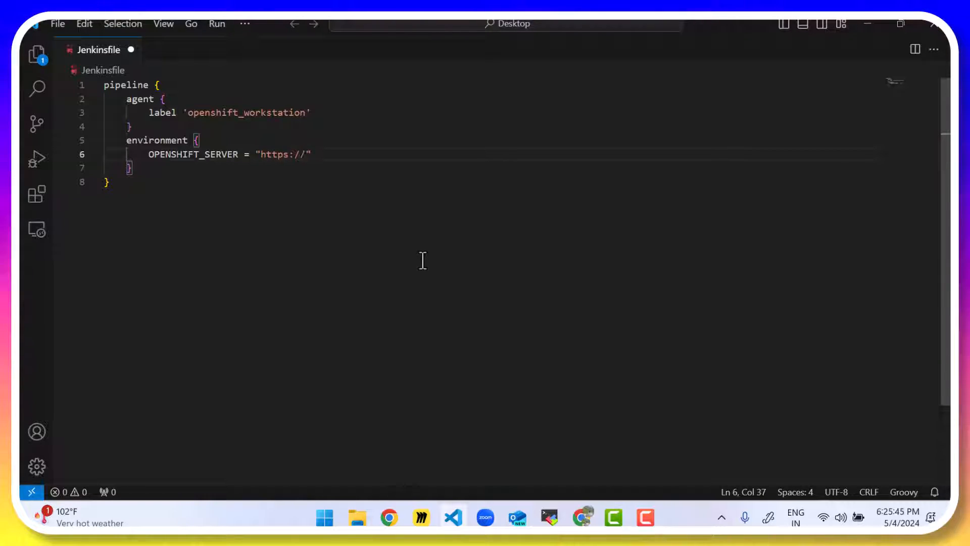
pyautogui.write('api.ocp412.')
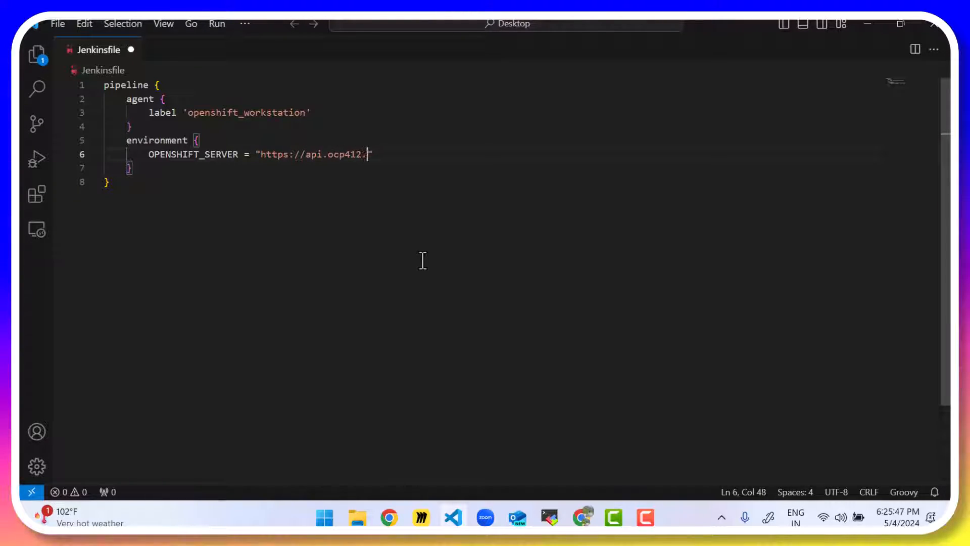
pyautogui.write('networknuts.la')
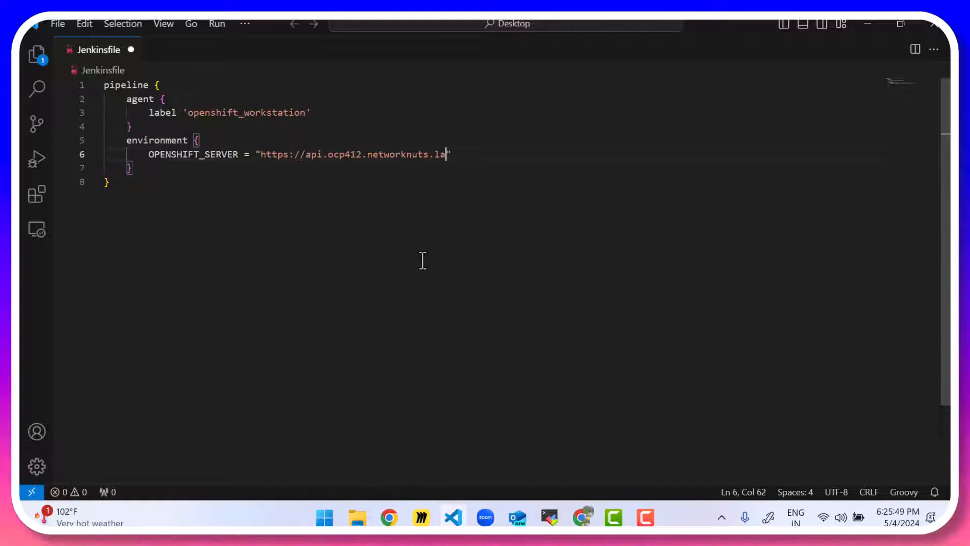
pyautogui.write('b:6443')
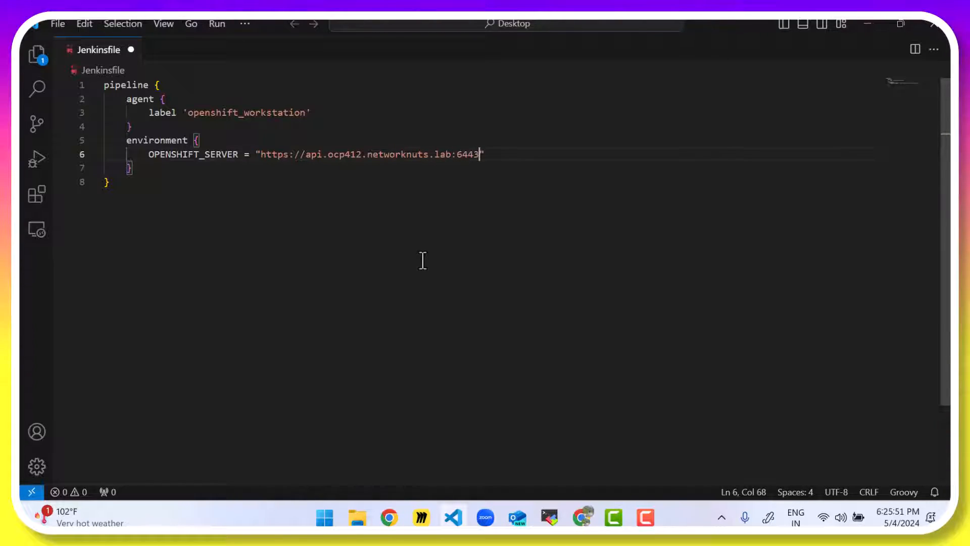
pyautogui.press('Enter')
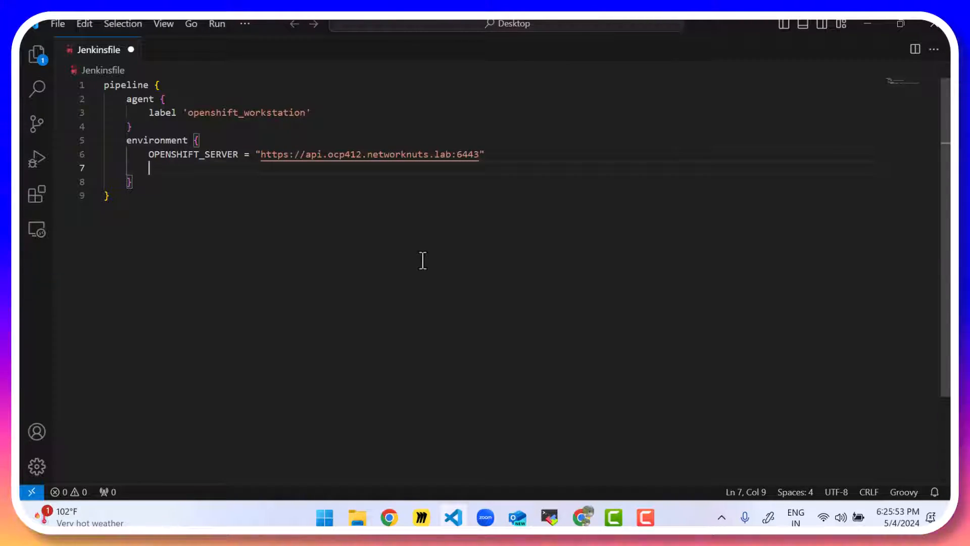
# Step: Define OPENSHIFT_NAMESPACE = "devops-pipeline"
pyautogui.write('OPENSHIFT_')
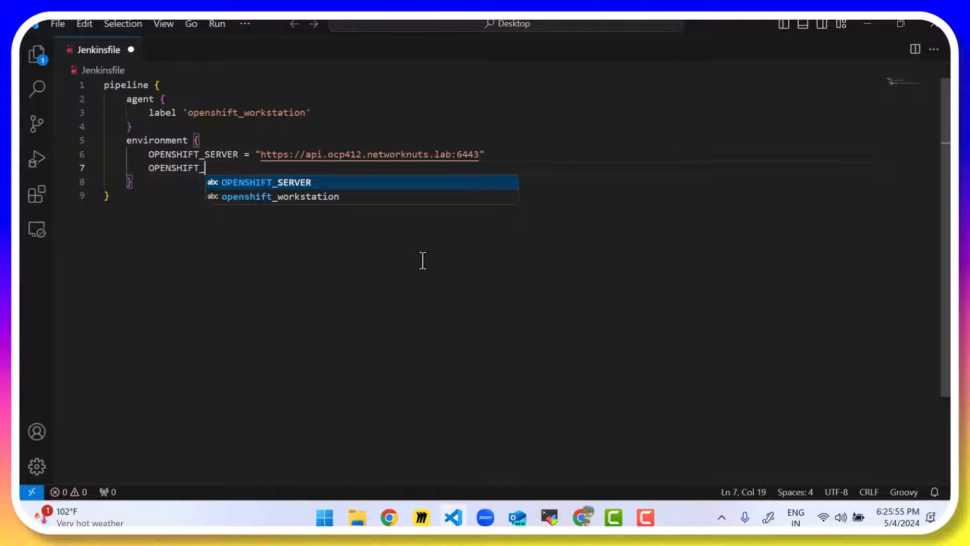
pyautogui.write('NAMESPACE =')
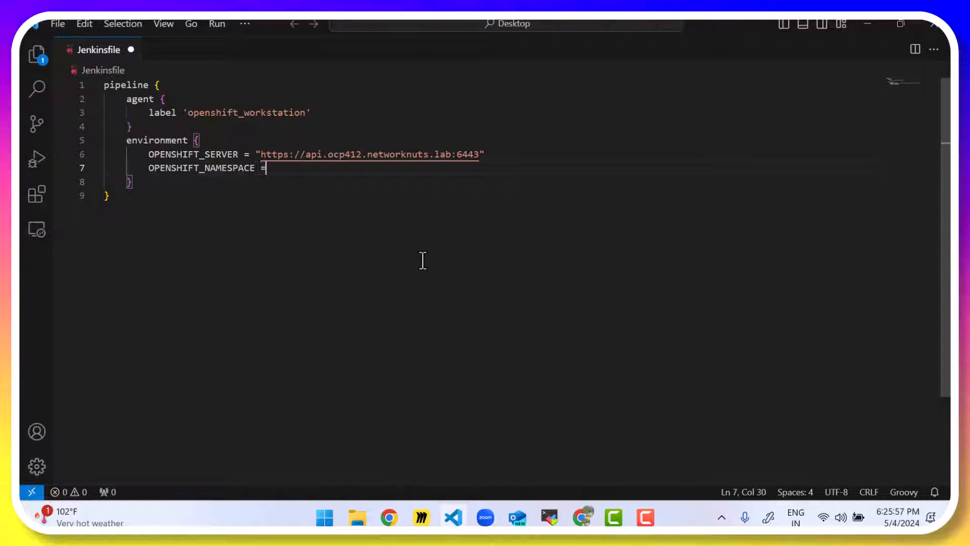
pyautogui.write('""')
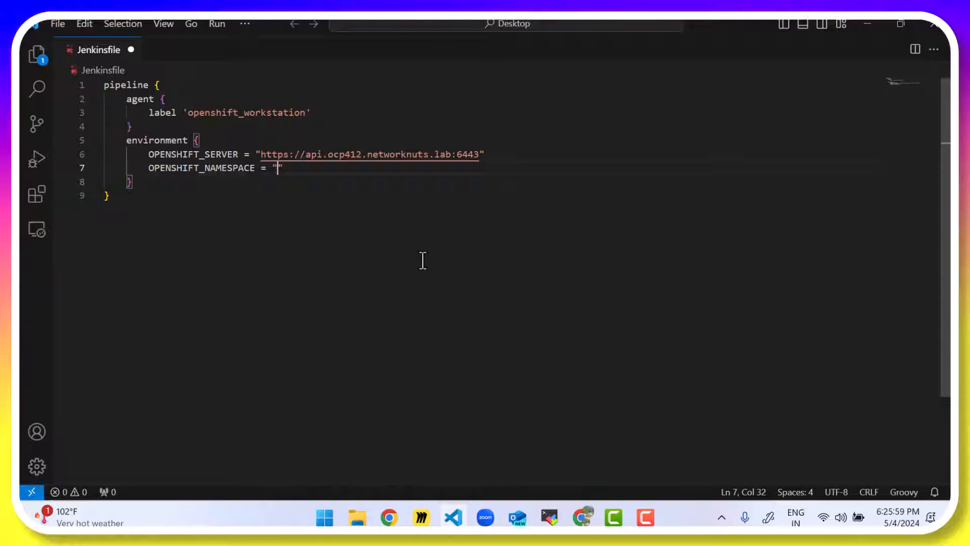
pyautogui.write('devops-pipeline')
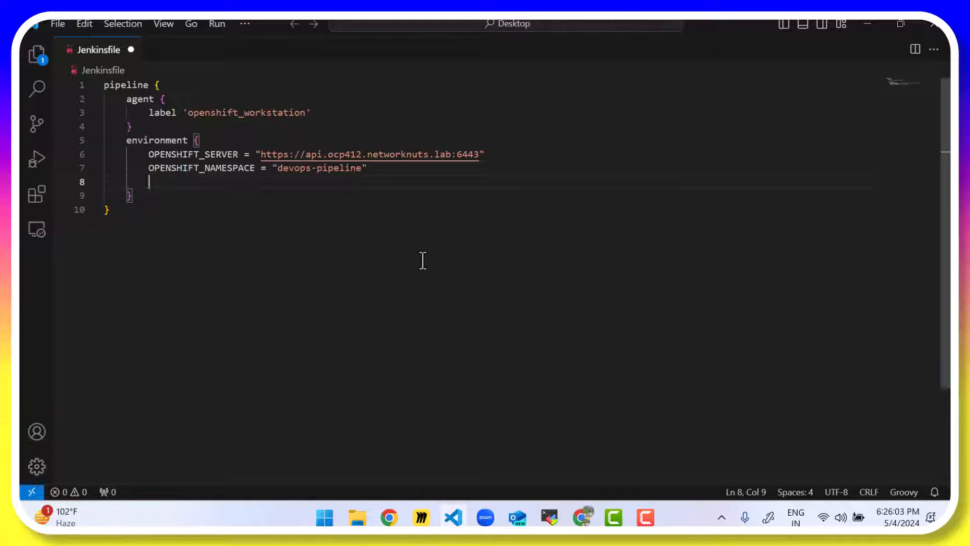
# Step: Define DEPLOYMENT_YAML_PATH = "deployment.yml"
pyautogui.write('DEPLO')
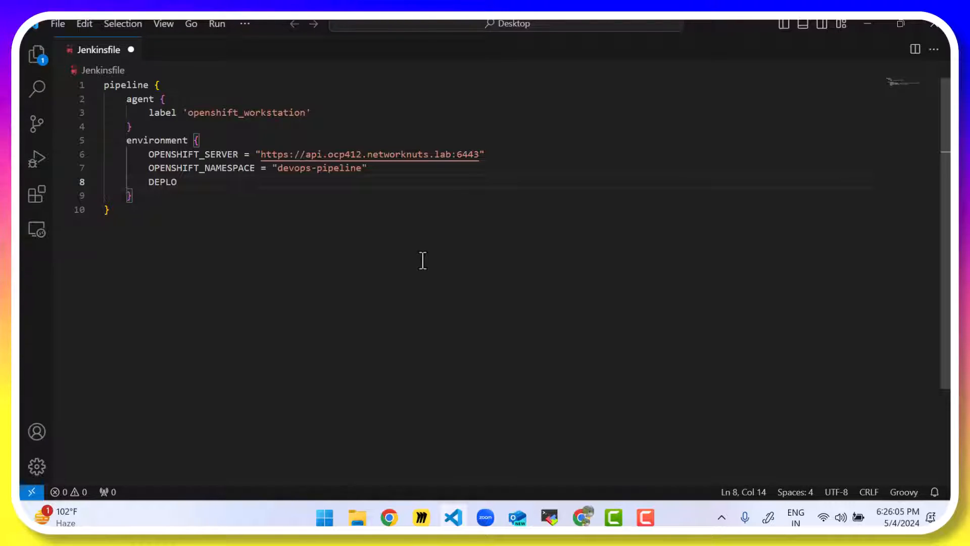
pyautogui.write('YMENT_YAML_')
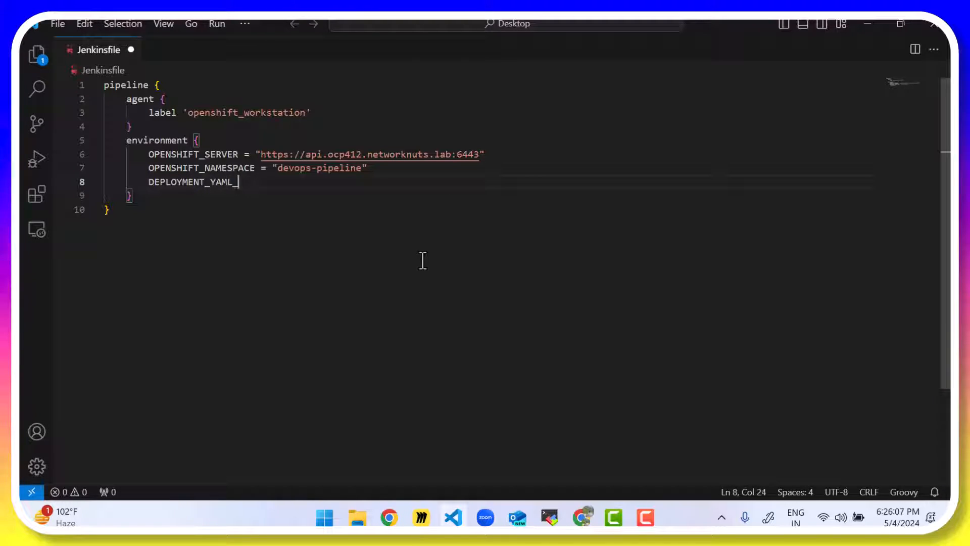
pyautogui.write('_PATH = "')
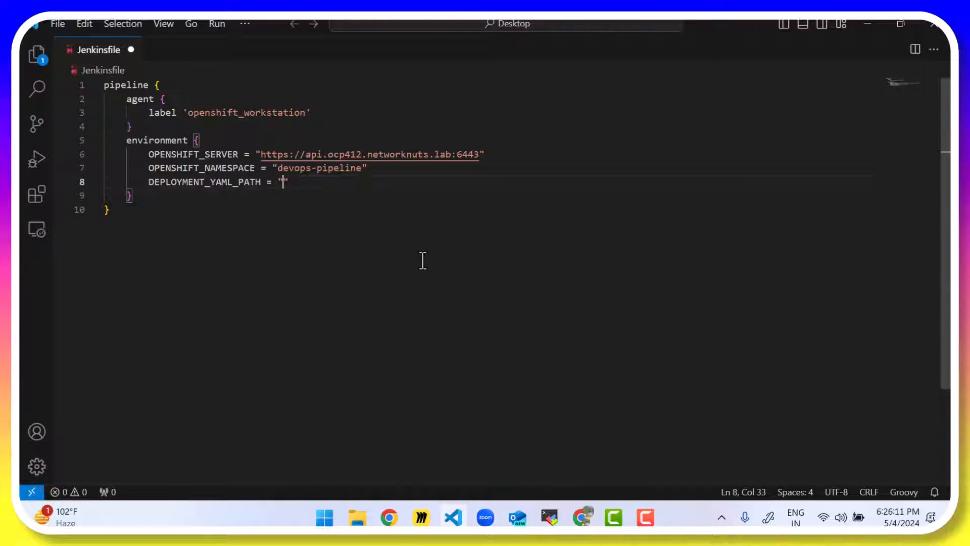
pyautogui.write('depl')
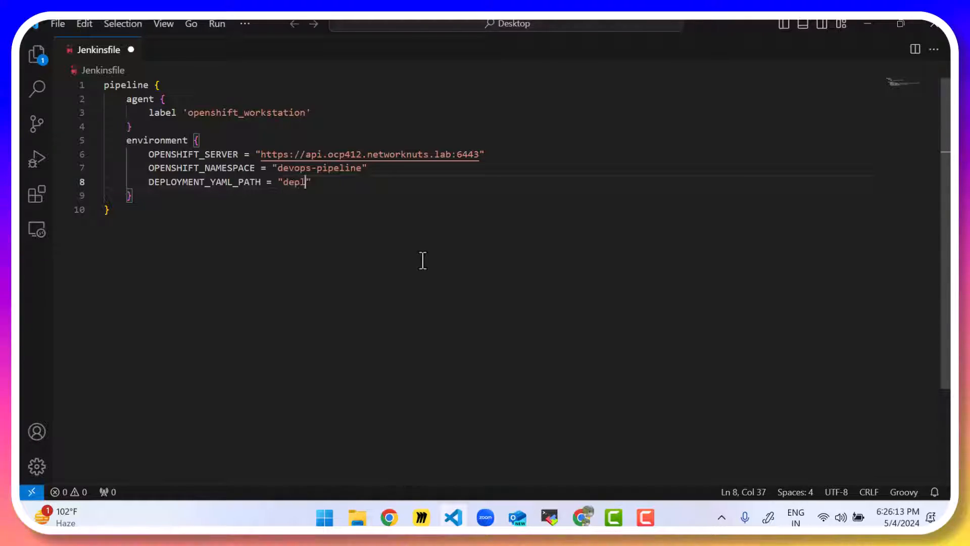
pyautogui.write('oyment.yml')
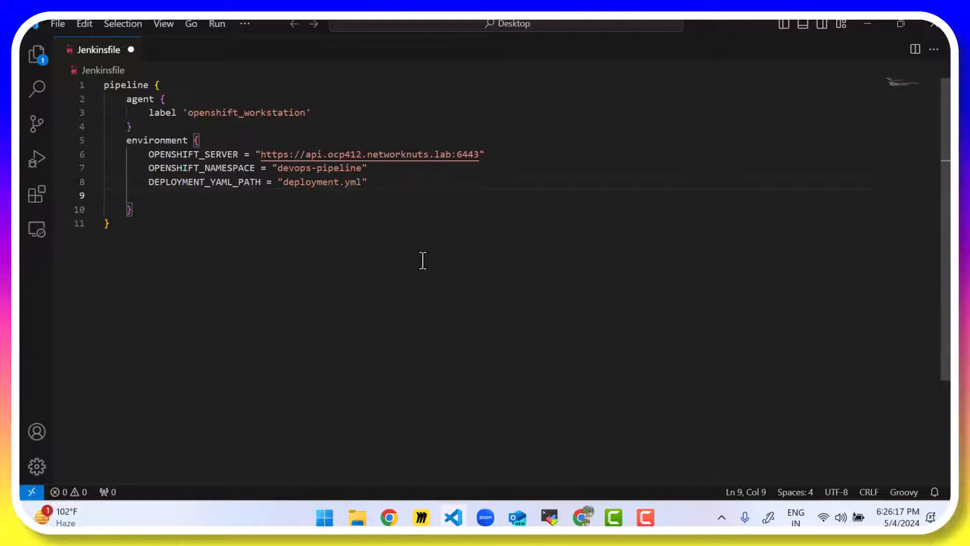
pyautogui.write('GIT_RE')
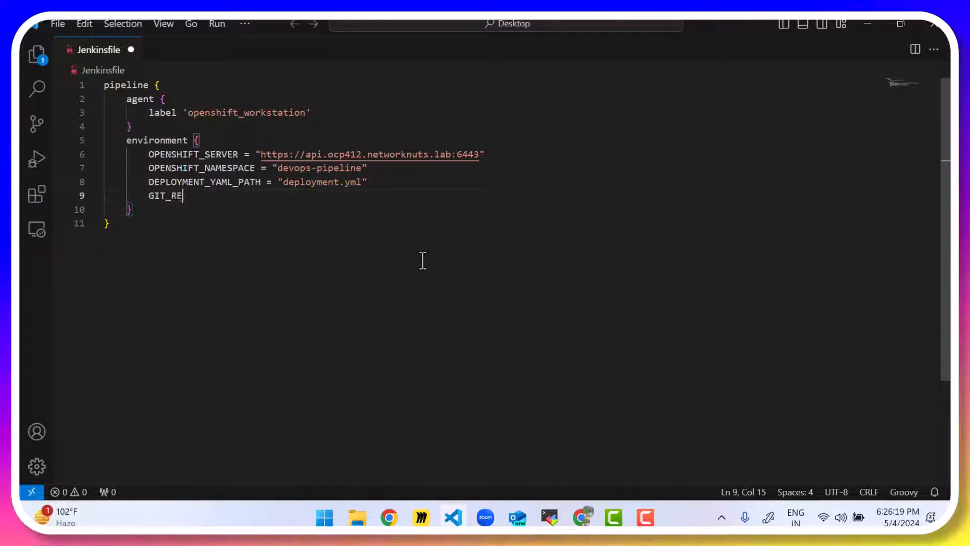
pyautogui.write('PO_URL')
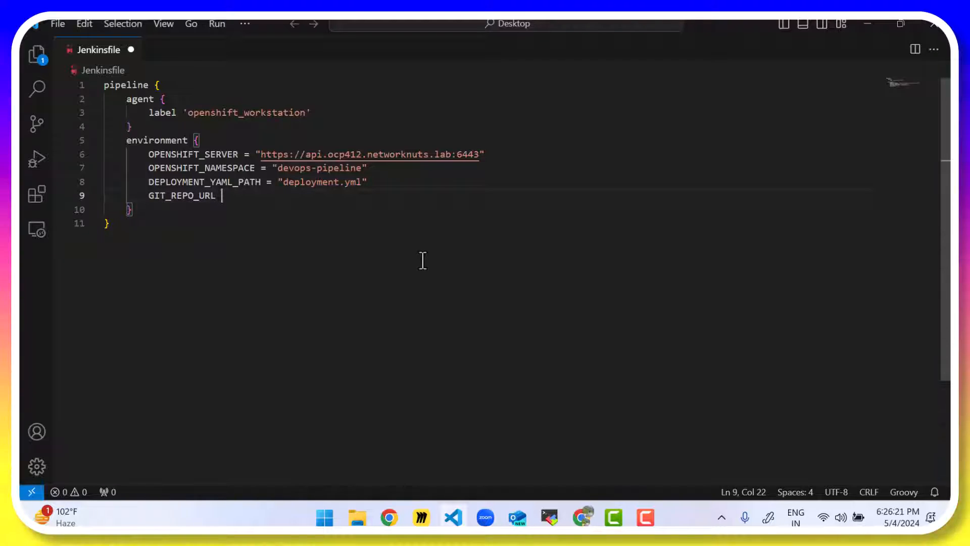
pyautogui.write('=')
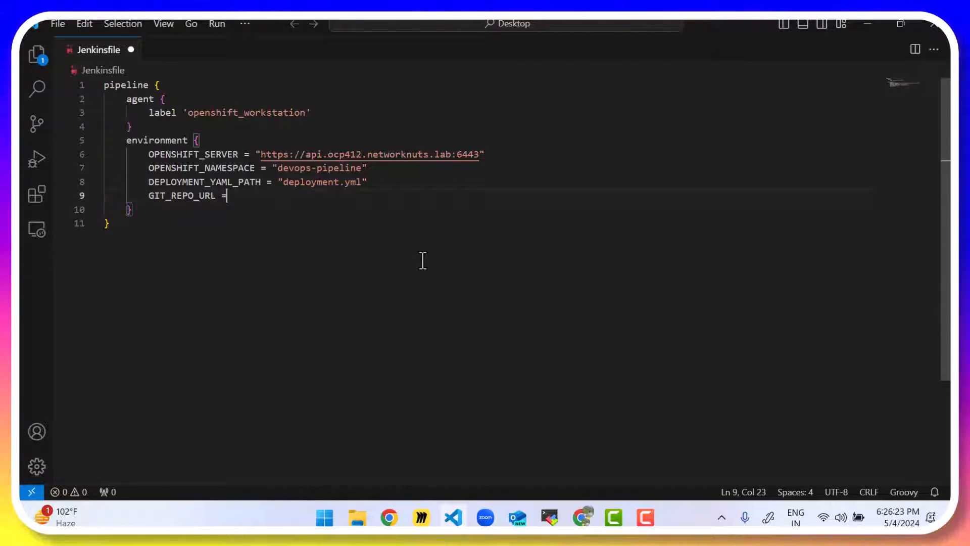
pyautogui.write('""')
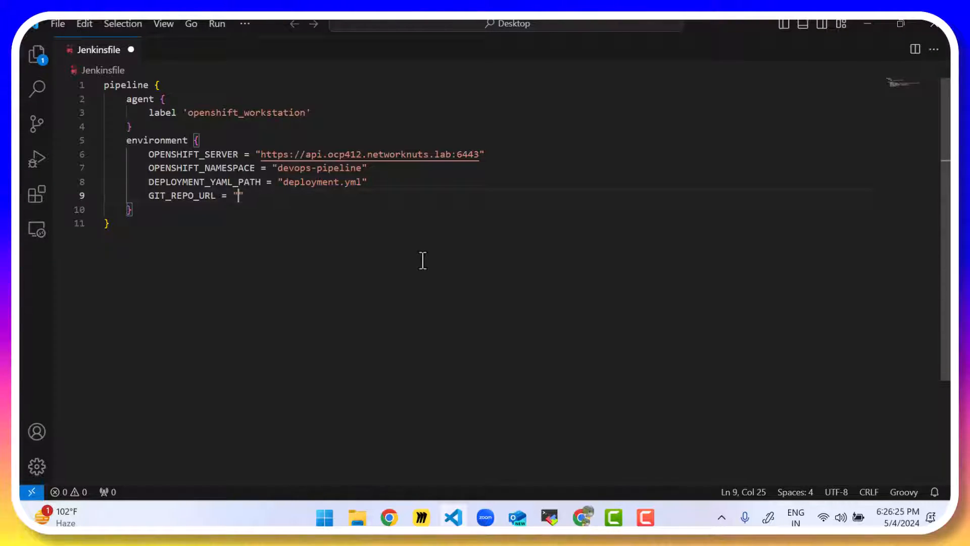
pyautogui.write('https://')
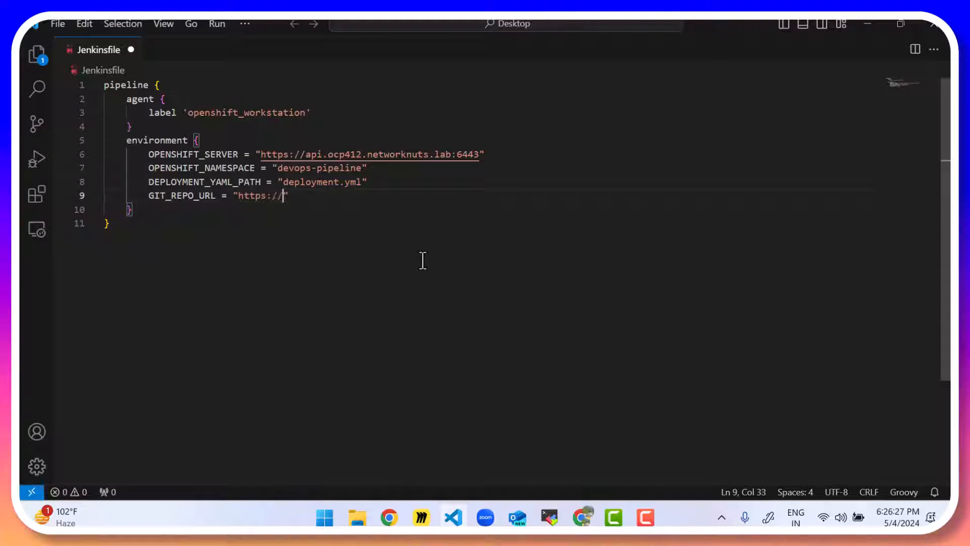
pyautogui.write('github.com/ar')
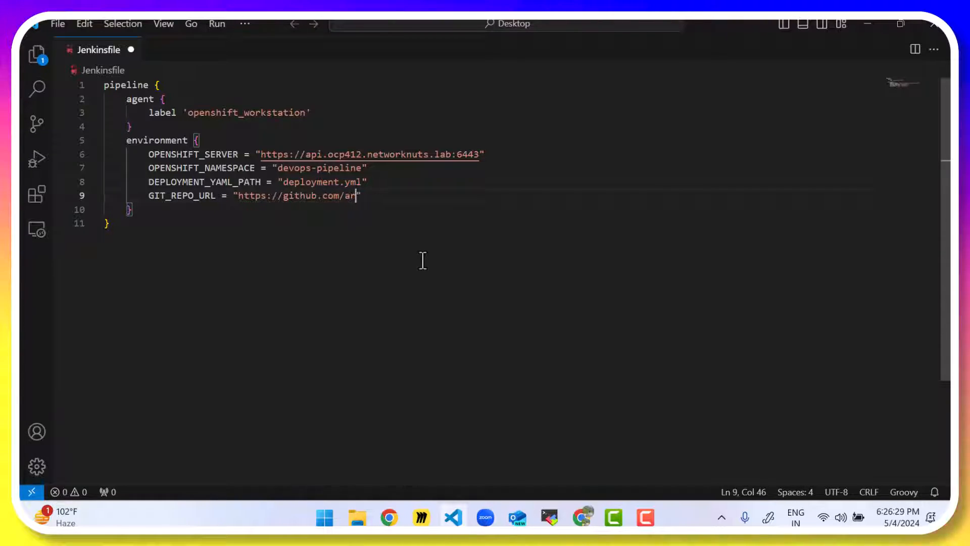
pyautogui.write('ytmw/')
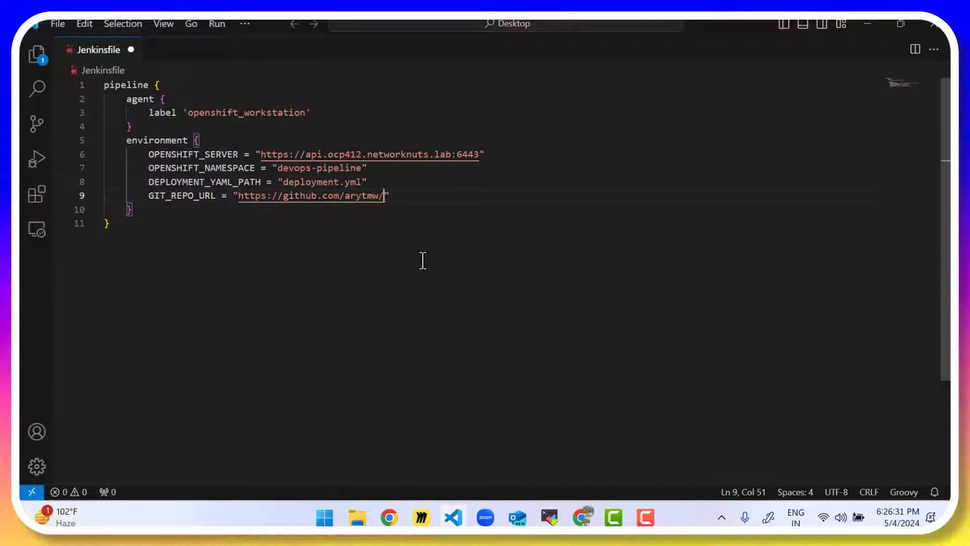
pyautogui.write('jenkins-')
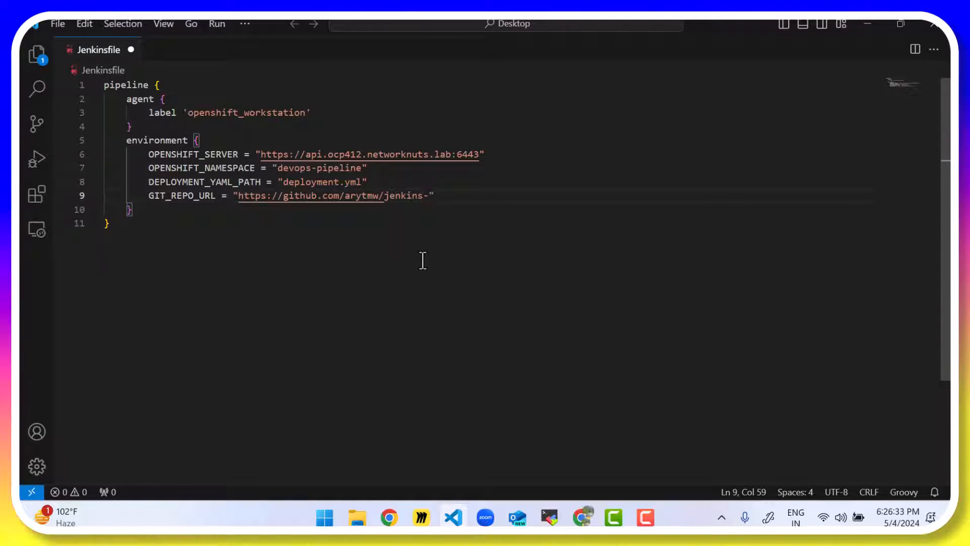
pyautogui.write('openshift-pi')
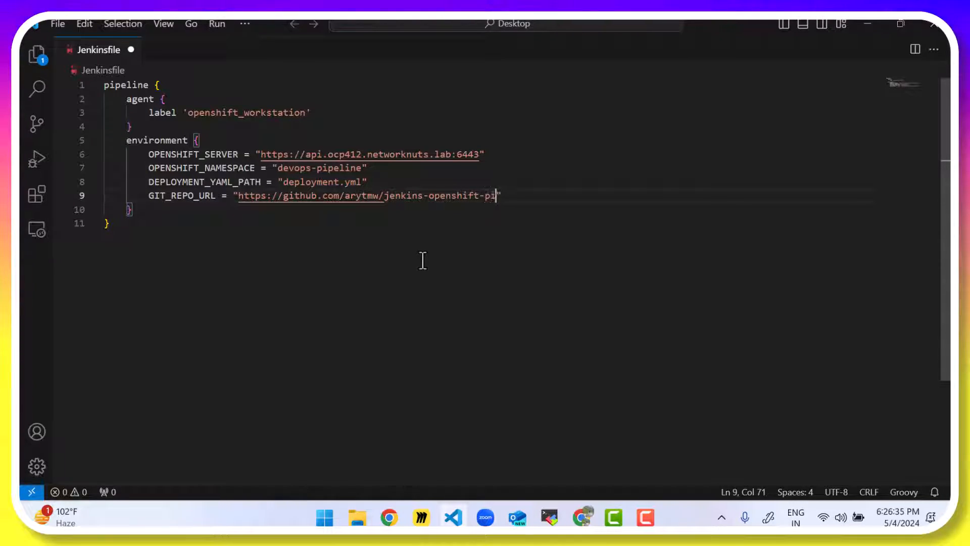
pyautogui.write('peline')
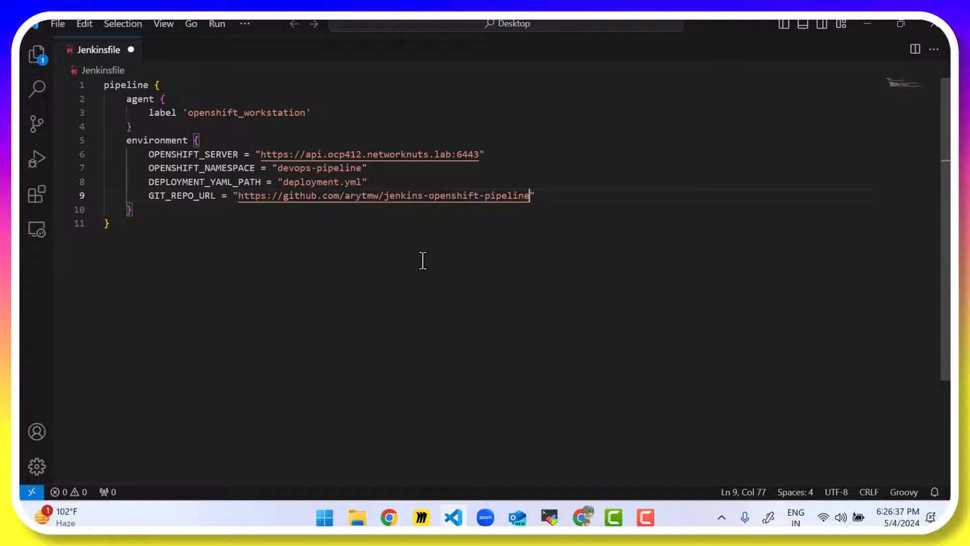
pyautogui.write('.git')
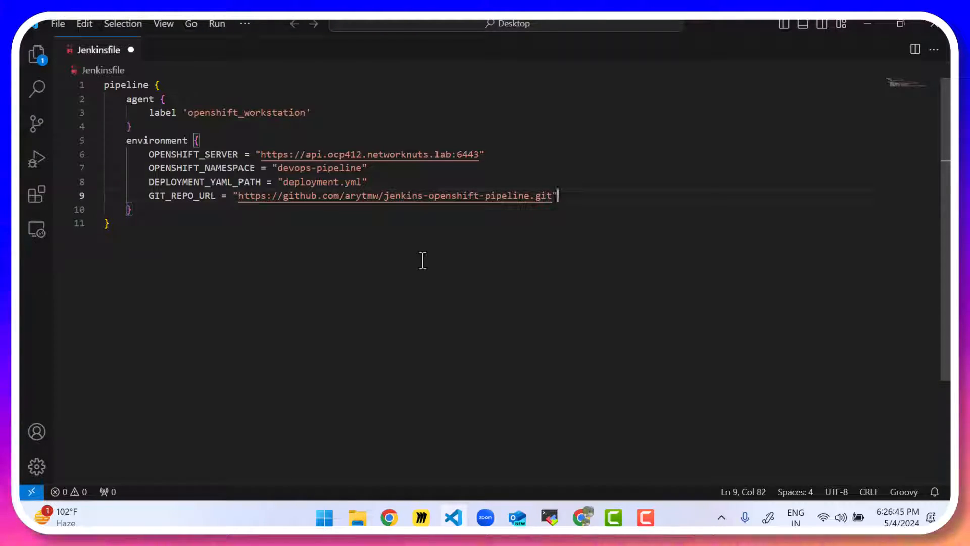
# Step: Start an OPENSHIFT_TOKEN = line, leaving its value empty for now
pyautogui.write('OPENSHIFT')
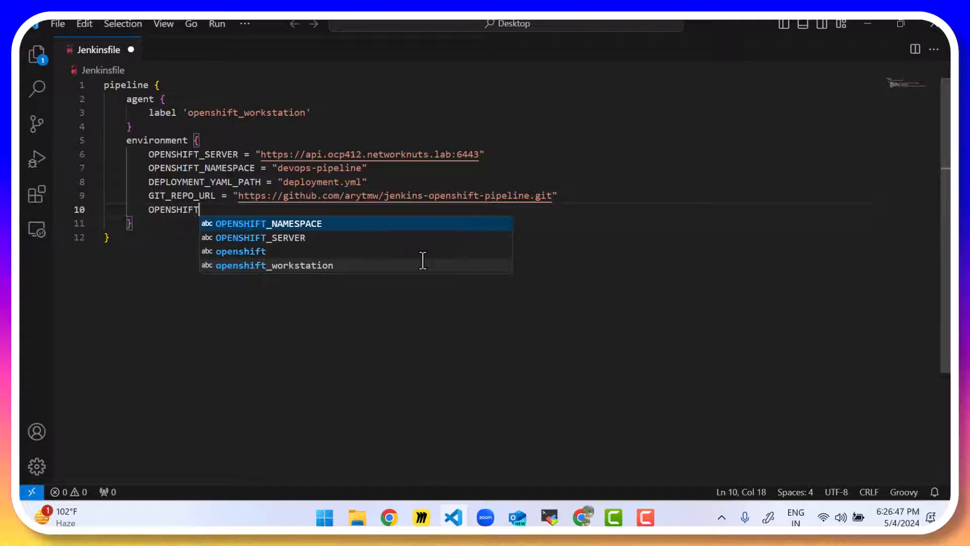
pyautogui.write('_TOKEN =')
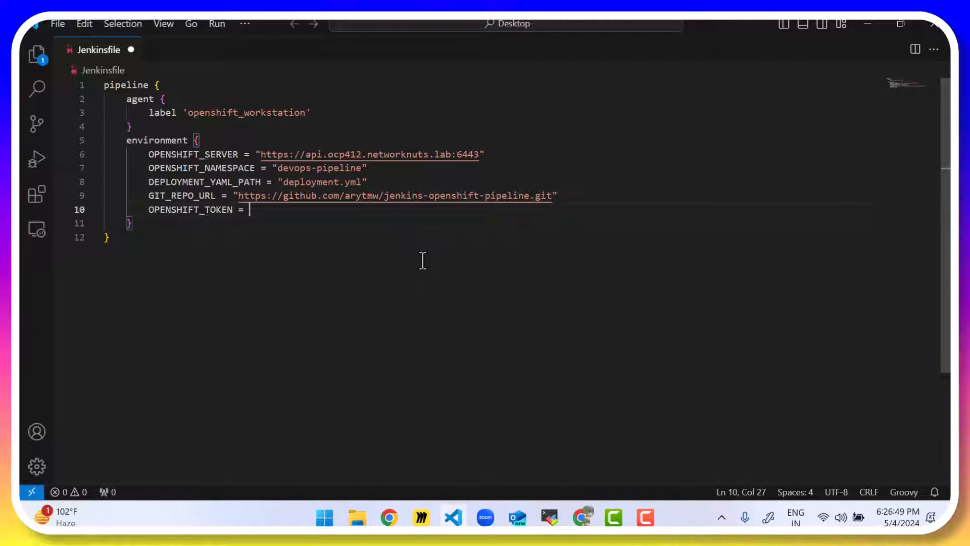
pyautogui.write('""')
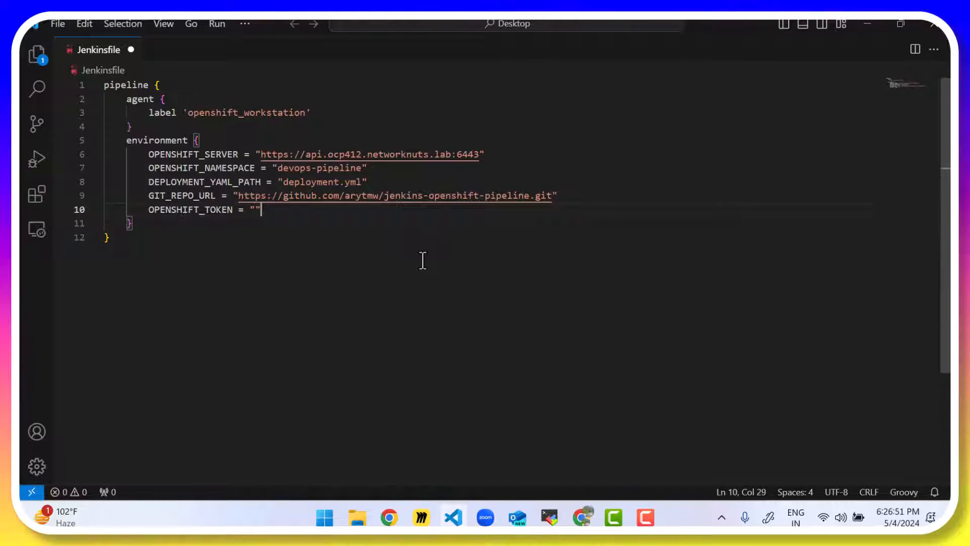
pyautogui.press('Backspace')
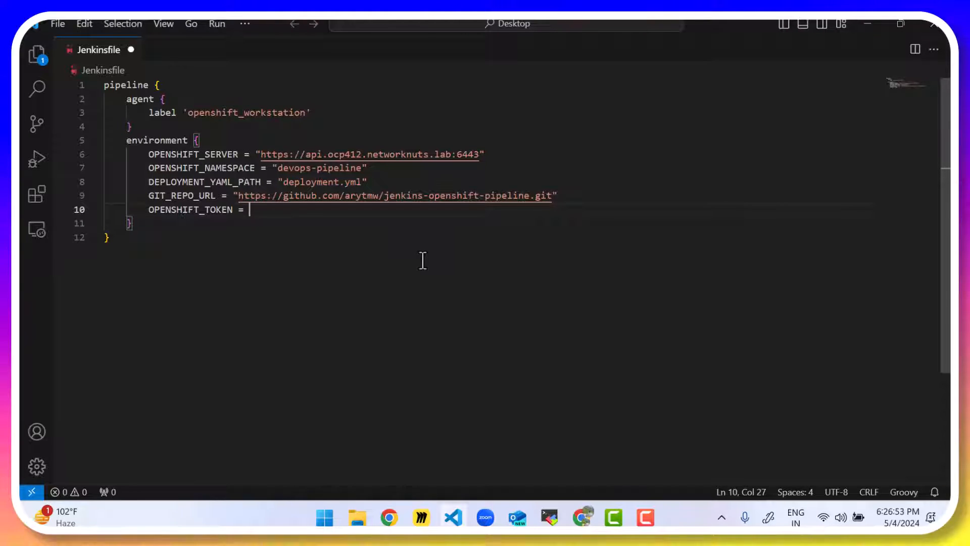
pyautogui.moveTo(532, 468)
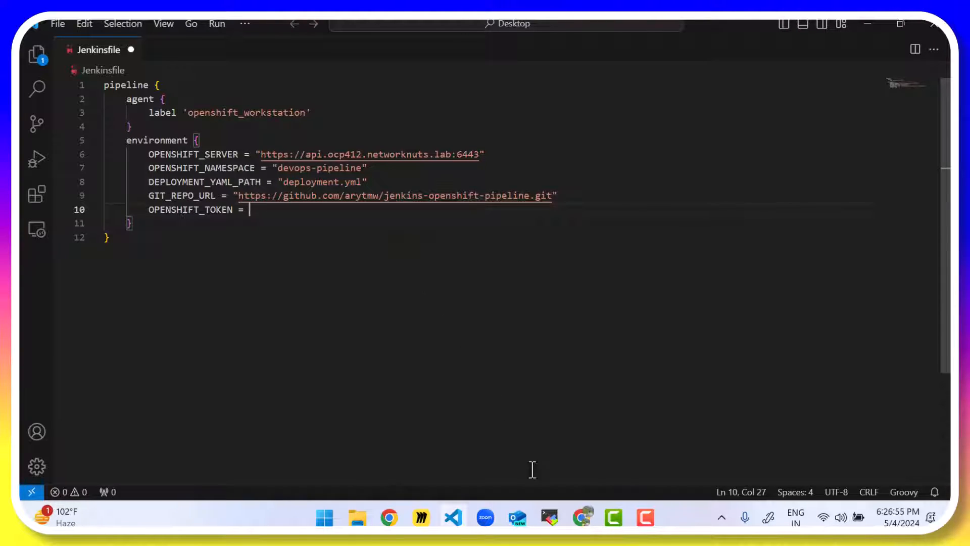
# Step: In the OpenShift terminal, switch to project devops-pipeline and delete the old jenkins service account
pyautogui.click(550, 517)
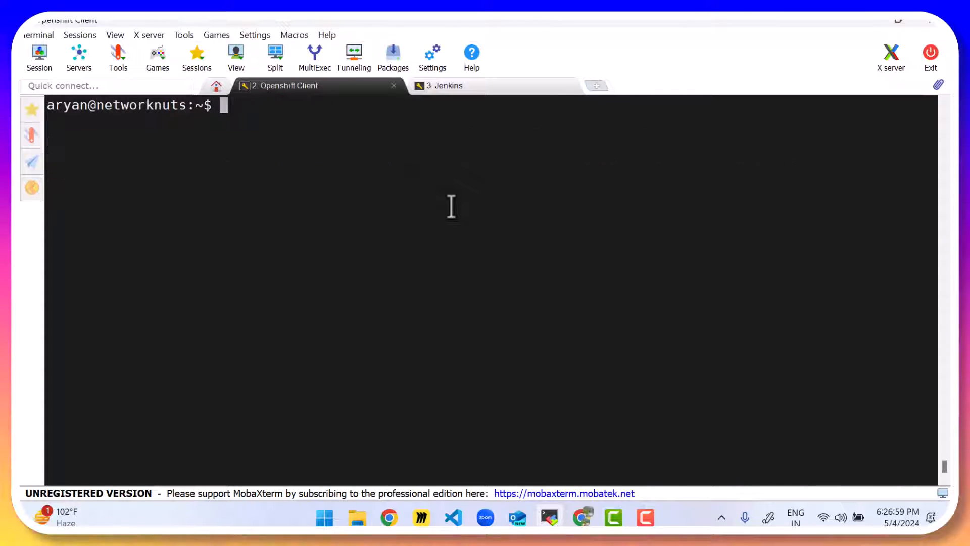
pyautogui.write('oc whoami')
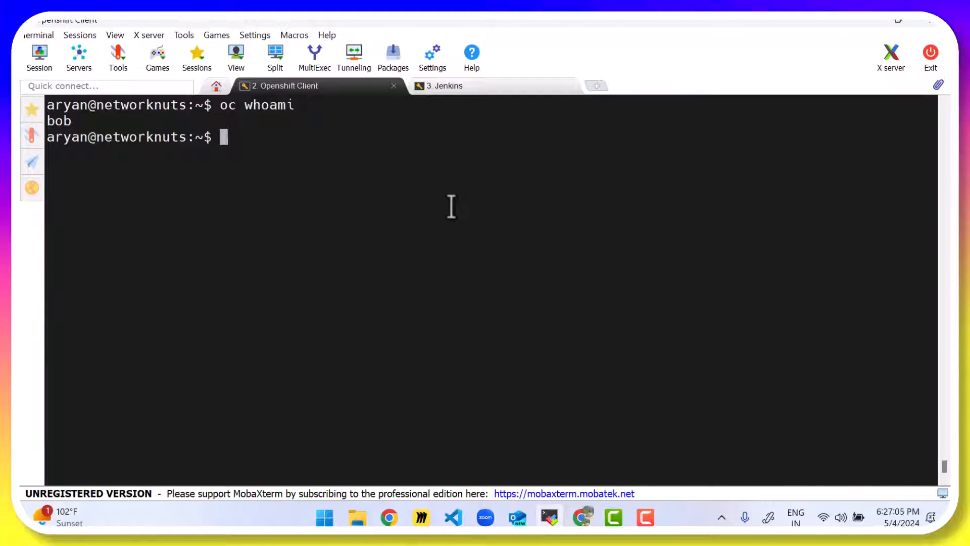
pyautogui.write('oc p')
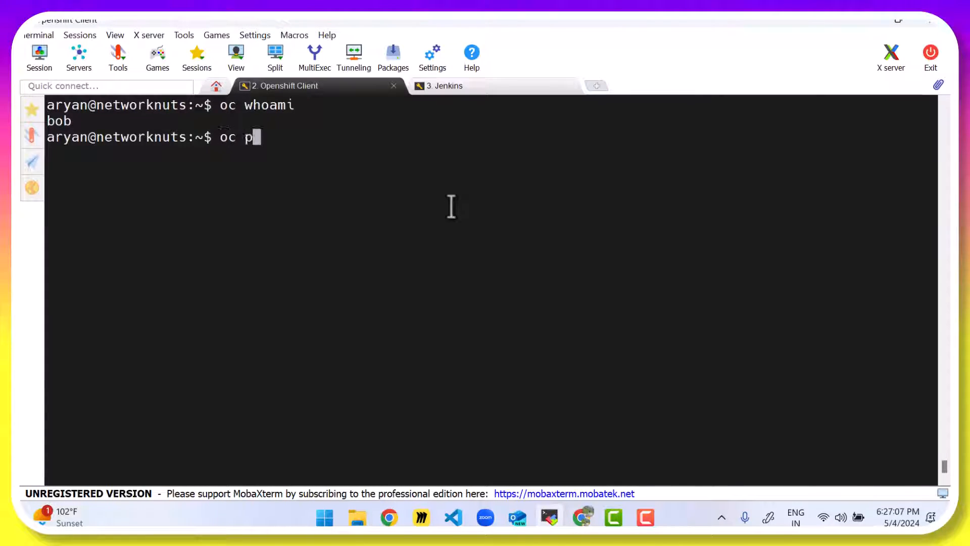
pyautogui.write('roject devops-p')
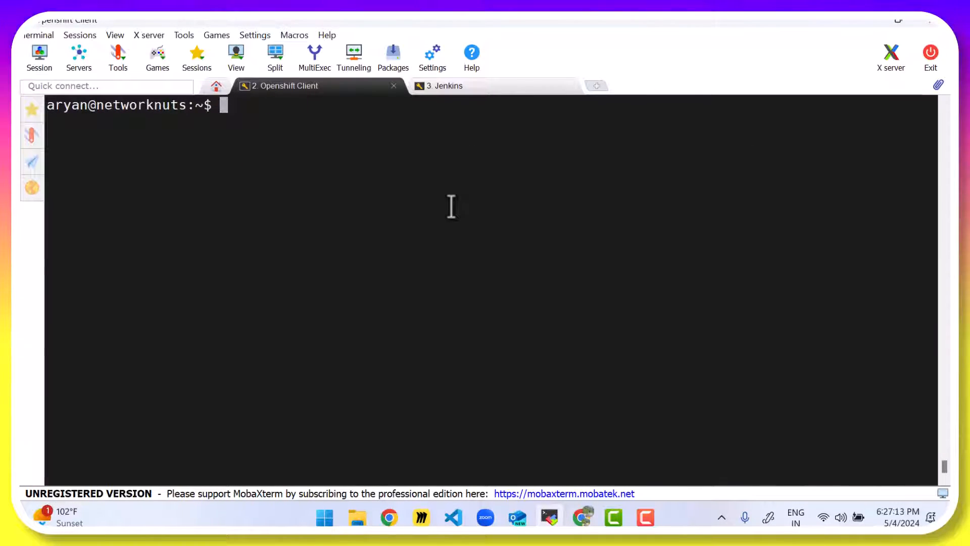
pyautogui.write('oc get sa')
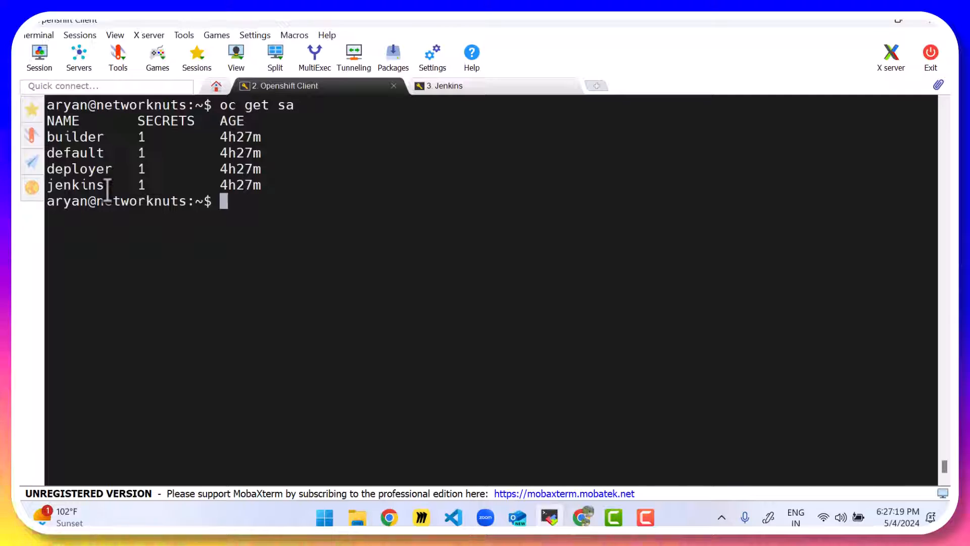
pyautogui.write('oc delete sa jenkins')
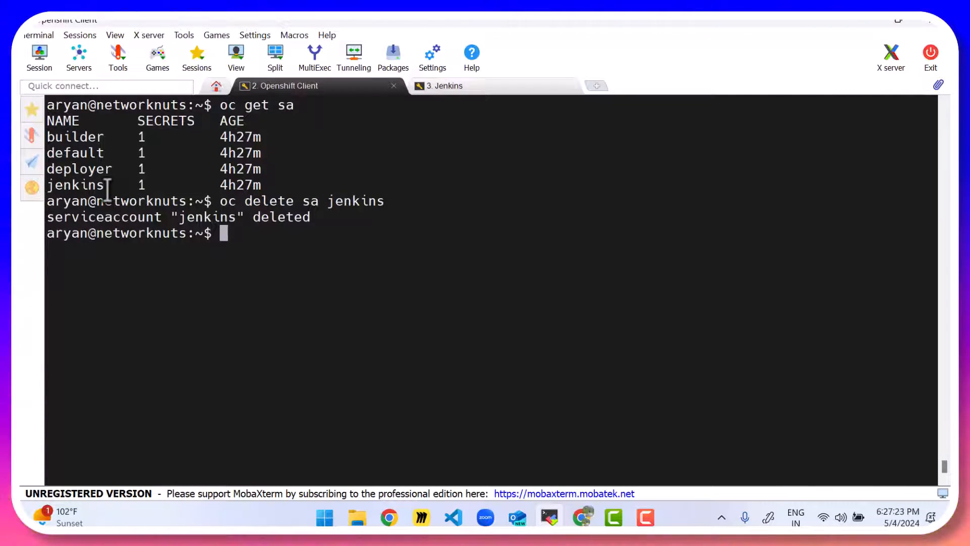
# Step: Create service account jenkins-user and grant it admin role in devops-pipeline
pyautogui.write('oc creat')
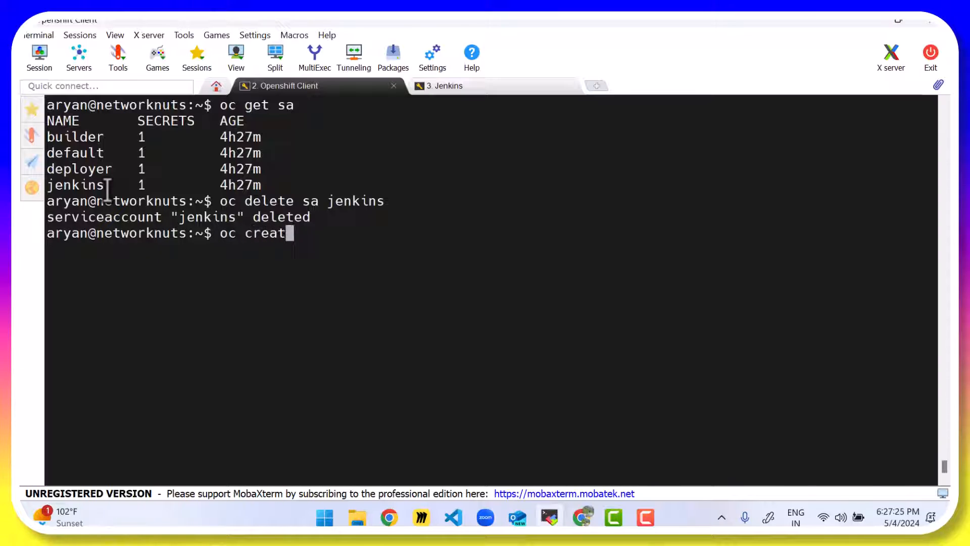
pyautogui.write('e sa j')
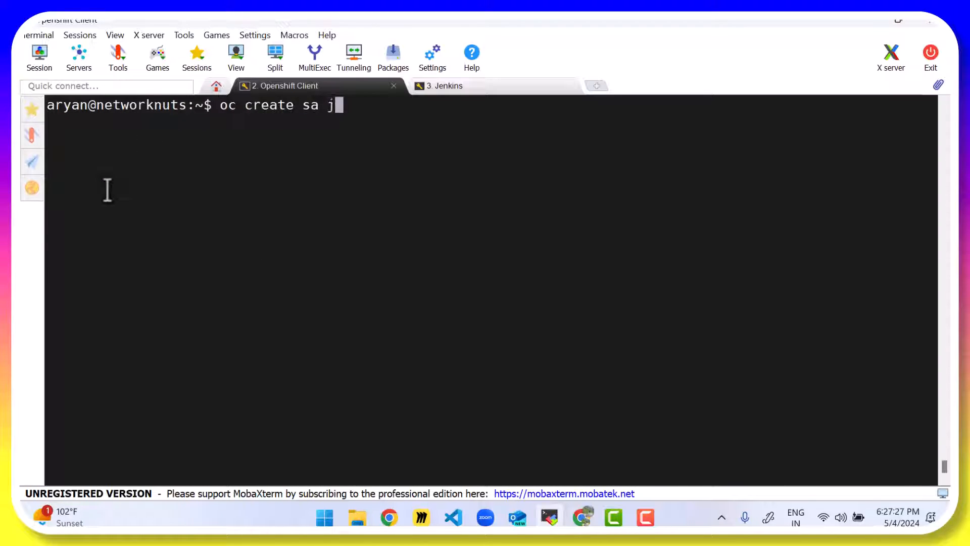
pyautogui.write('enkins-user')
pyautogui.write('o')
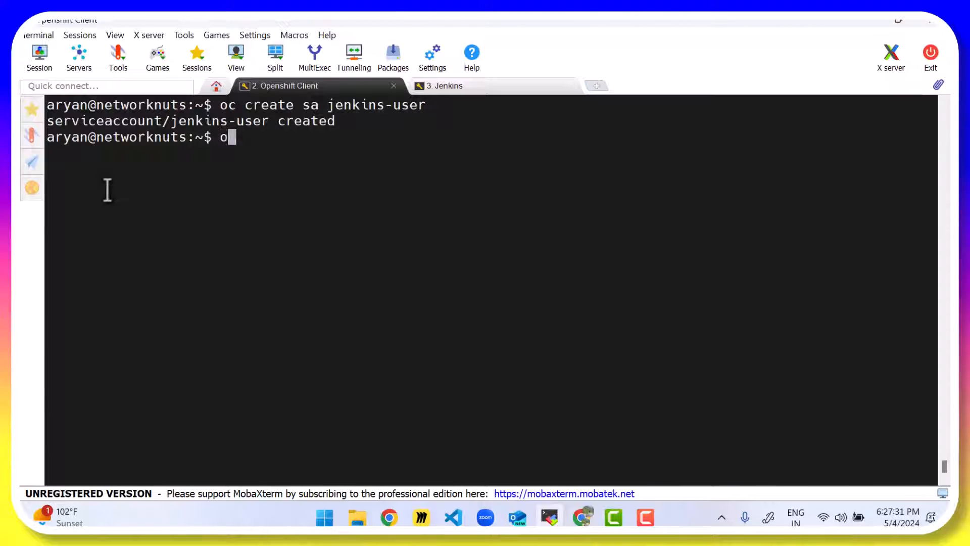
pyautogui.write('c policy')
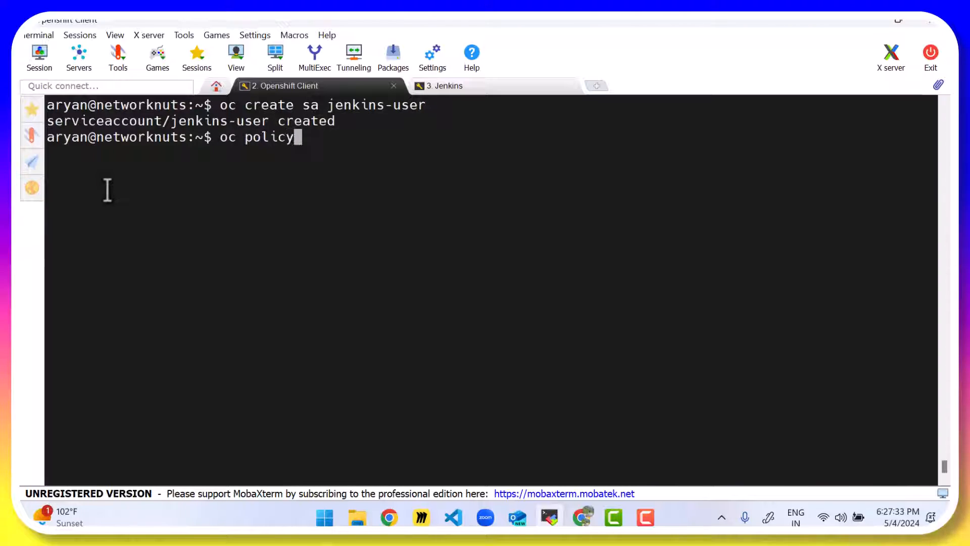
pyautogui.write('add-role-')
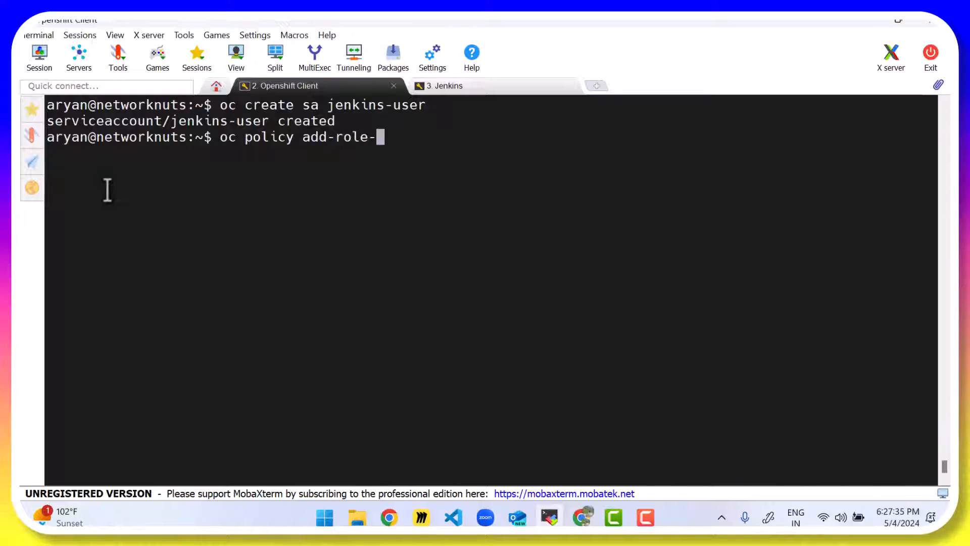
pyautogui.write('to-user')
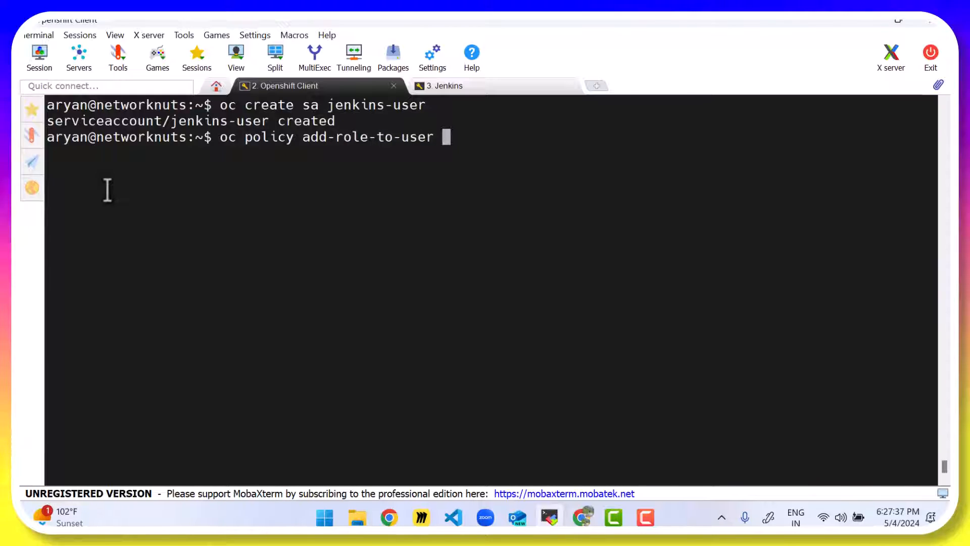
pyautogui.write('admin -z')
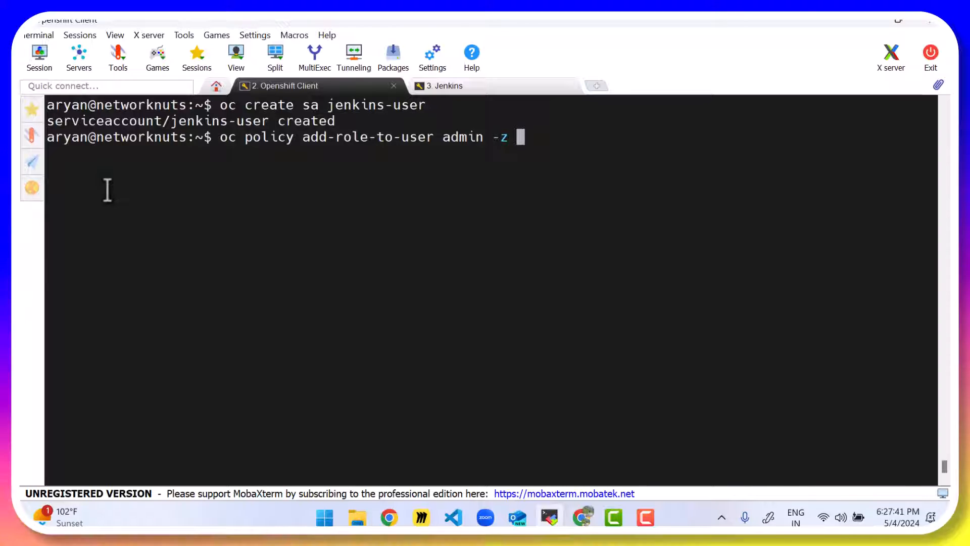
pyautogui.write('jenkins-user -n de')
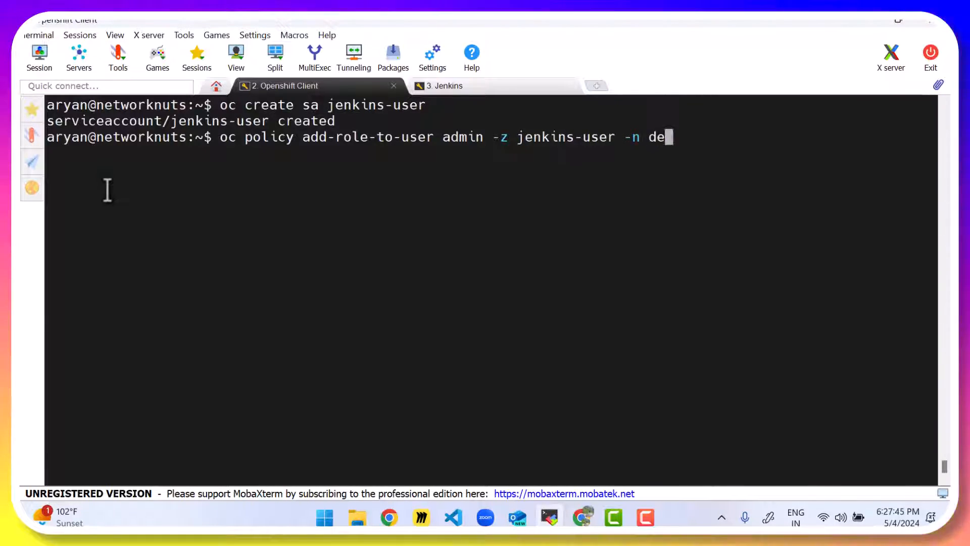
pyautogui.write('vops-pipeline')
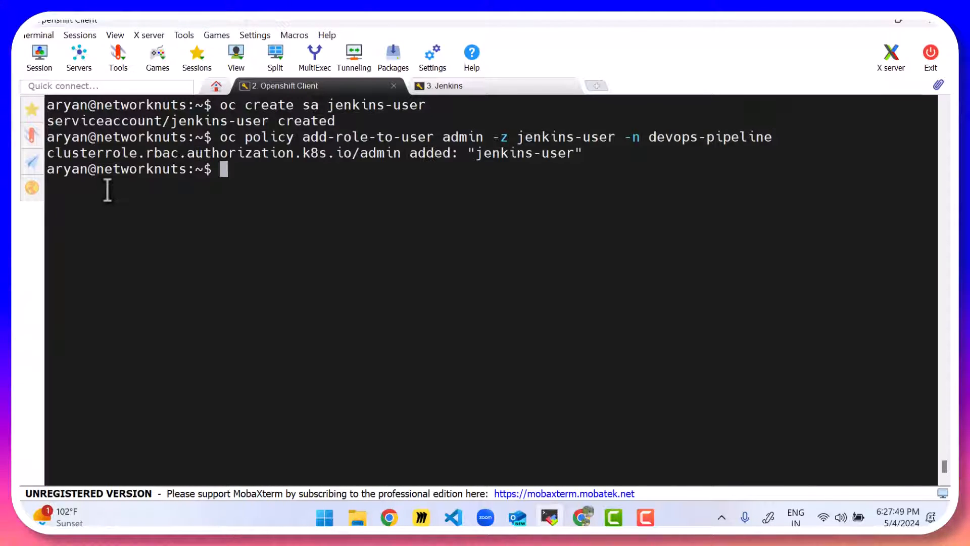
# Step: List service accounts and describe jenkins-user to reveal its token jenkins-user-token-66lg5
pyautogui.write('oc project')
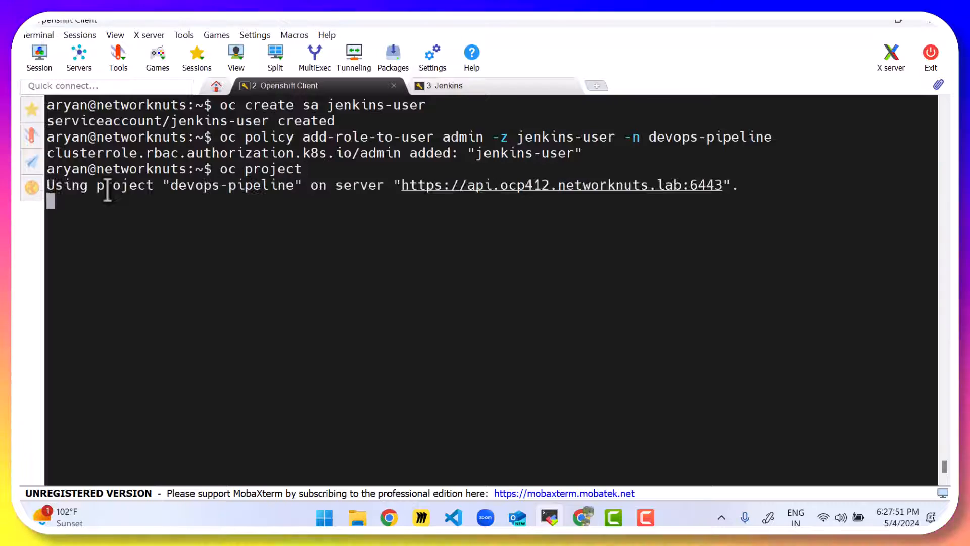
pyautogui.write('oc get')
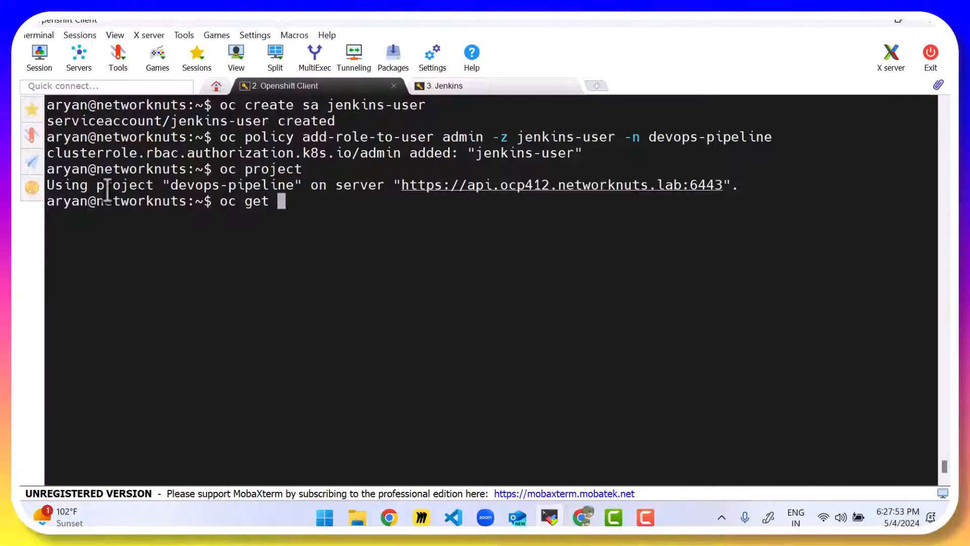
pyautogui.write('sa')
pyautogui.write('oc de')
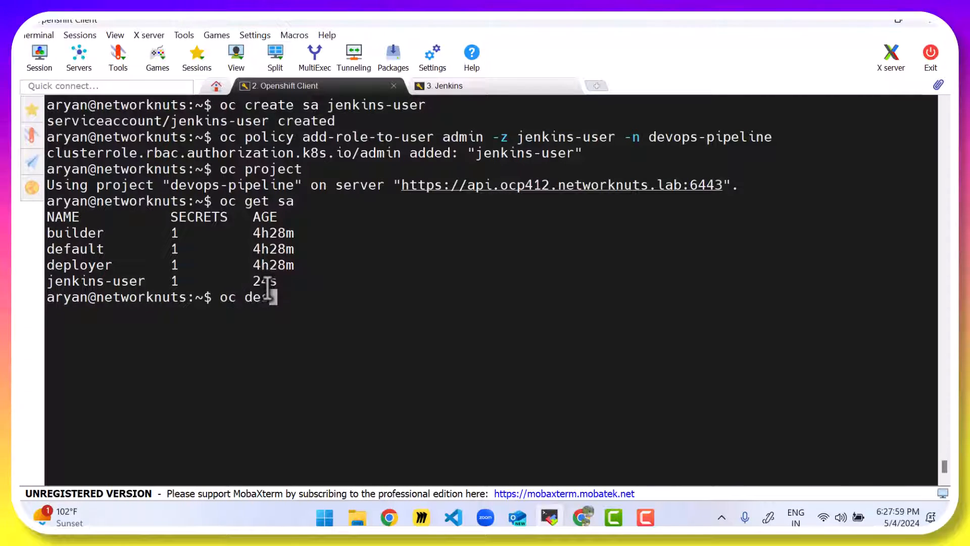
pyautogui.write('scribe sa')
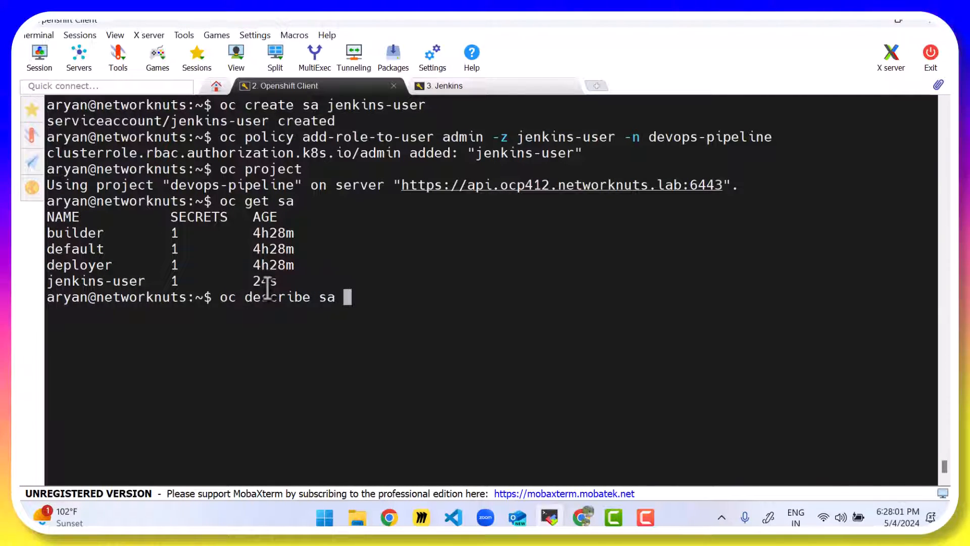
pyautogui.write('jenkins-user')
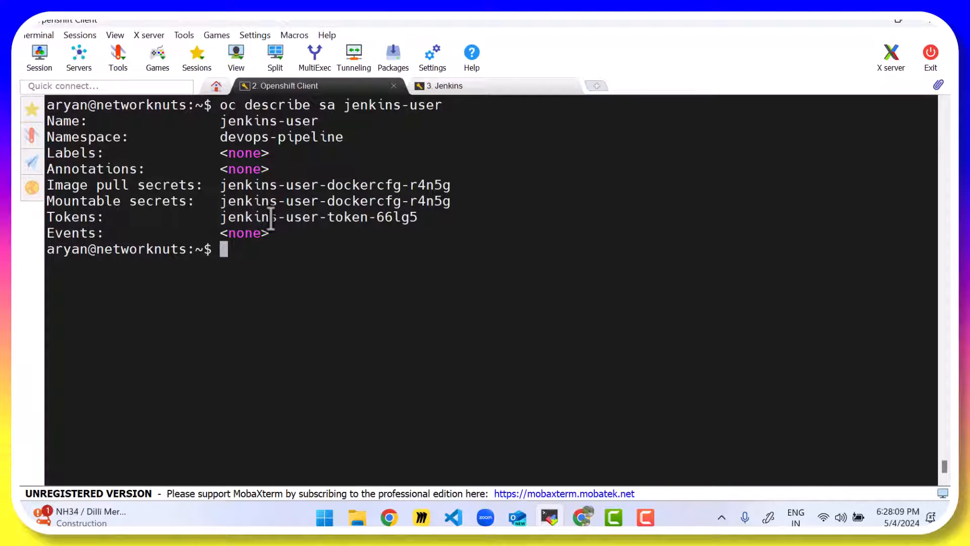
# Step: Copy the token name jenkins-user-token-66lg5 and start an oc describe secret command for it
pyautogui.doubleClick(255, 216)
pyautogui.write('oc')
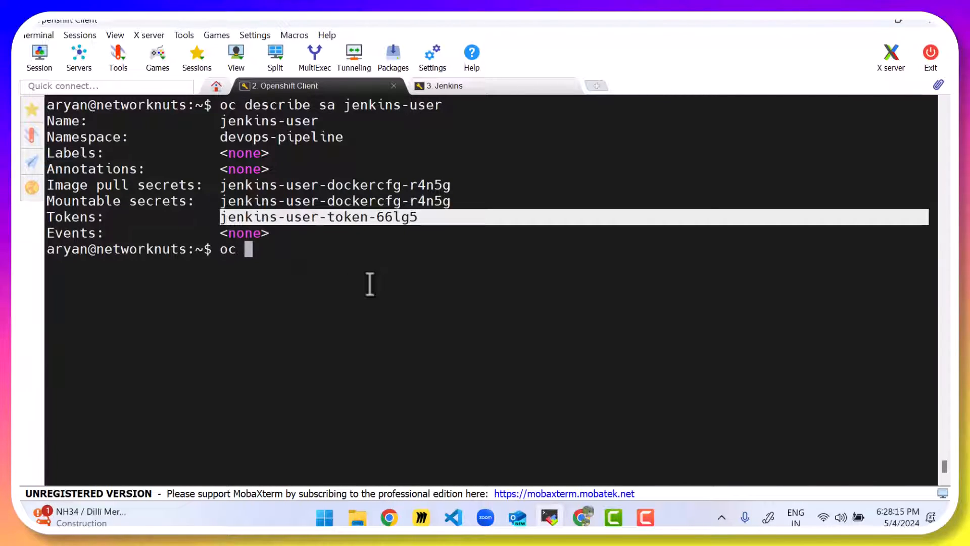
pyautogui.write('describ')
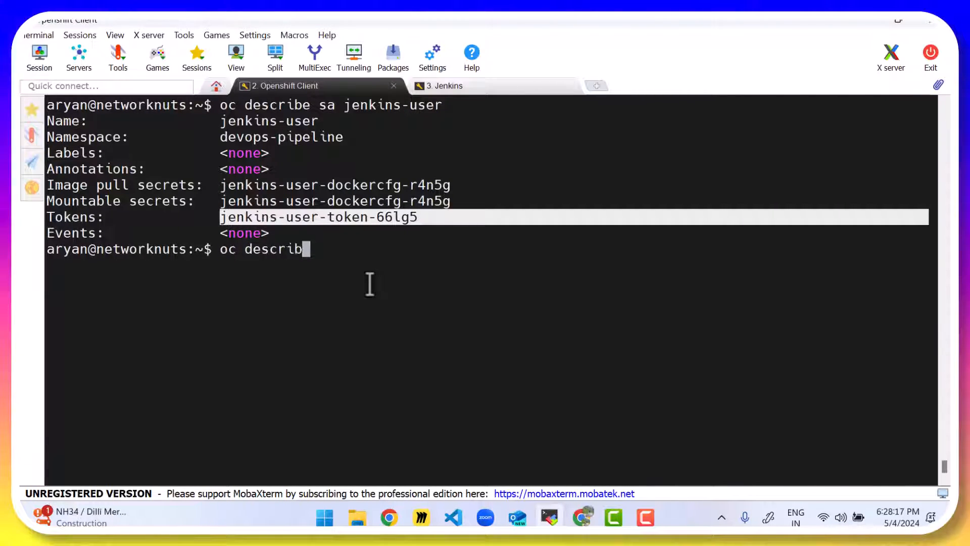
pyautogui.write('e secret')
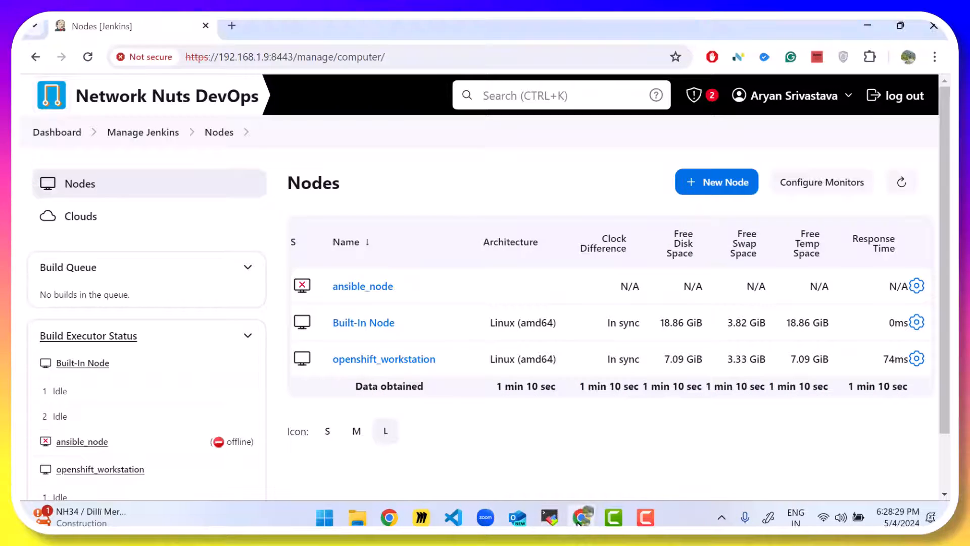
# Step: Navigate from the dashboard via Manage Jenkins to the System store's global credentials list
pyautogui.click(57, 131)
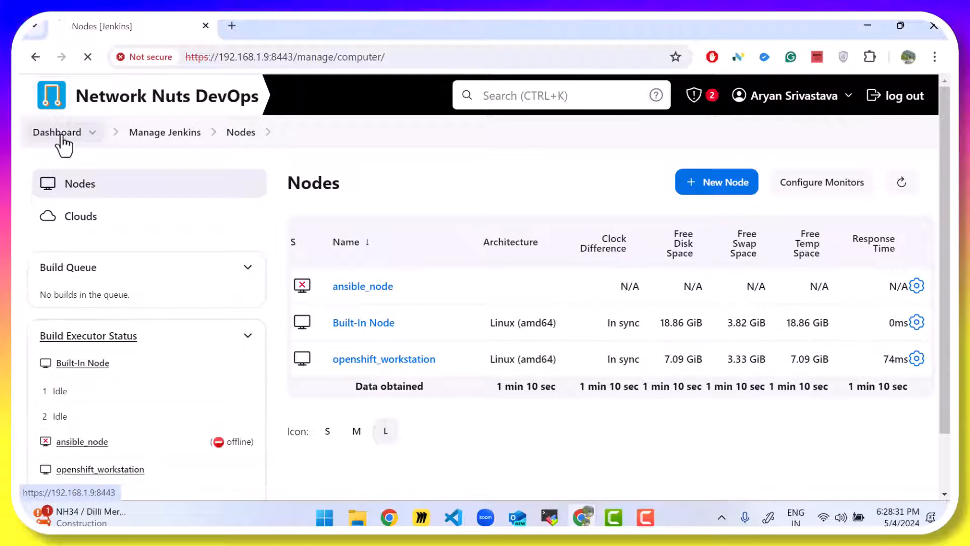
pyautogui.click(57, 132)
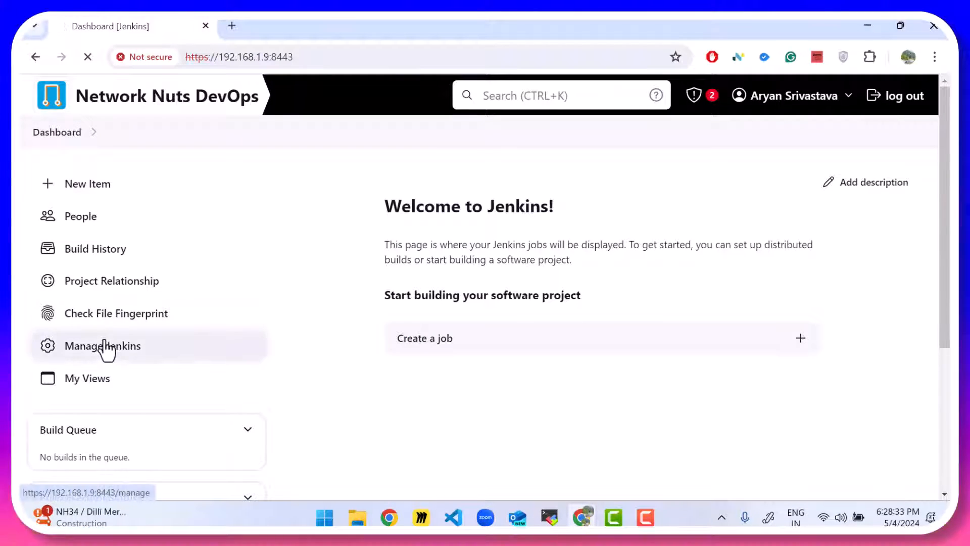
pyautogui.click(103, 345)
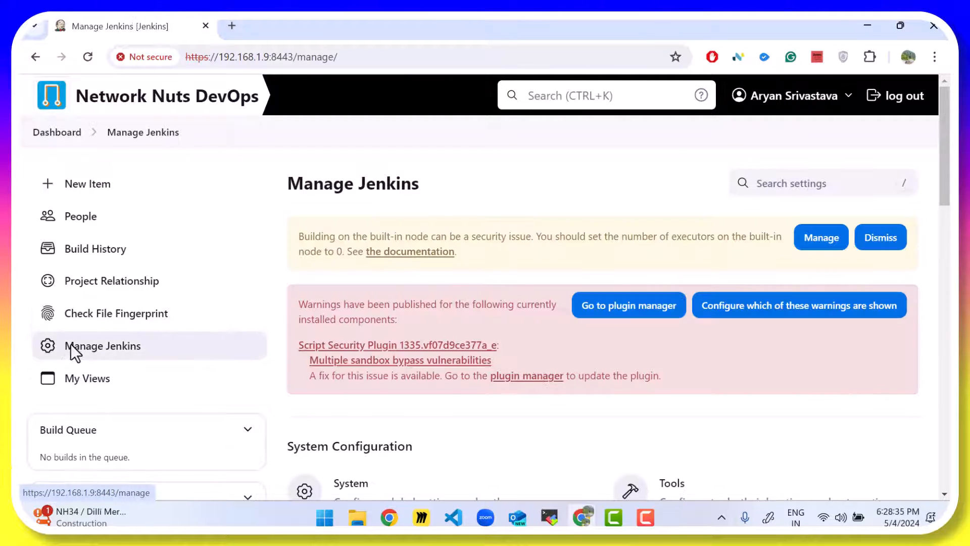
pyautogui.scroll(-3)
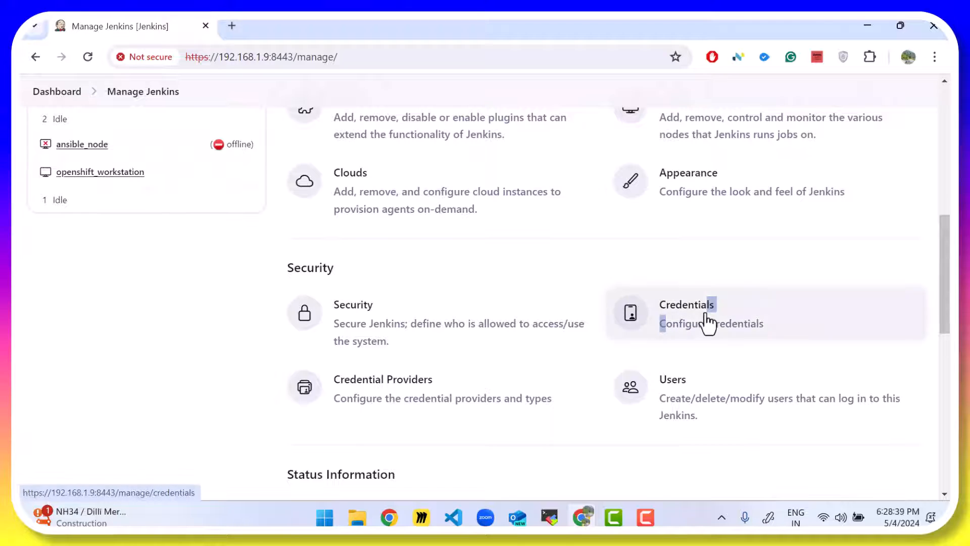
pyautogui.click(687, 305)
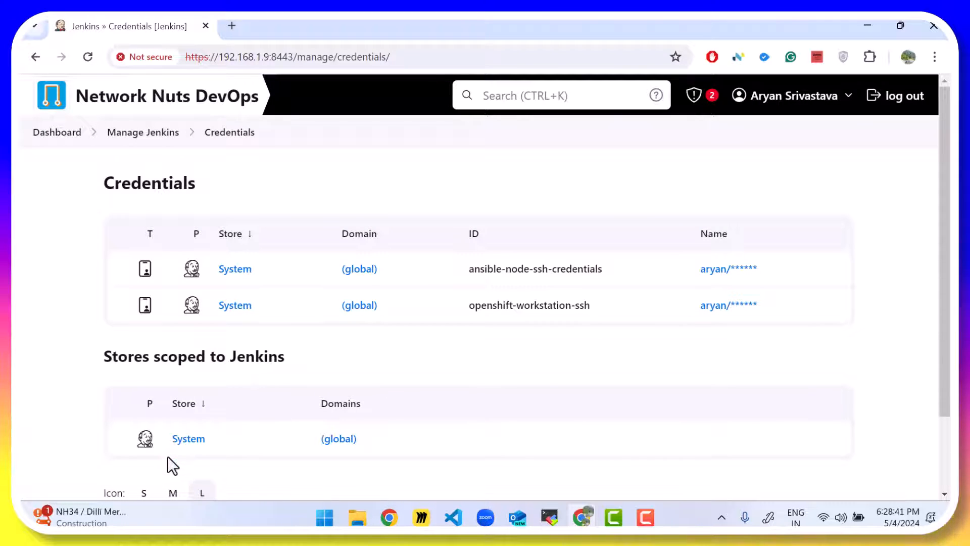
pyautogui.click(188, 438)
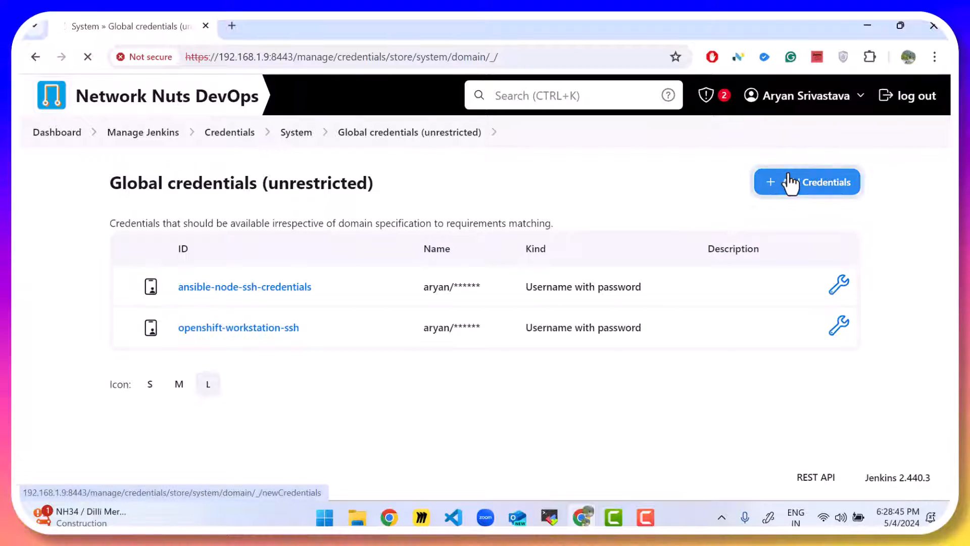
# Step: Create Secret text credential ID openshift-service-account-token, description 'openshift token for jenkins', then return to the Jenkinsfile
pyautogui.click(807, 181)
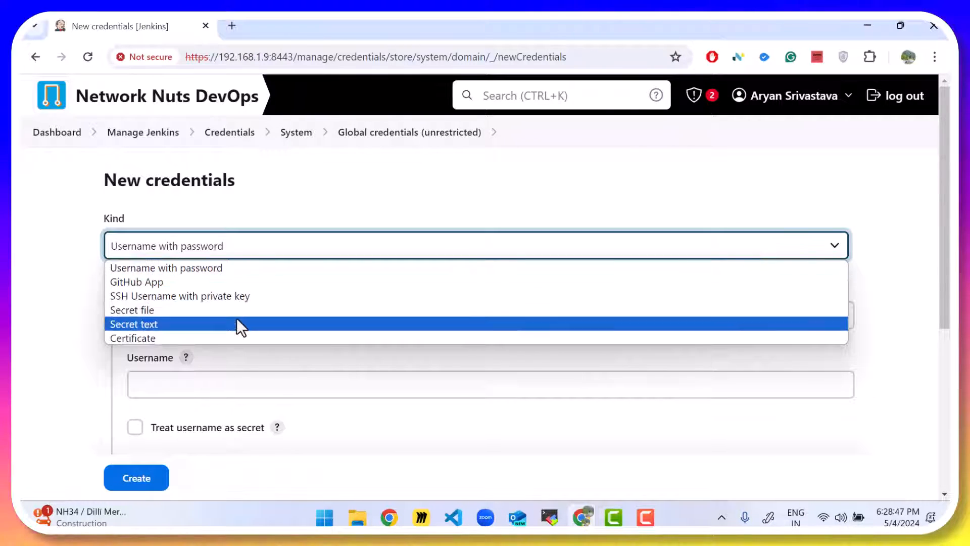
pyautogui.click(134, 323)
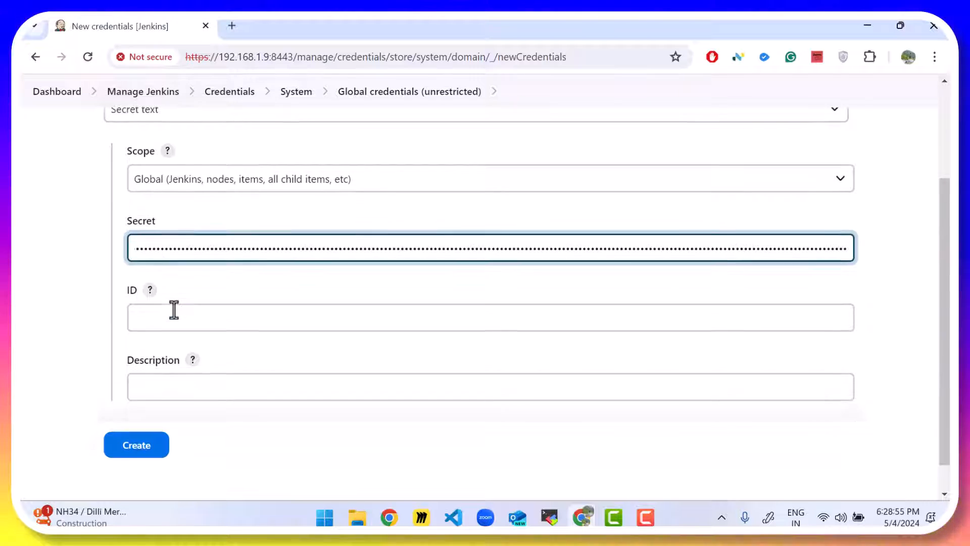
pyautogui.write('opensh')
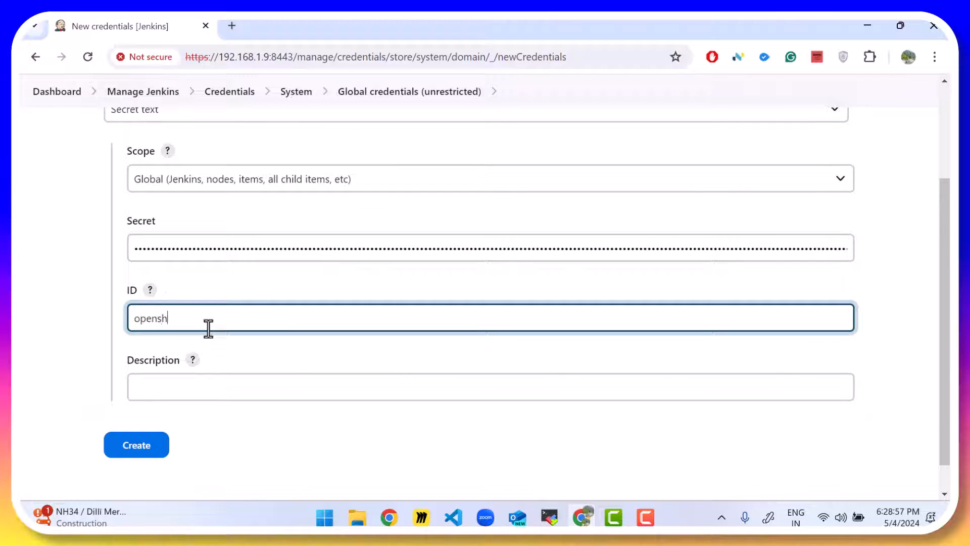
pyautogui.write('ift-')
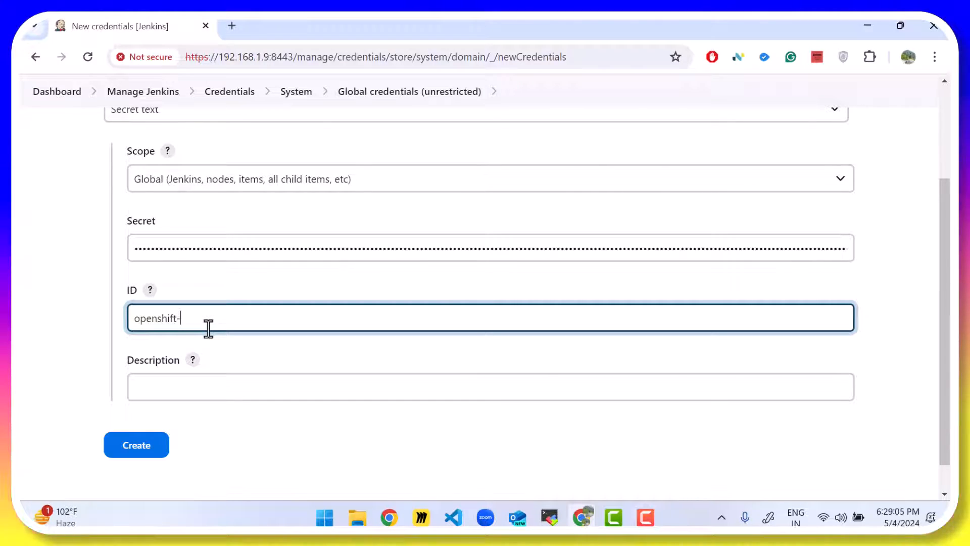
pyautogui.write('service')
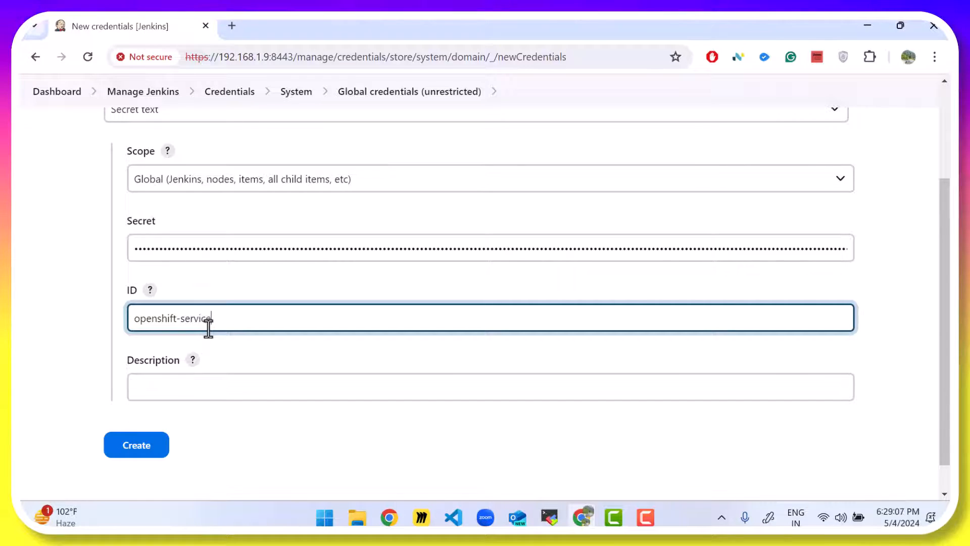
pyautogui.write('account-')
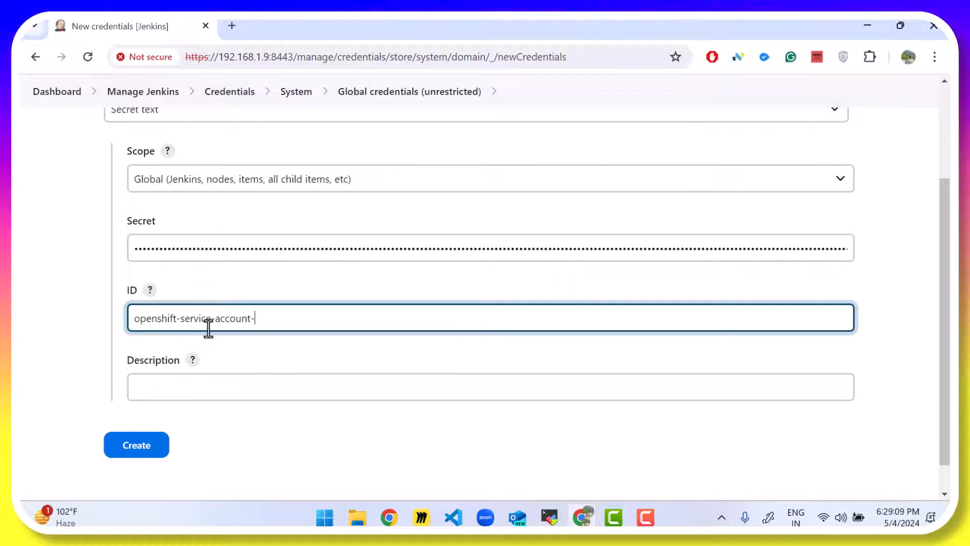
pyautogui.write('openshift token for')
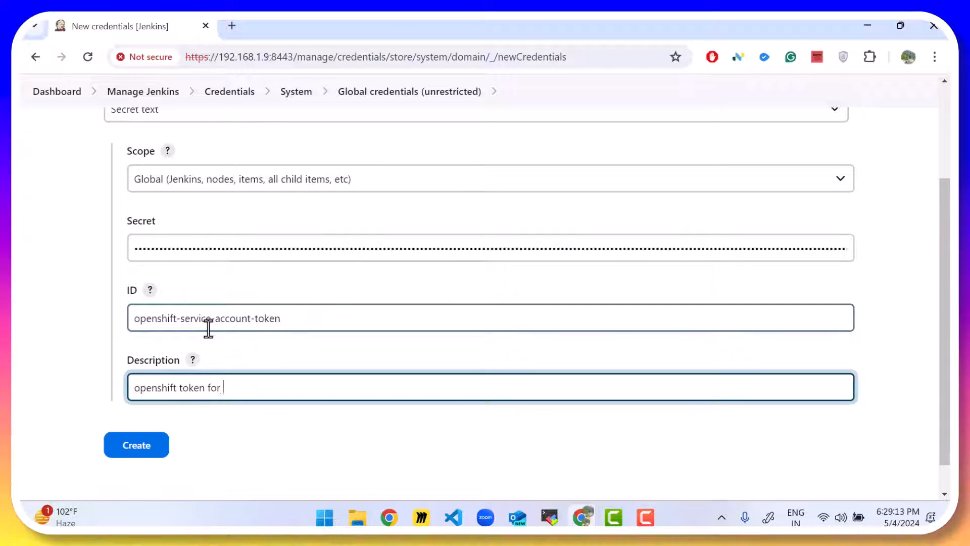
pyautogui.write('jenkins')
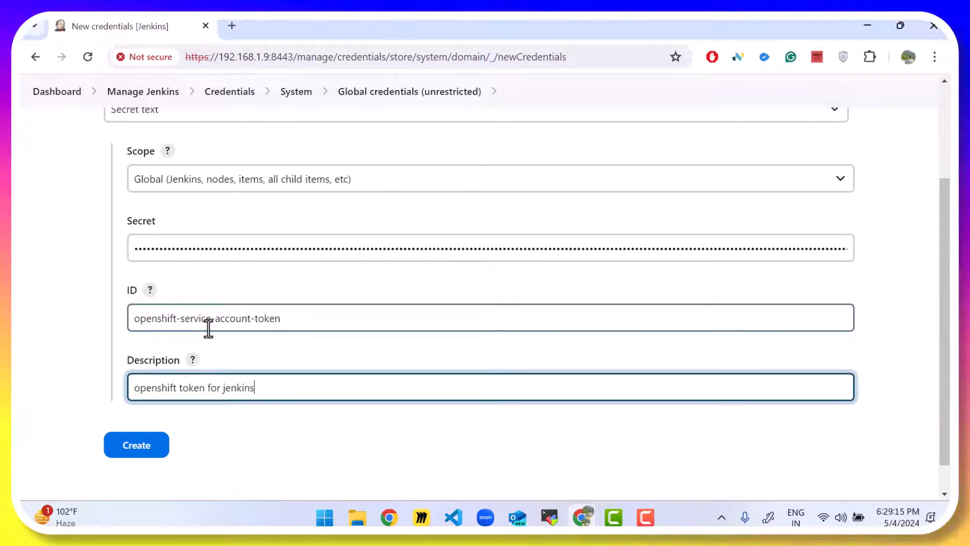
pyautogui.click(136, 444)
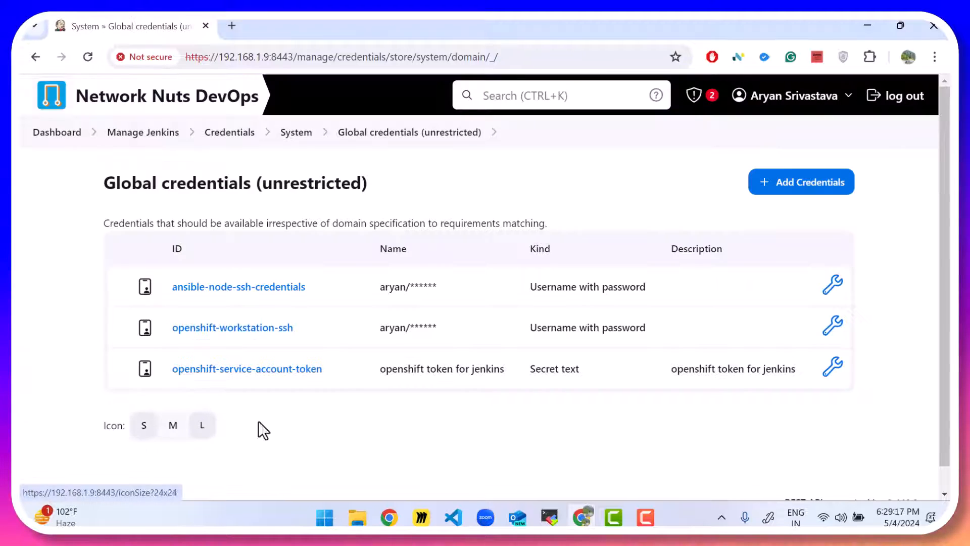
pyautogui.click(201, 425)
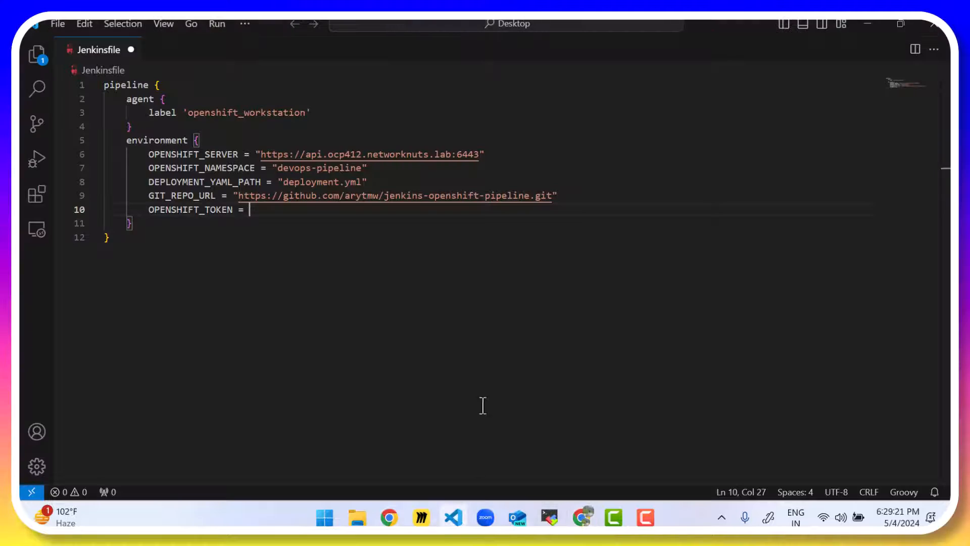
# Step: Set OPENSHIFT_TOKEN = credentials('openshift-service-account-token') in the environment block
pyautogui.write('crede')
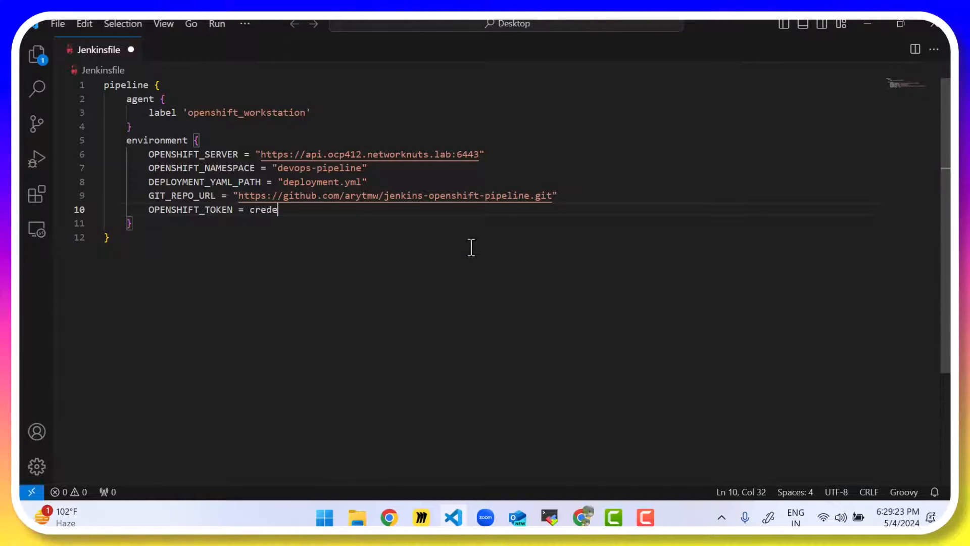
pyautogui.write('ntials')
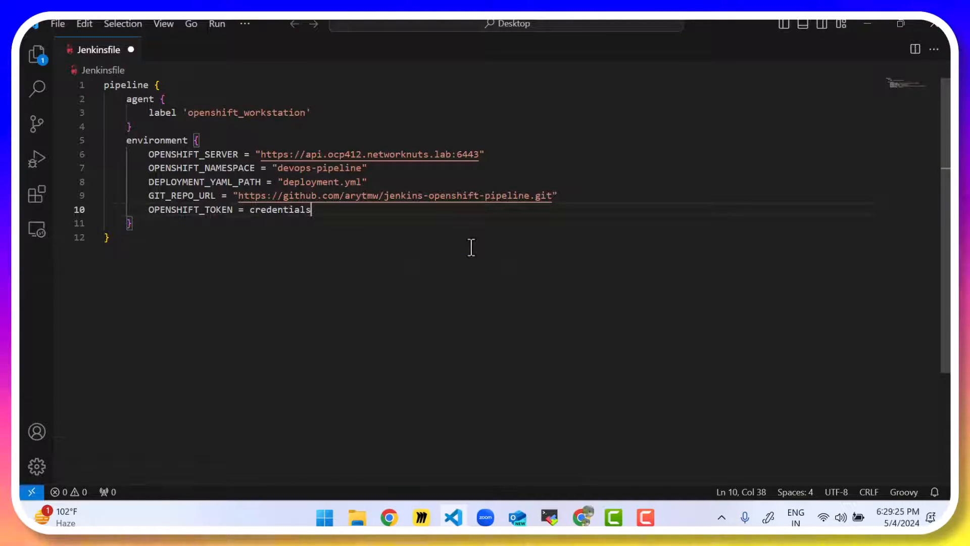
pyautogui.write("('')")
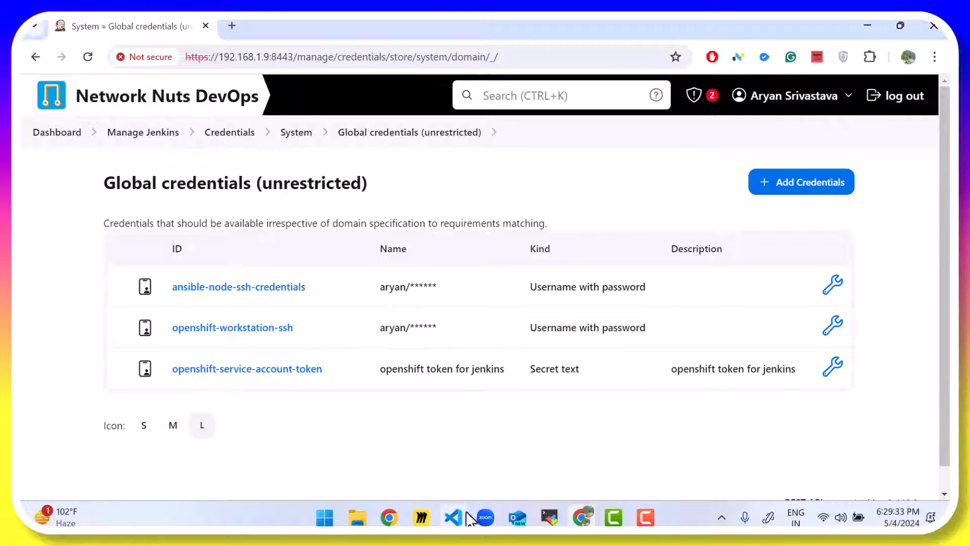
pyautogui.click(453, 518)
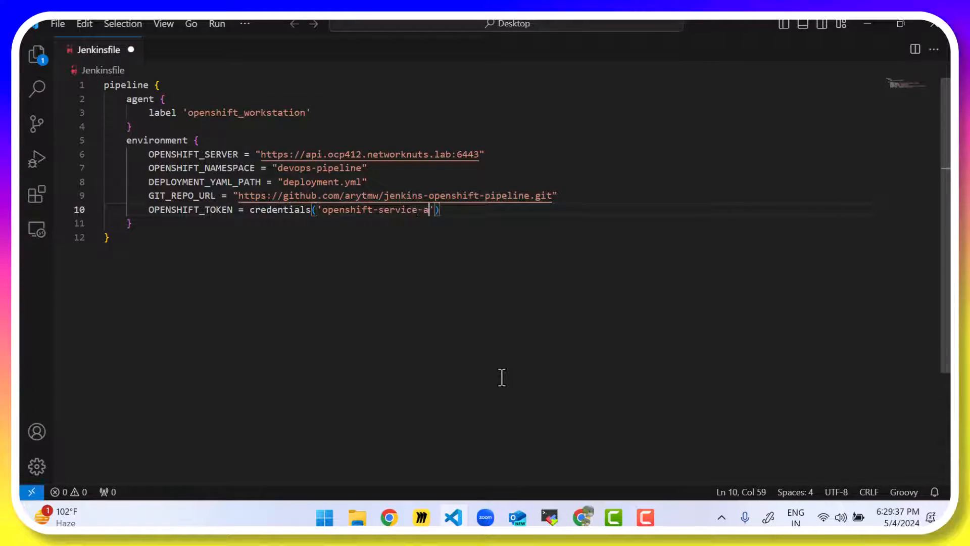
pyautogui.write('ccount-token')
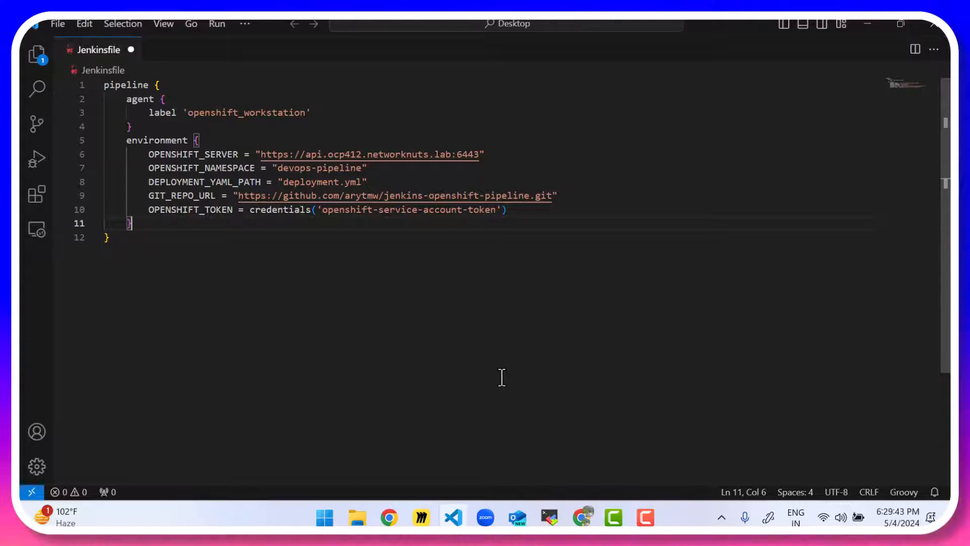
# Step: Add a 'Login into Openshift Cluster' stage with steps and script blocks
pyautogui.press('Enter')
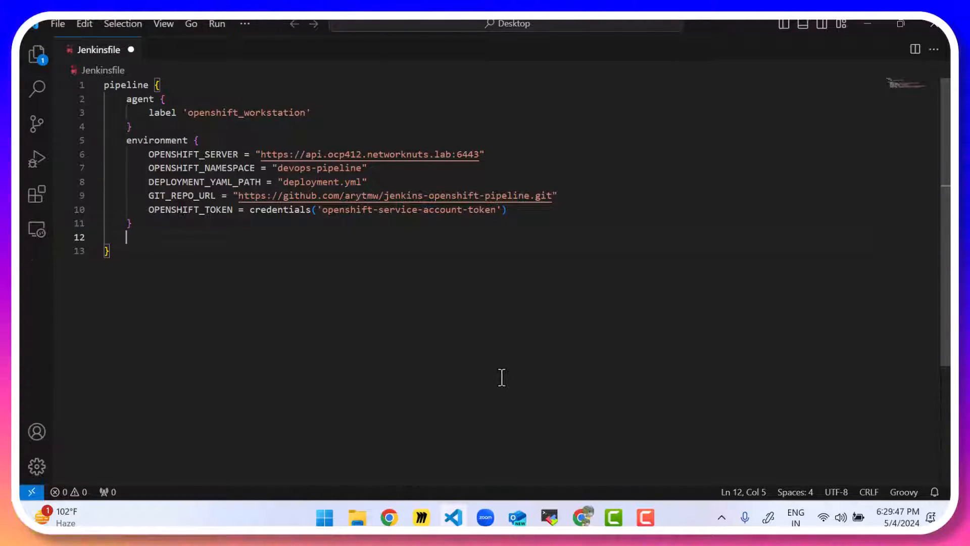
pyautogui.write('stages {')
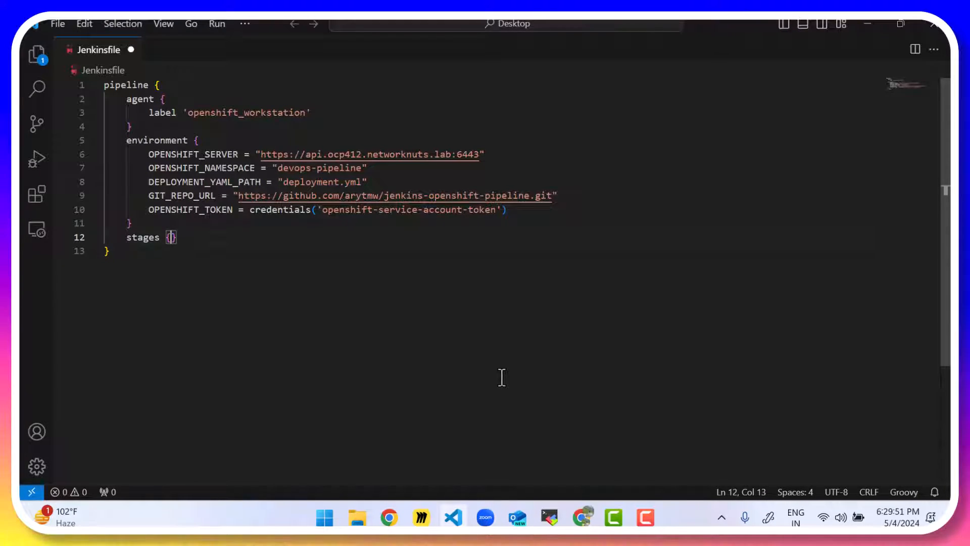
pyautogui.write('stage')
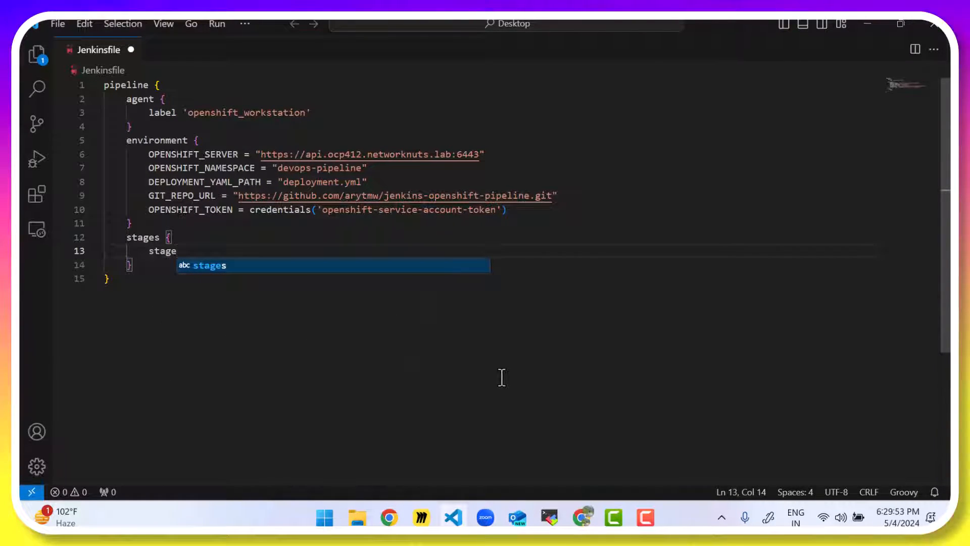
pyautogui.write("('Login')")
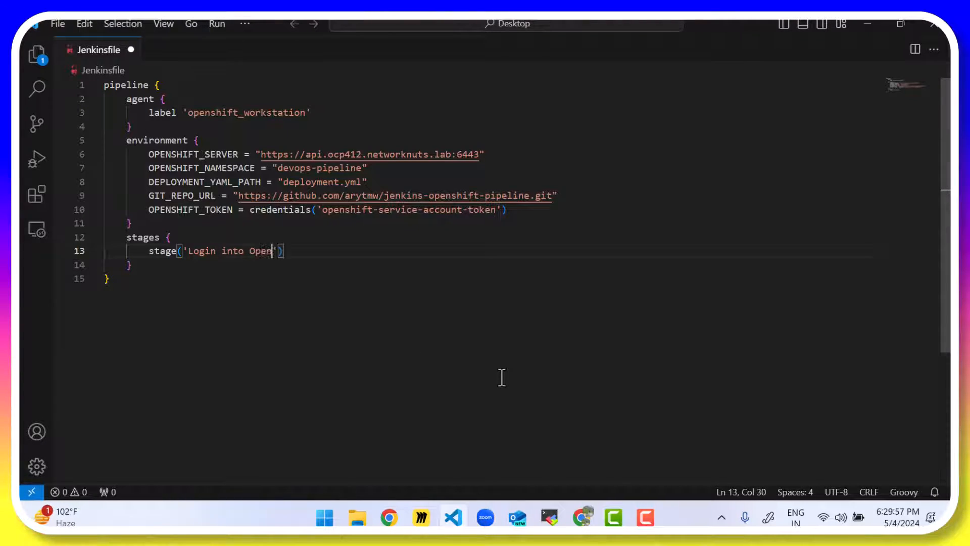
pyautogui.write('shift Cluster')
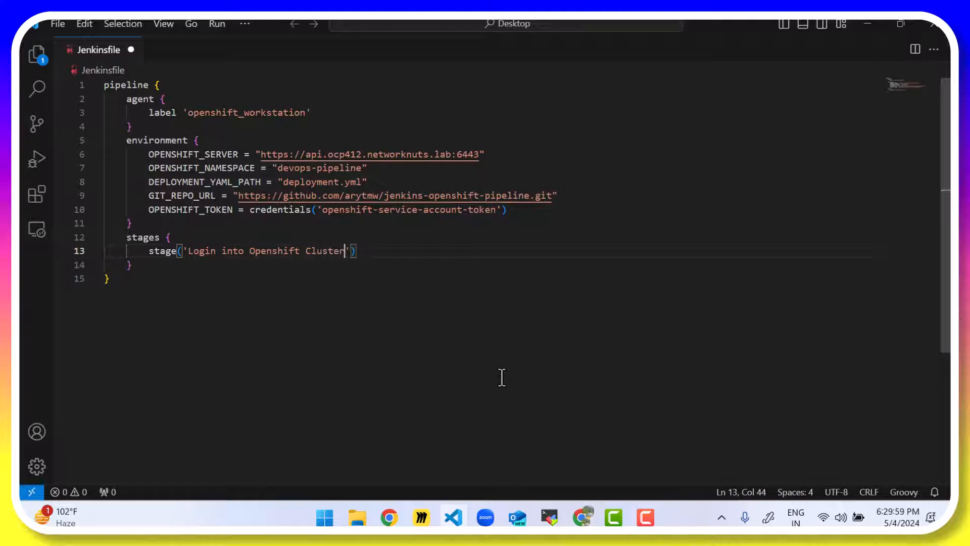
pyautogui.write('{}')
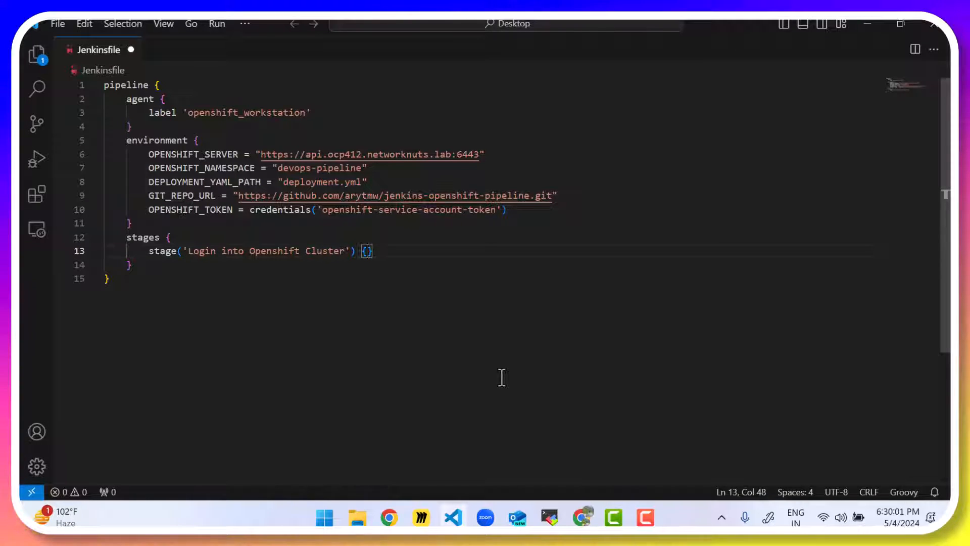
pyautogui.write('step')
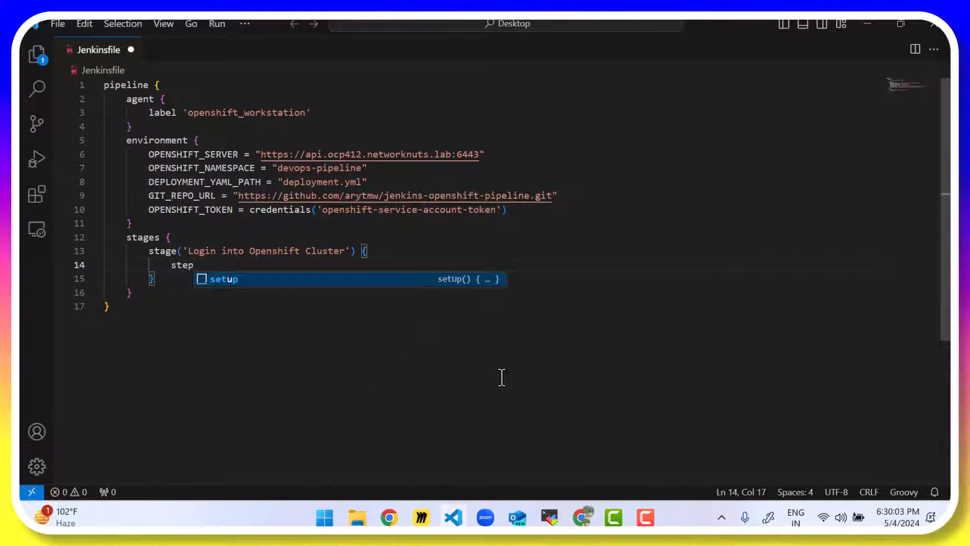
pyautogui.write('scrip')
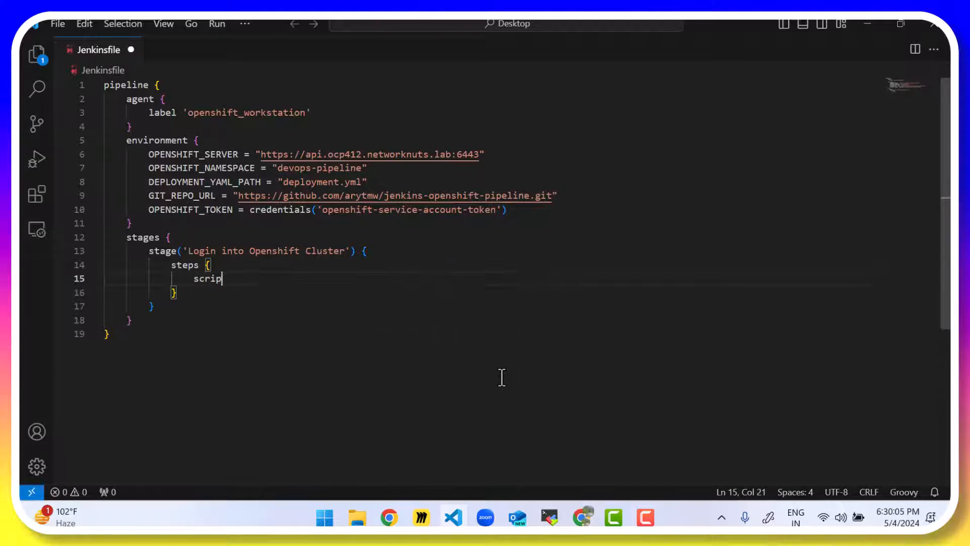
pyautogui.write('t')
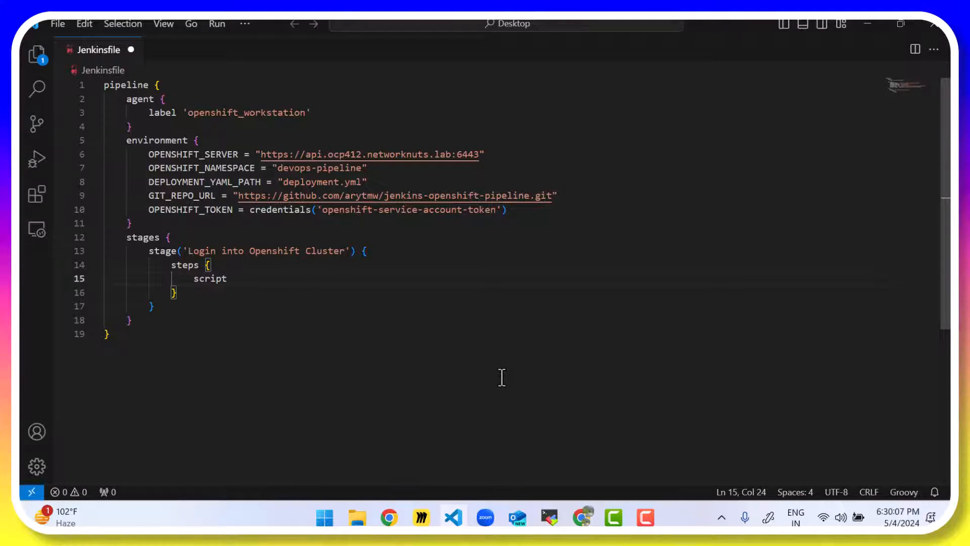
pyautogui.write('sh')
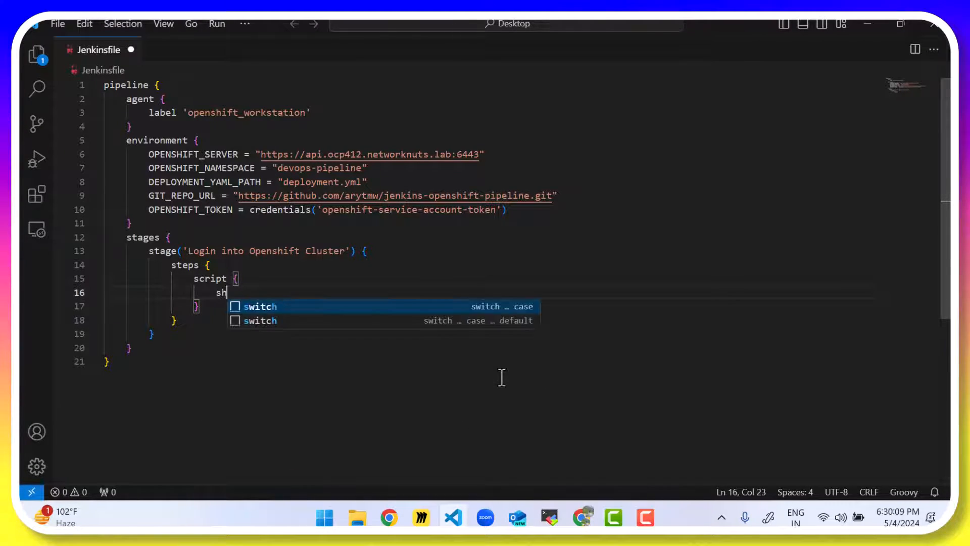
# Step: Write sh "oc login --token=${OPENSHIFT_TOKEN} --server=${OPENSHIFT_SERVER} --insecure-skip-tls-verify" in the stage
pyautogui.write('"oc login "')
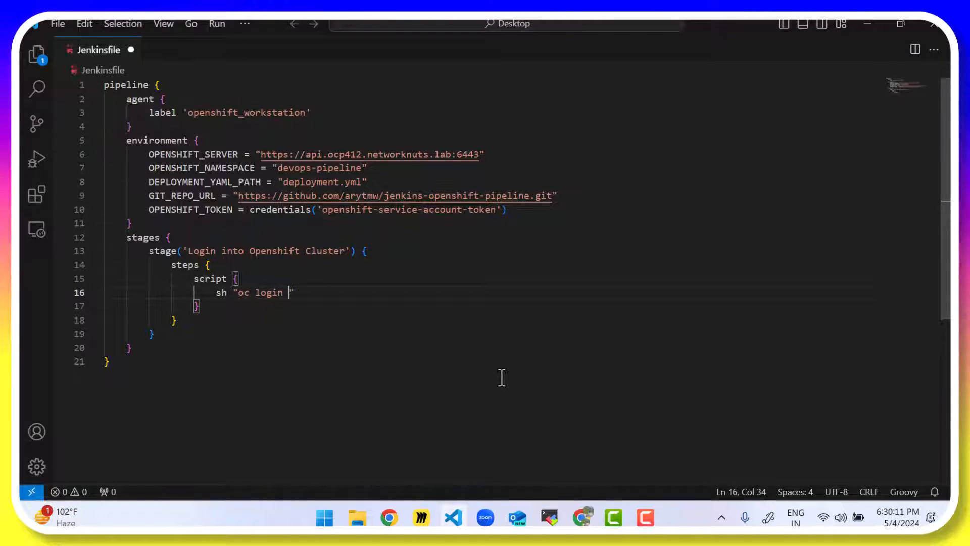
pyautogui.write('--t')
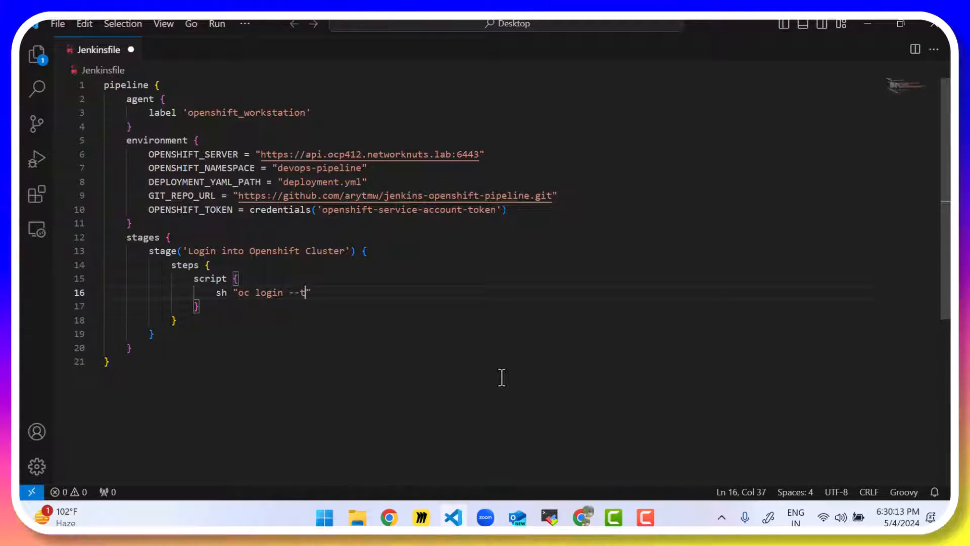
pyautogui.write('oken')
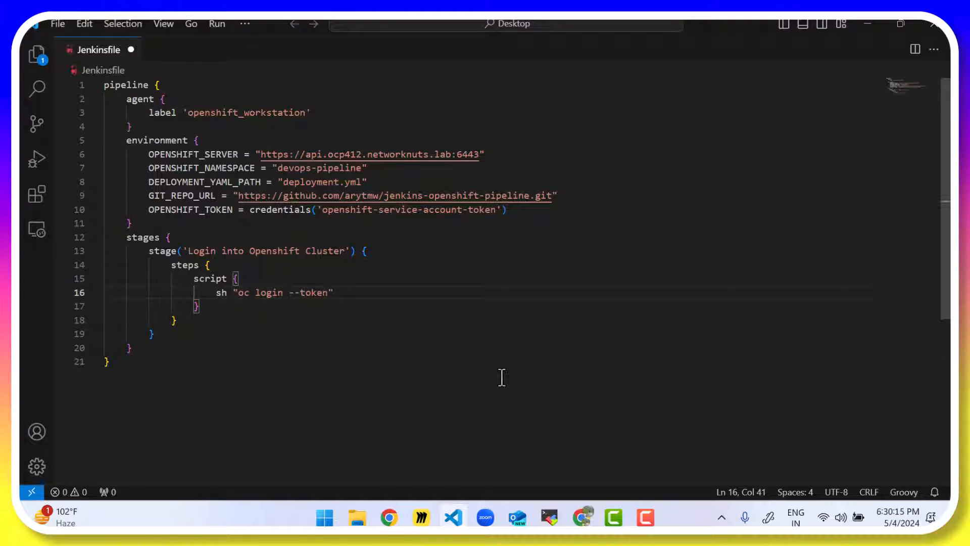
pyautogui.write('=$')
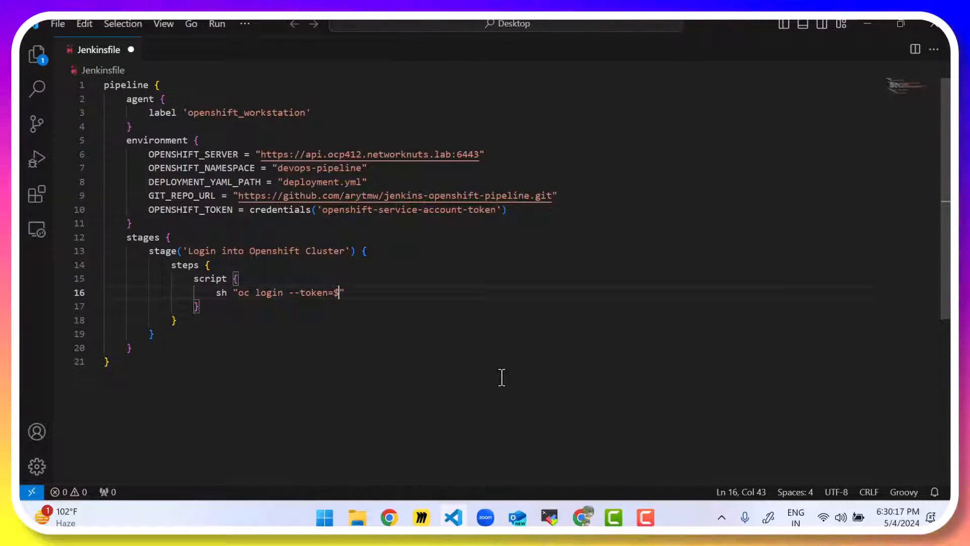
pyautogui.write('{OP}')
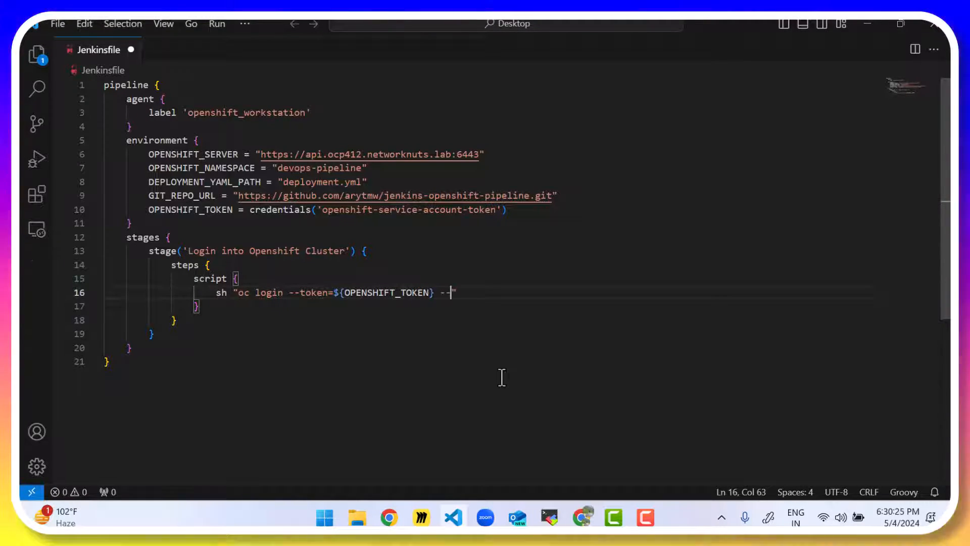
pyautogui.write('server')
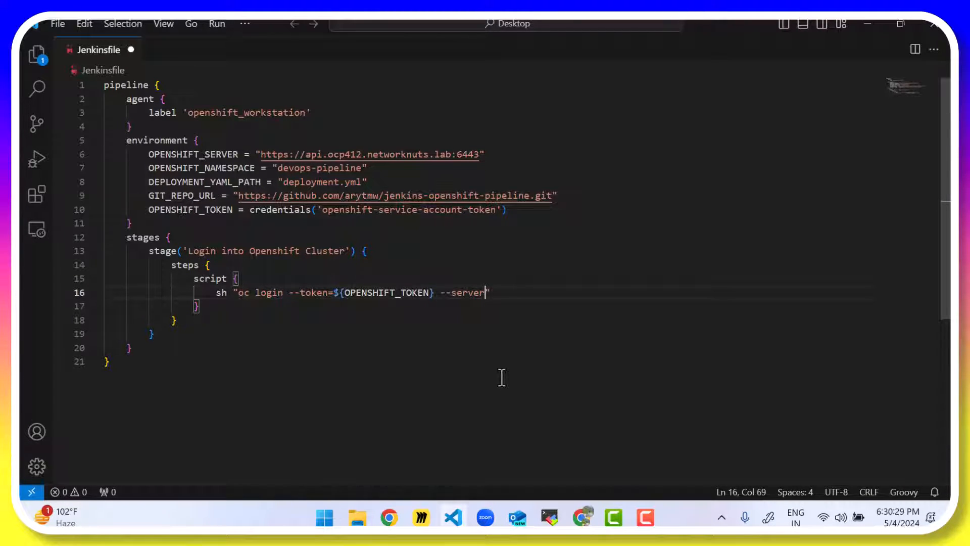
pyautogui.write('{}')
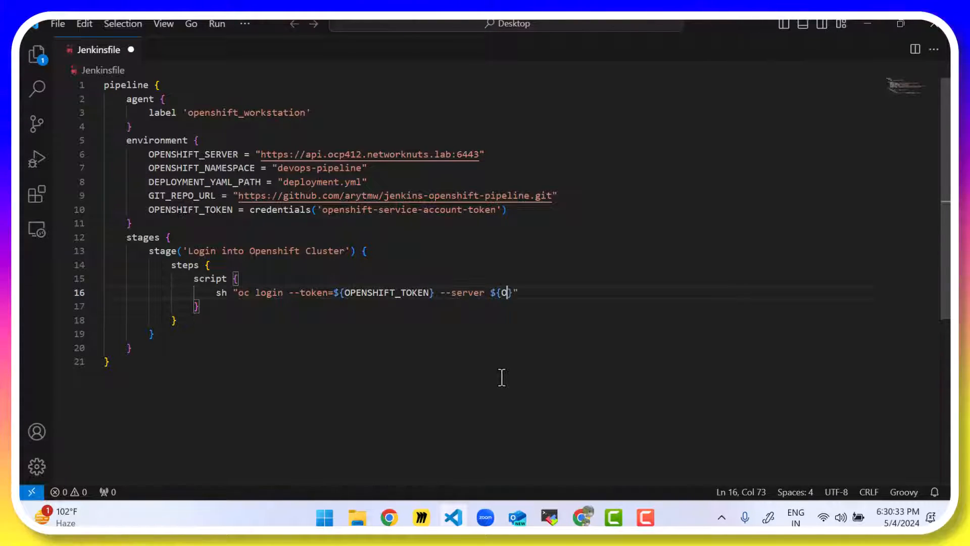
pyautogui.write('PENSHIFT_SER')
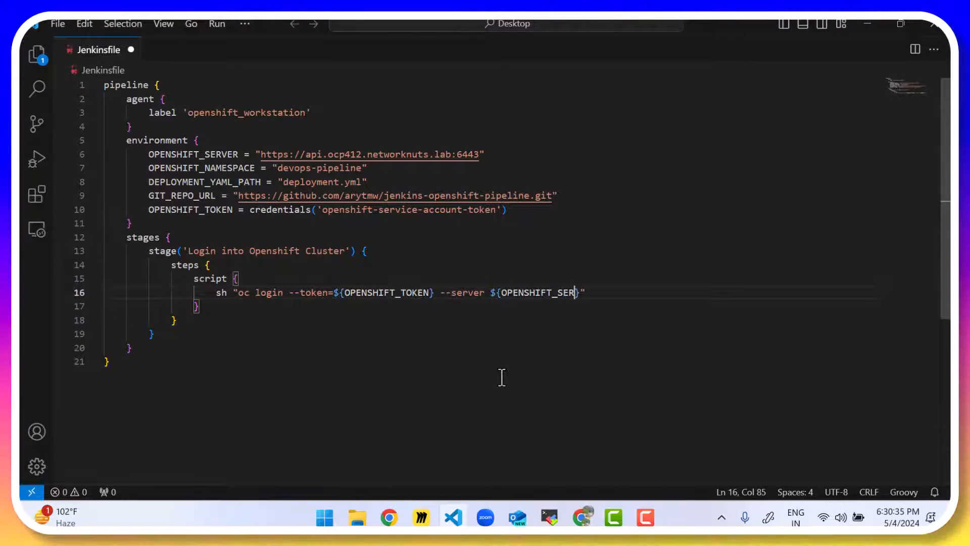
pyautogui.write('VER}')
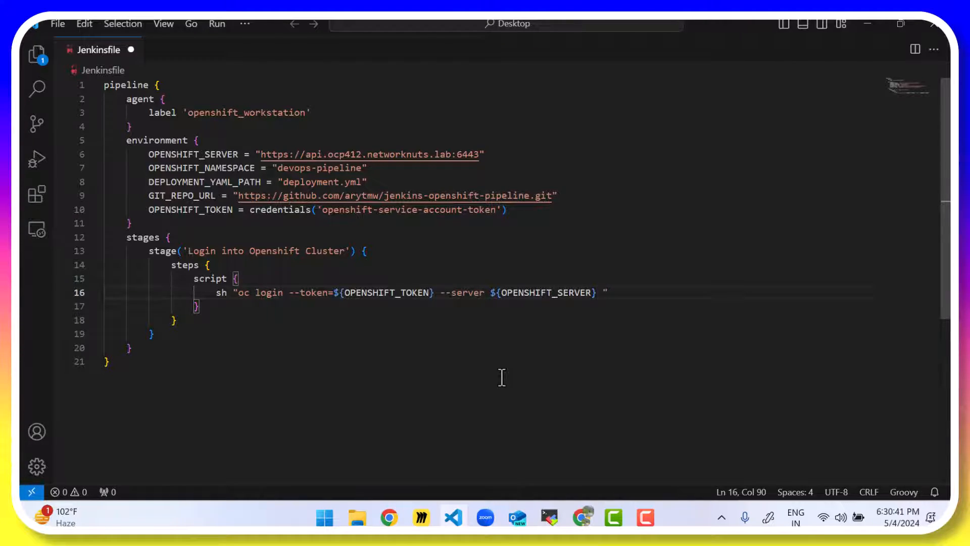
pyautogui.write('--insecu')
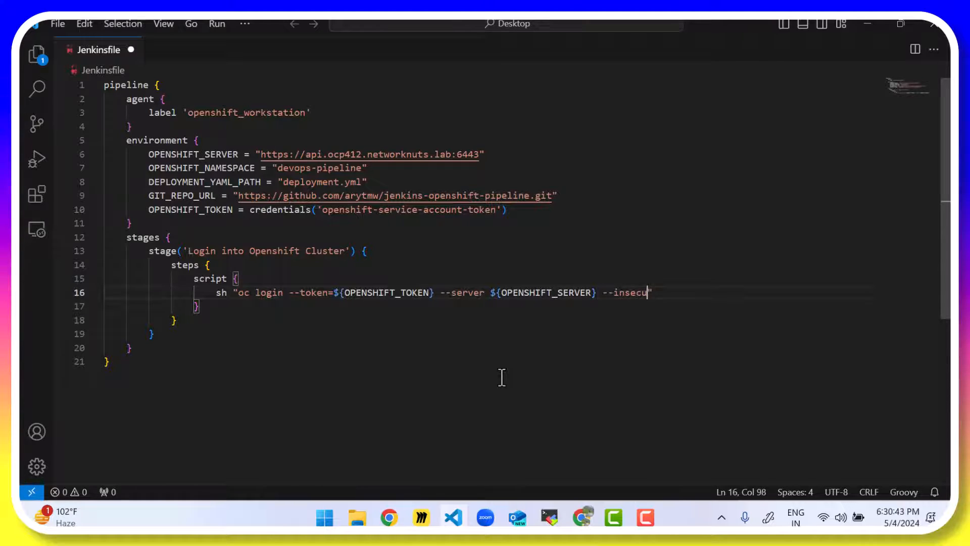
pyautogui.write('re-skip-')
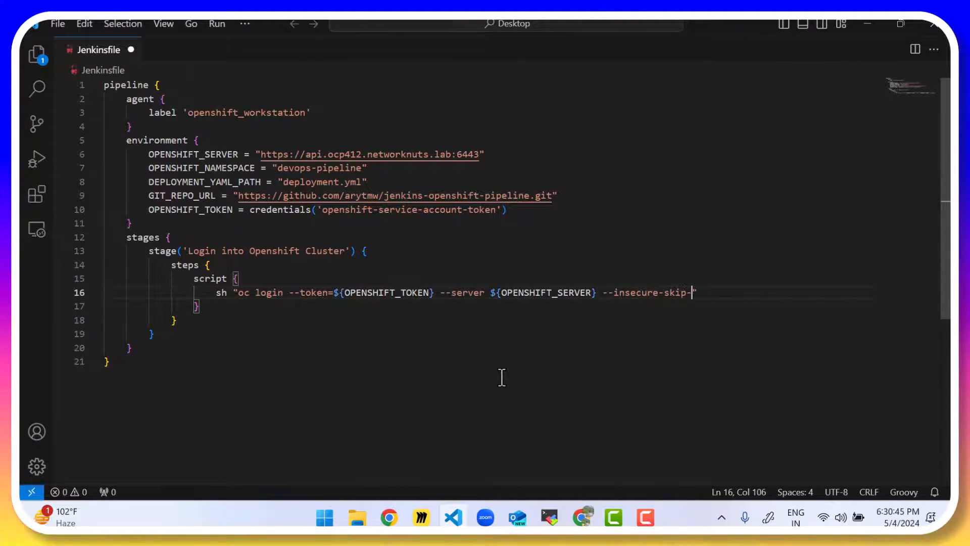
pyautogui.write('tls-verify')
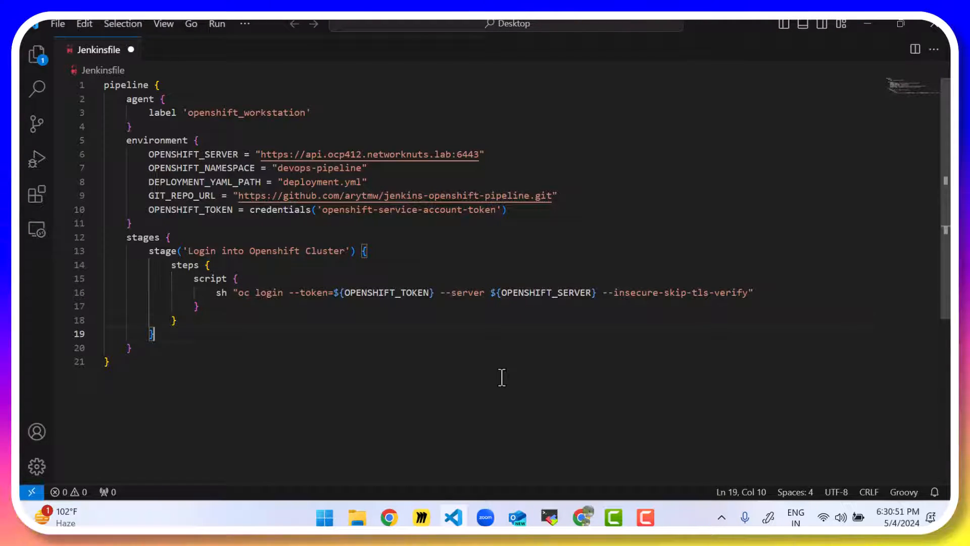
pyautogui.press('enter')
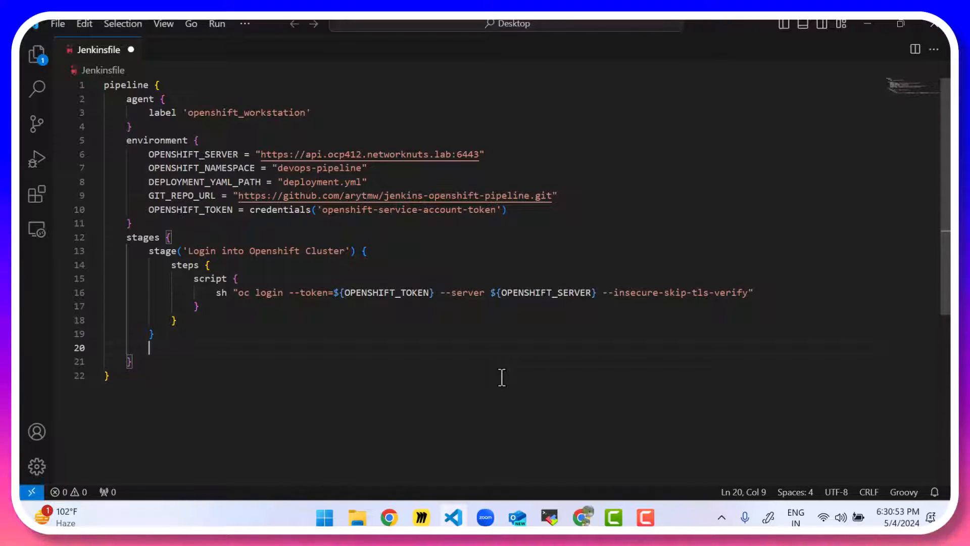
# Step: Add a 'Get Git Repo' stage whose script runs git branch: 'main'
pyautogui.write('stage')
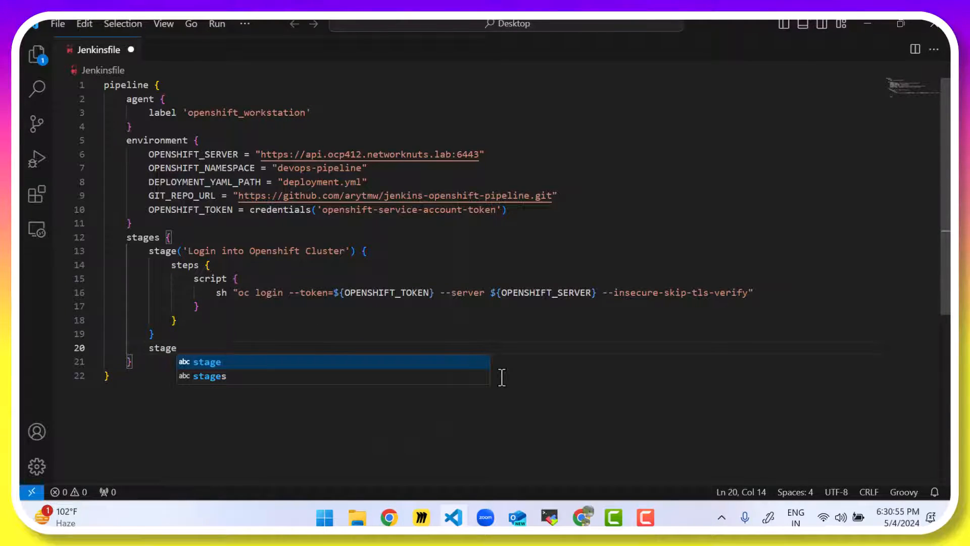
pyautogui.write("('Get Git Repo') {")
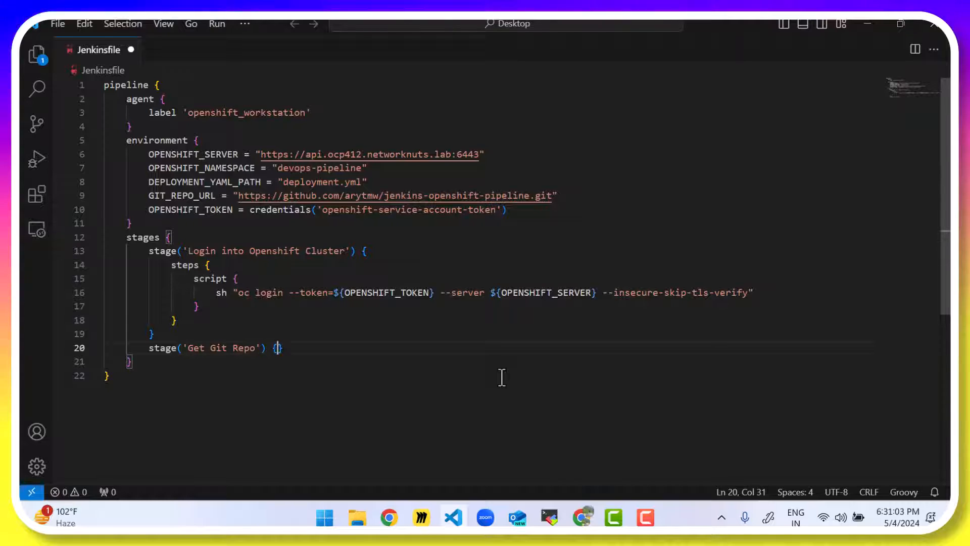
pyautogui.write('steps {')
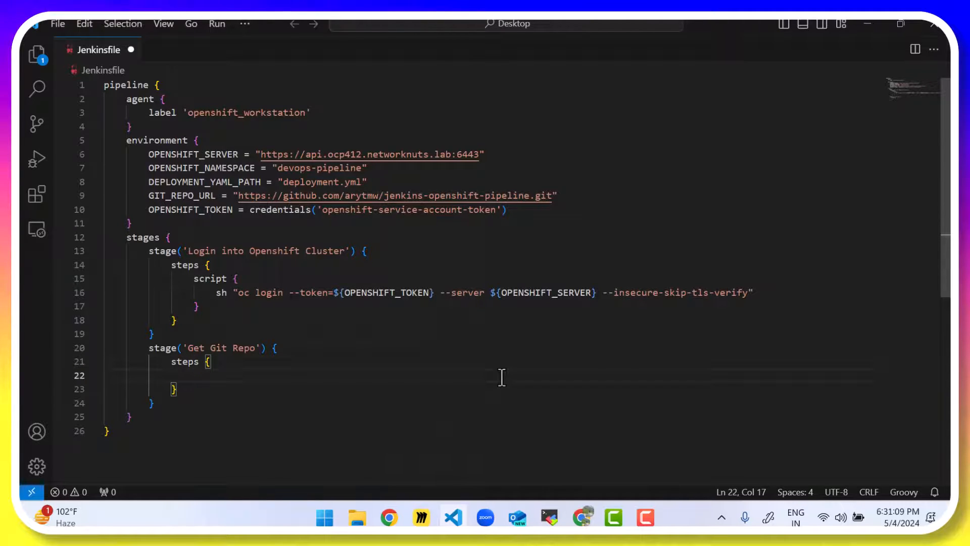
pyautogui.write('script {')
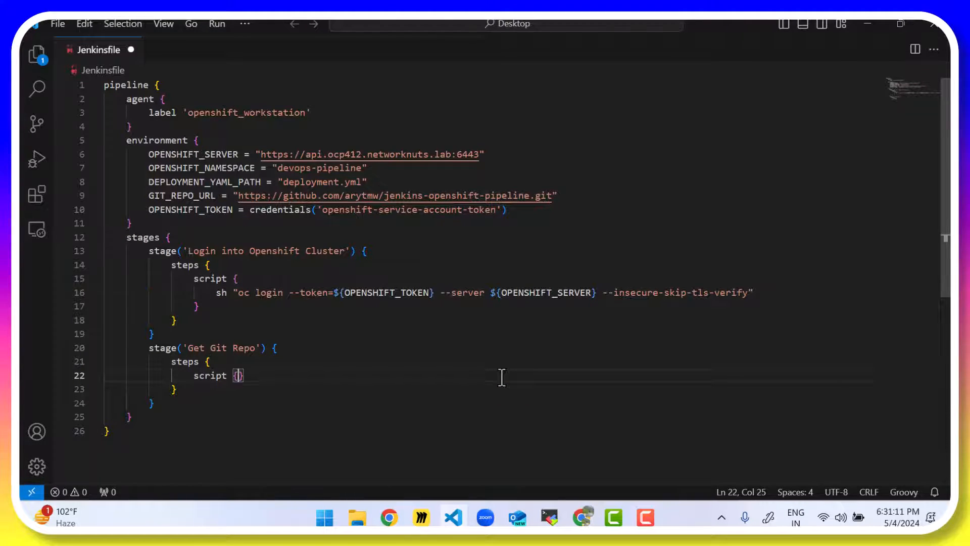
pyautogui.write('git')
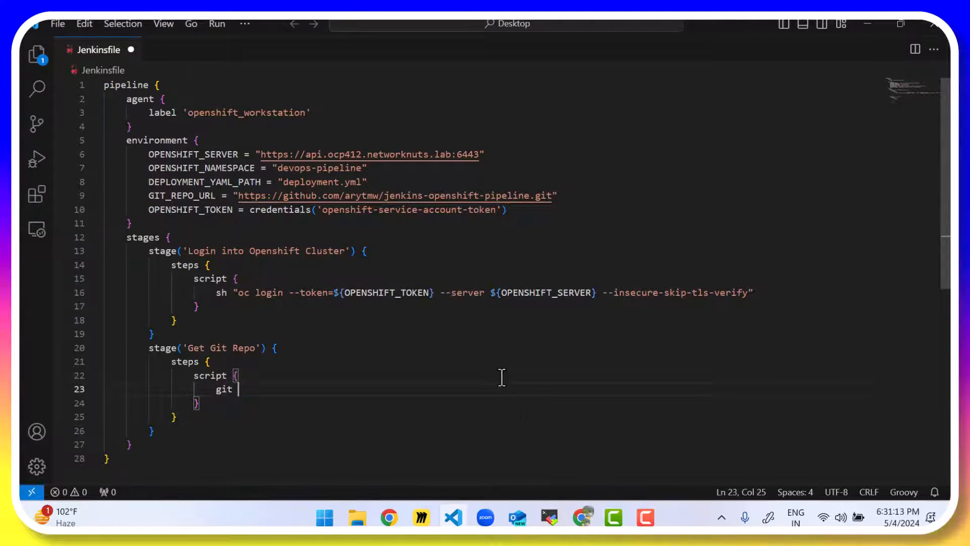
pyautogui.write('branch:')
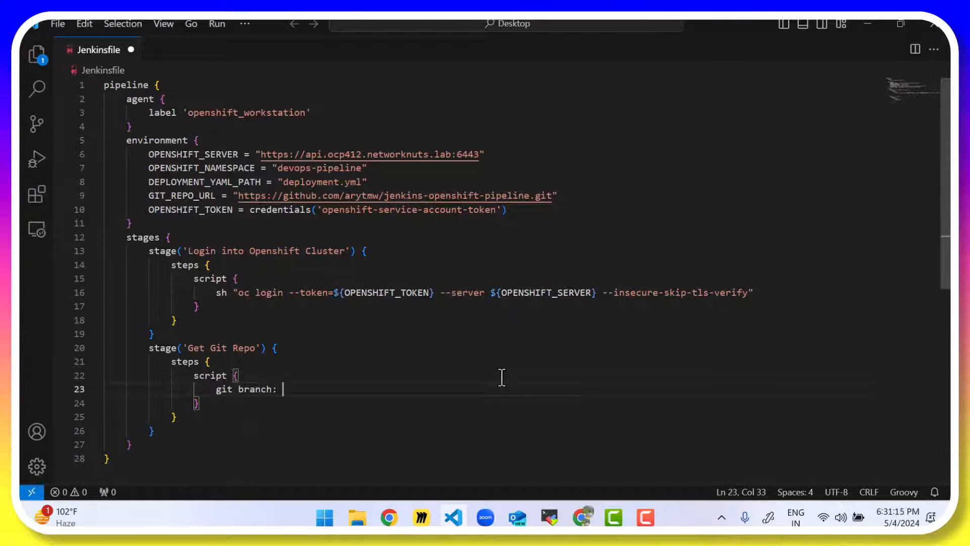
pyautogui.write("'main'")
pyautogui.write('github.c')
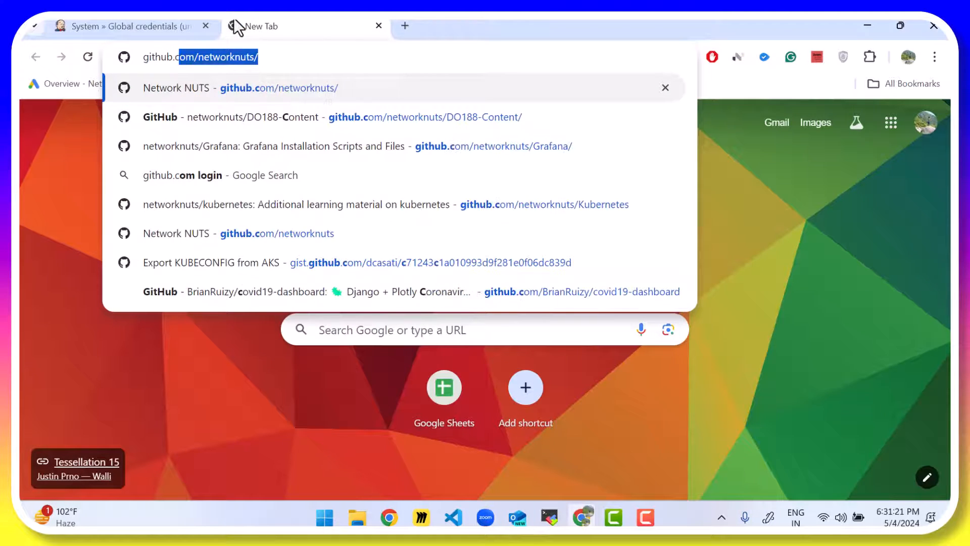
# Step: Open the jenkins-openshift-pipeline GitHub repository to confirm its main branch
pyautogui.write('arytmw/jenkins-openshift-pipeline')
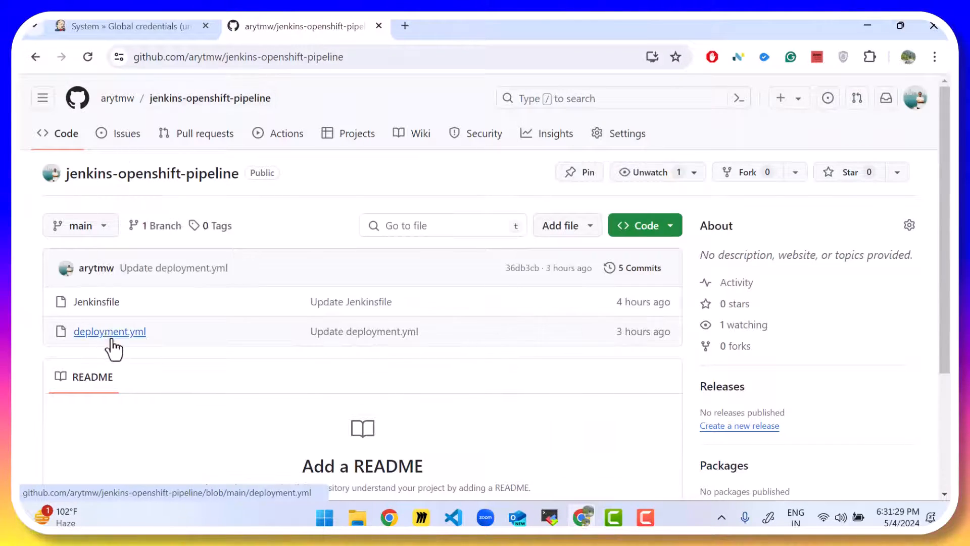
pyautogui.click(452, 517)
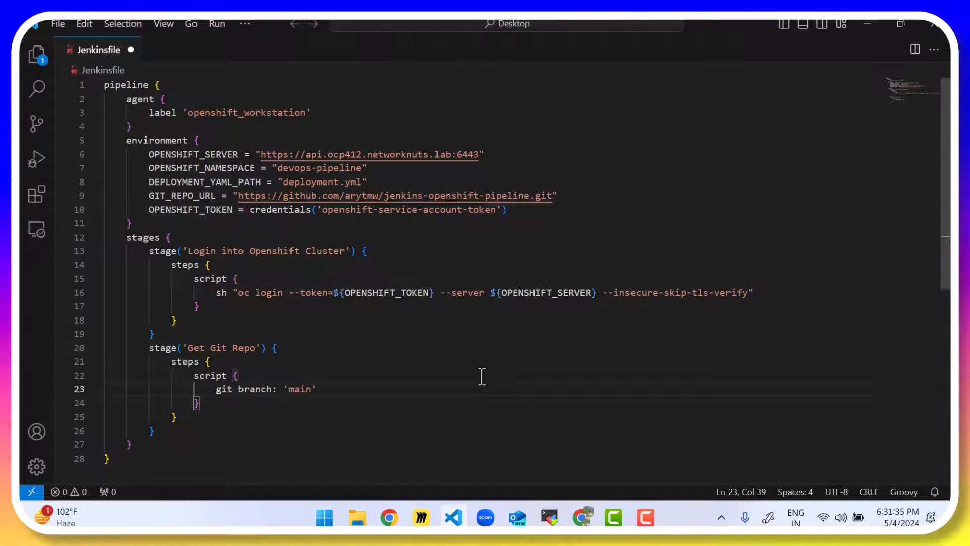
# Step: Append url: GIT_REPO_URL to the git step and begin the next stage line
pyautogui.write('url:')
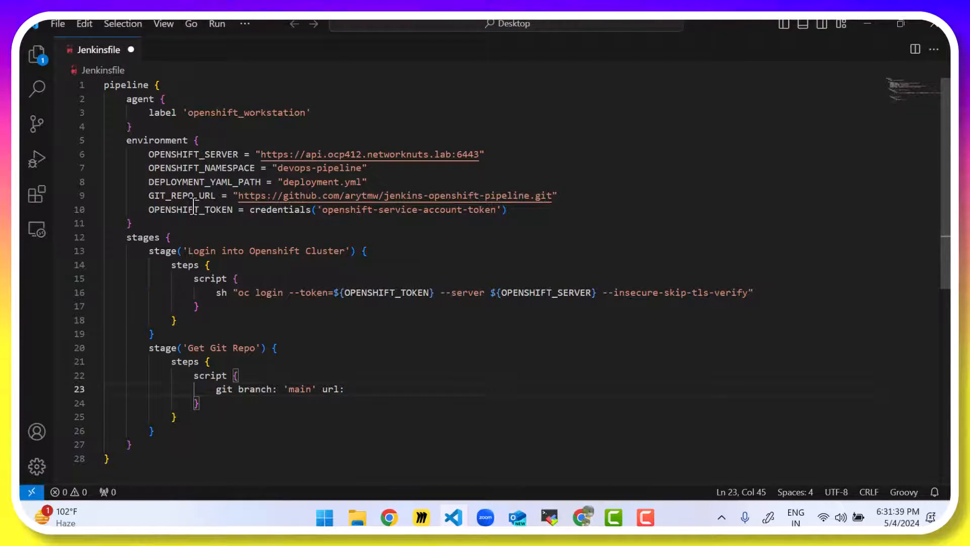
pyautogui.write('GIT_REPO_URL')
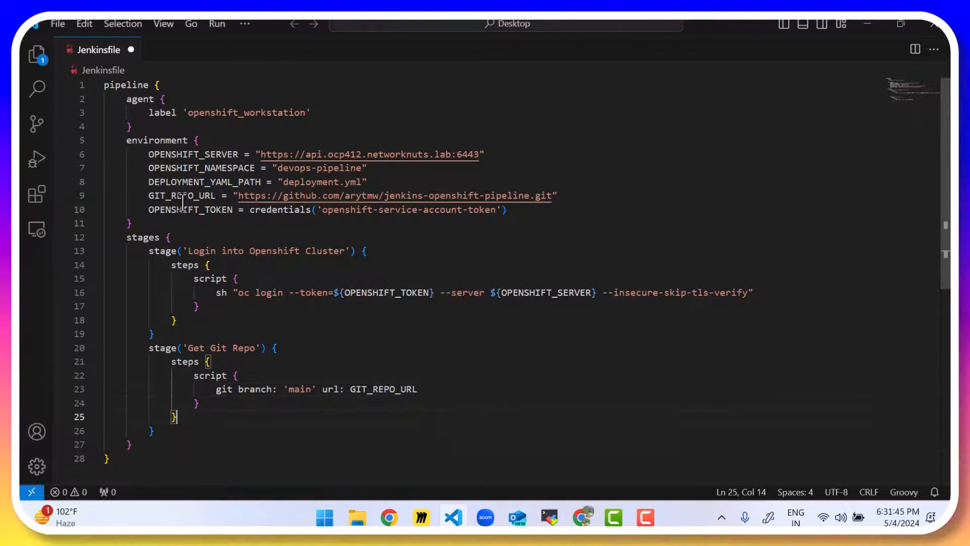
pyautogui.press('enter')
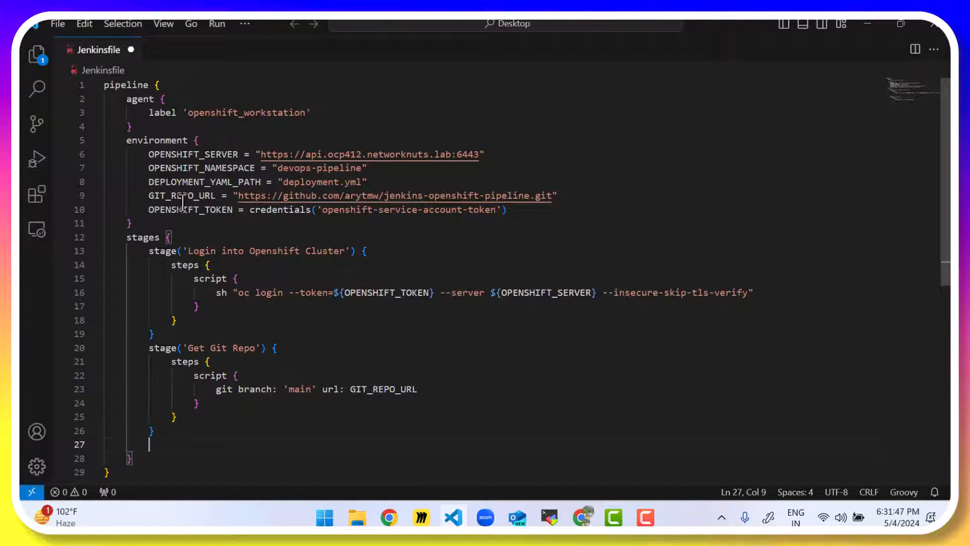
pyautogui.write('stage')
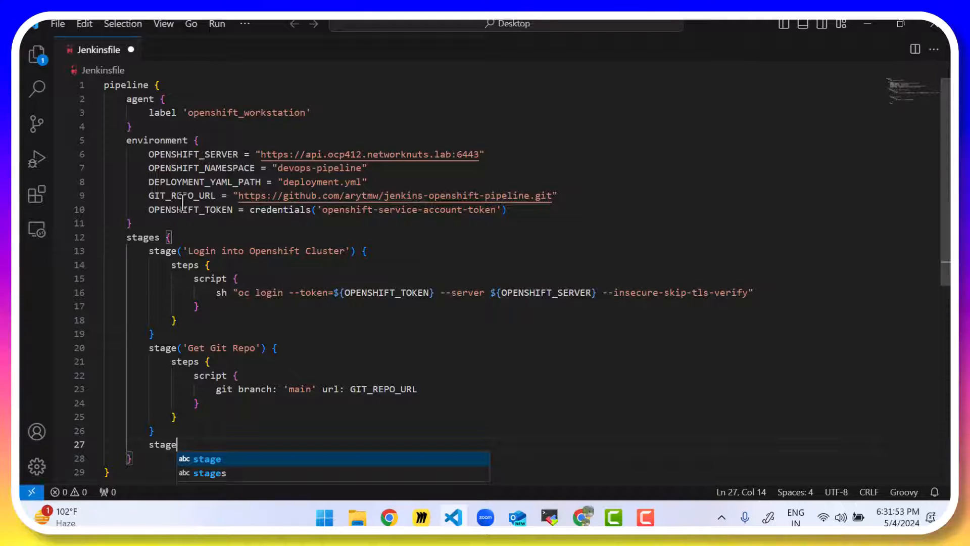
# Step: Add a 'Deploy to Openshift' stage with steps, script and an sh command
pyautogui.write("('D'")
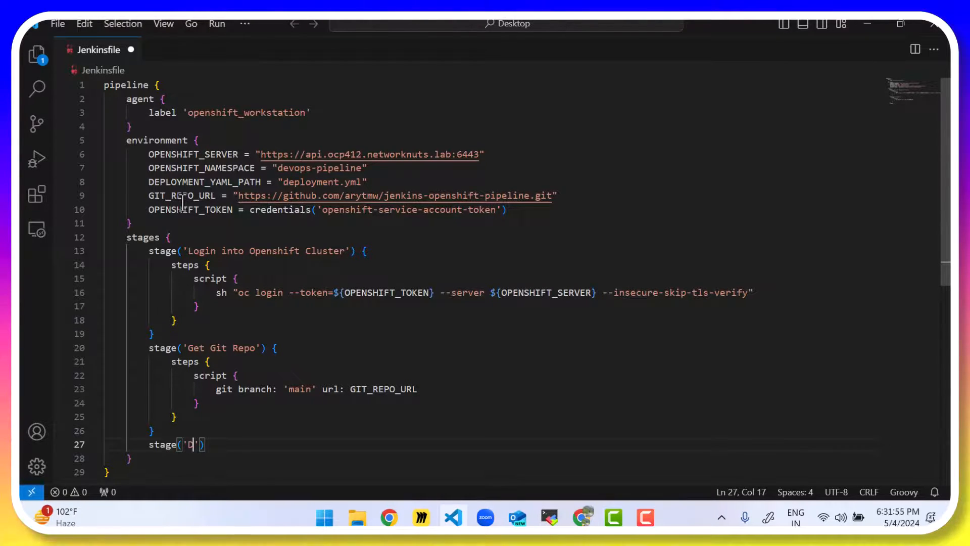
pyautogui.write('eploy to O')
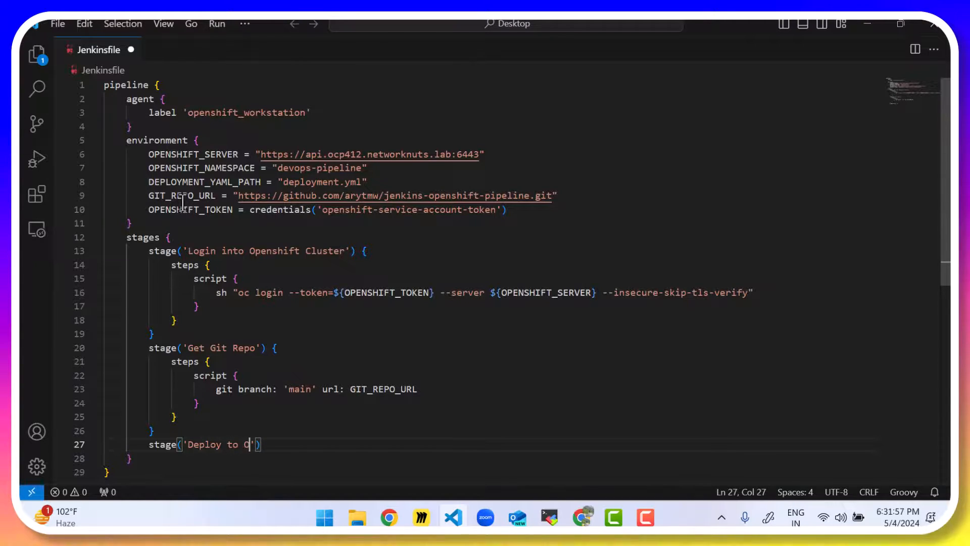
pyautogui.write('penshift')
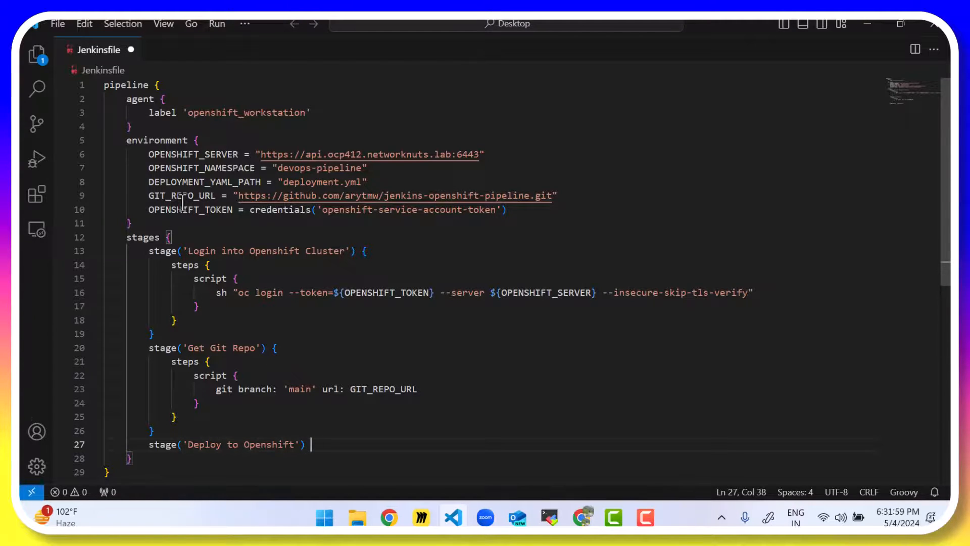
pyautogui.write('steps {')
pyautogui.write('script {')
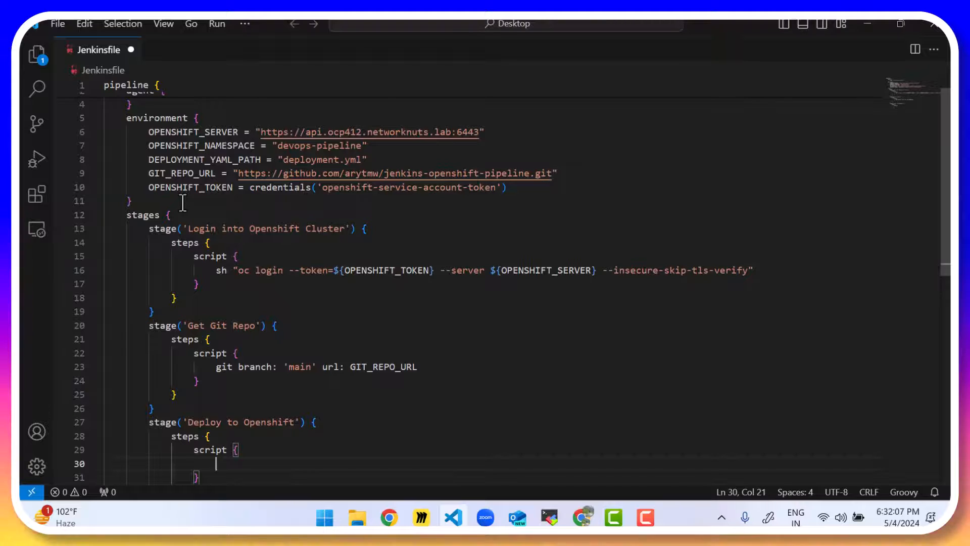
pyautogui.write('sh ""')
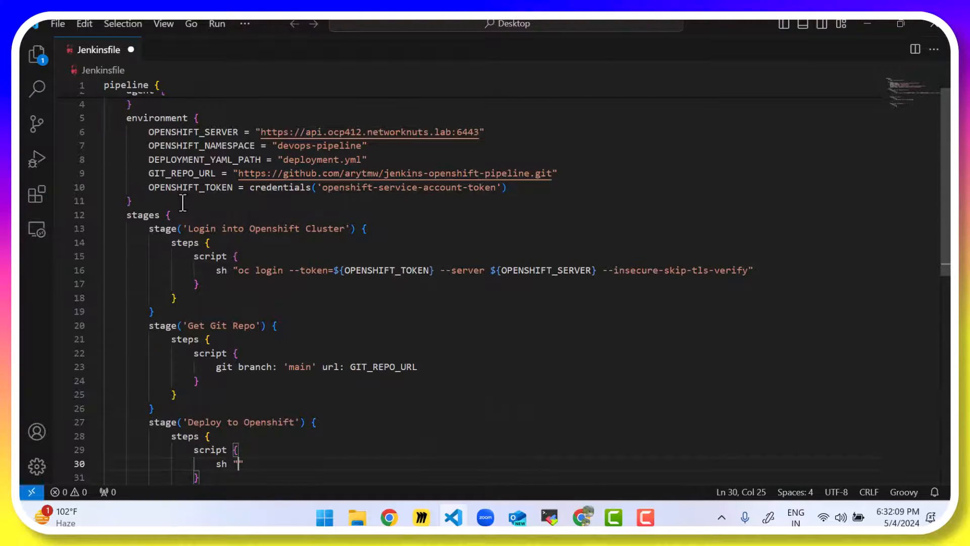
# Step: Write oc apply -f ${DEPLOYMENT_YAML_PATH} -n ${OPENSHIFT_NAMESPACE} as the sh command
pyautogui.write('oc apply -f')
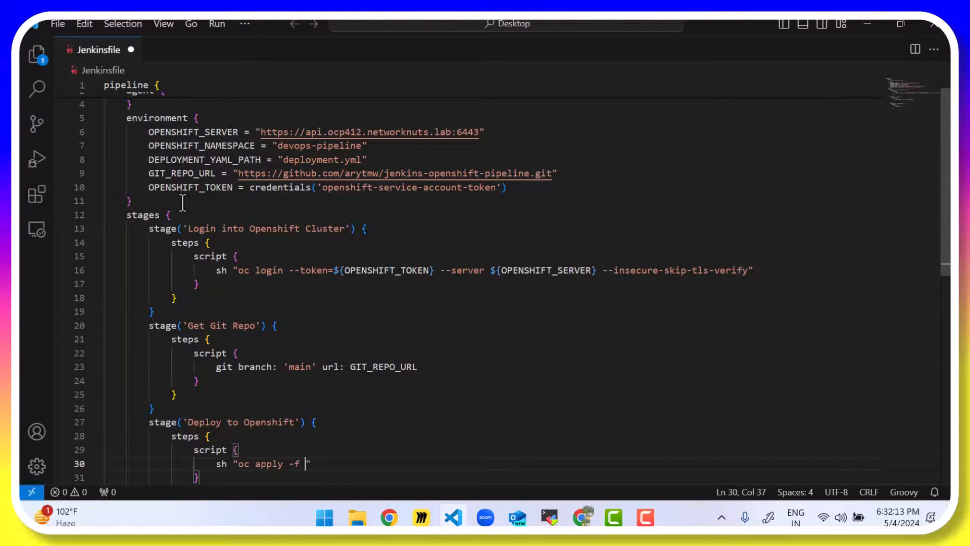
pyautogui.write('{}')
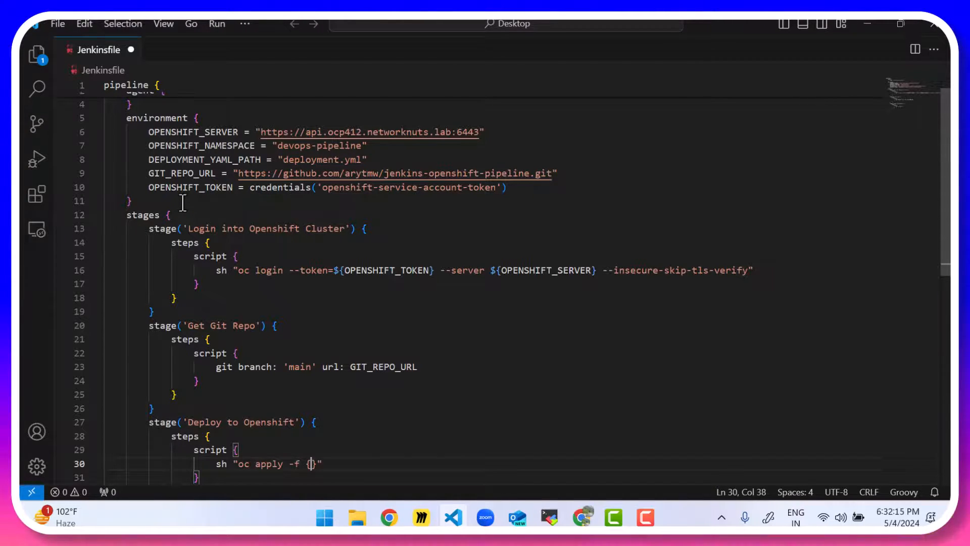
pyautogui.write('$')
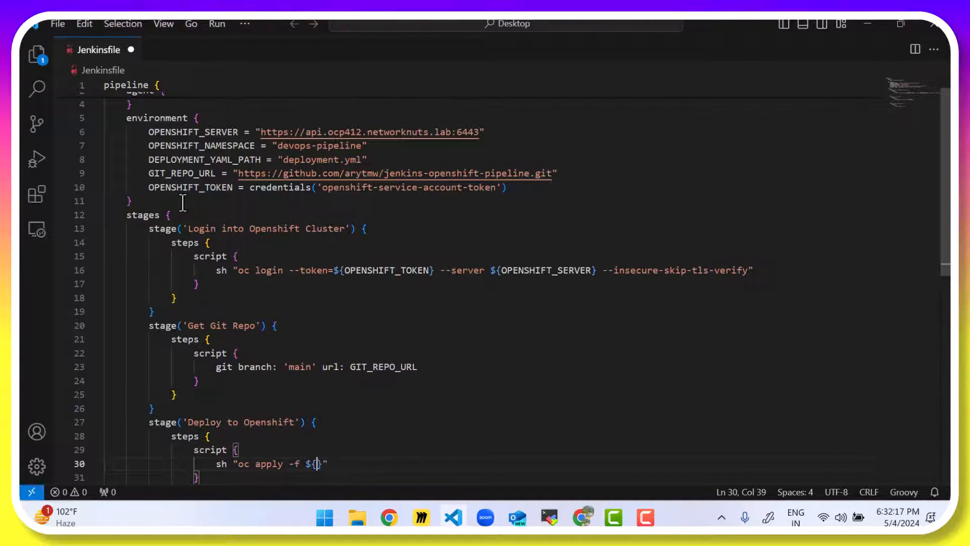
pyautogui.write('DEPLOYMENT_YAML_PATH} -n {')
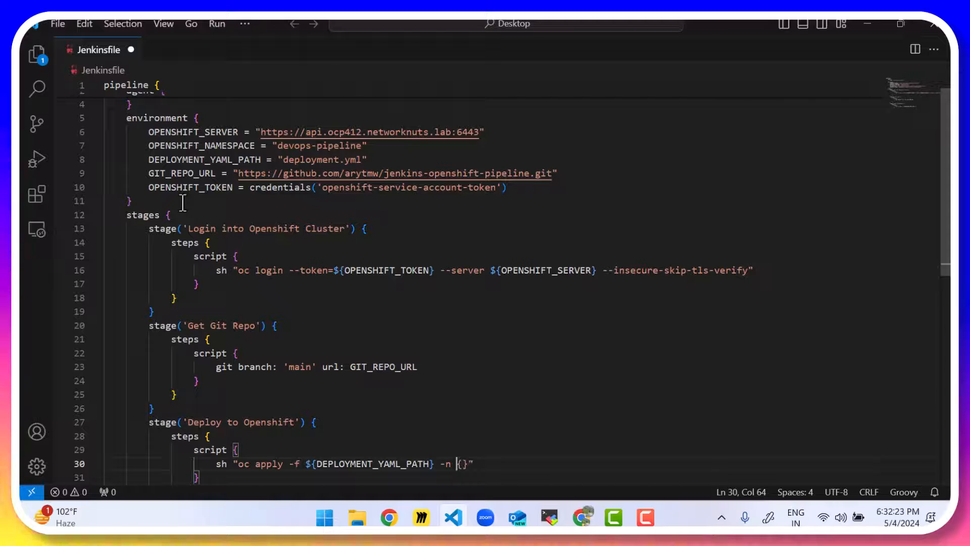
pyautogui.write('OPENS')
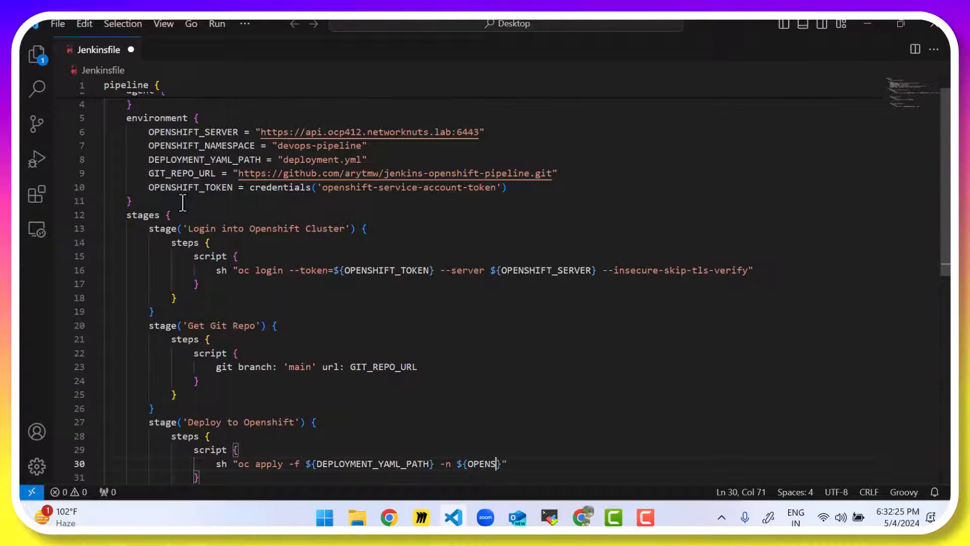
pyautogui.write('HIFT_NAMESPACE')
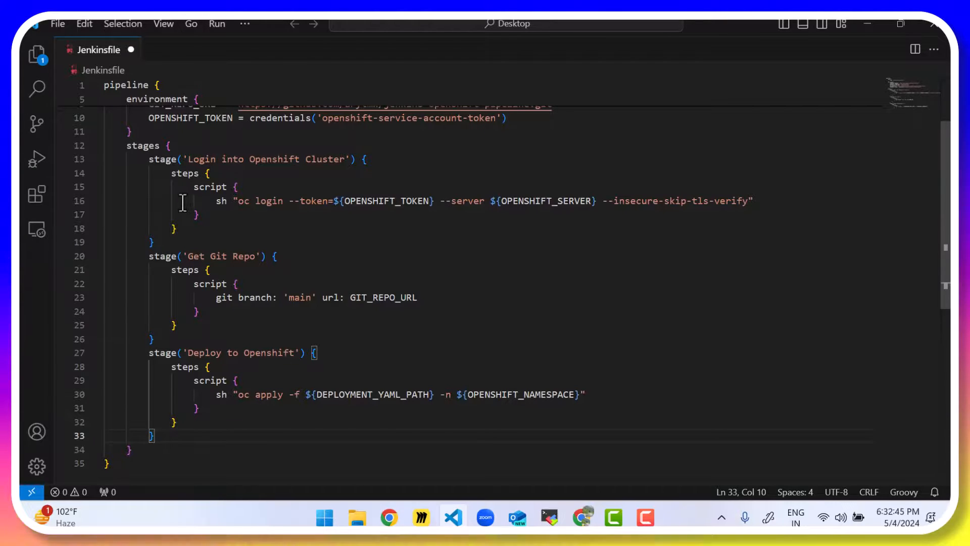
pyautogui.moveTo(475, 365)
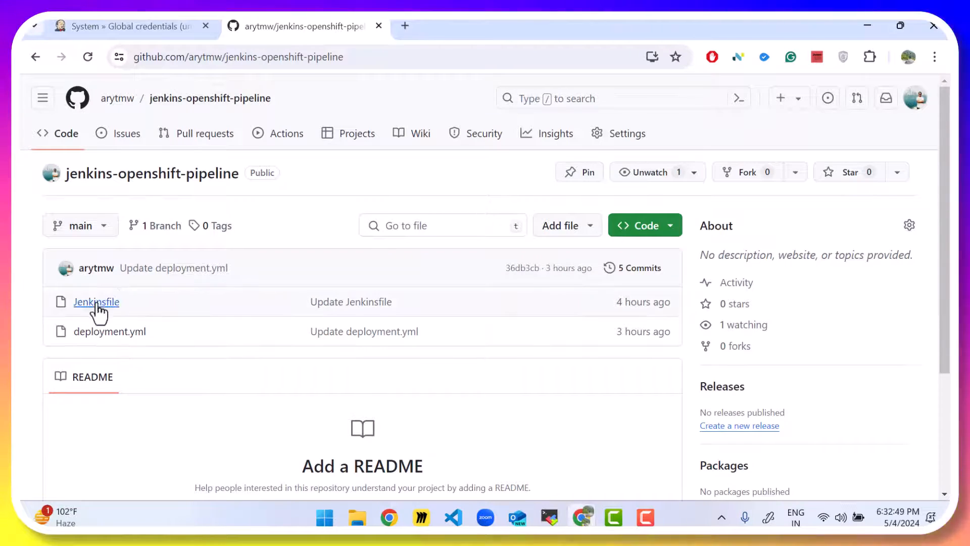
# Step: View the repository's existing 40-line Jenkinsfile on GitHub
pyautogui.click(96, 302)
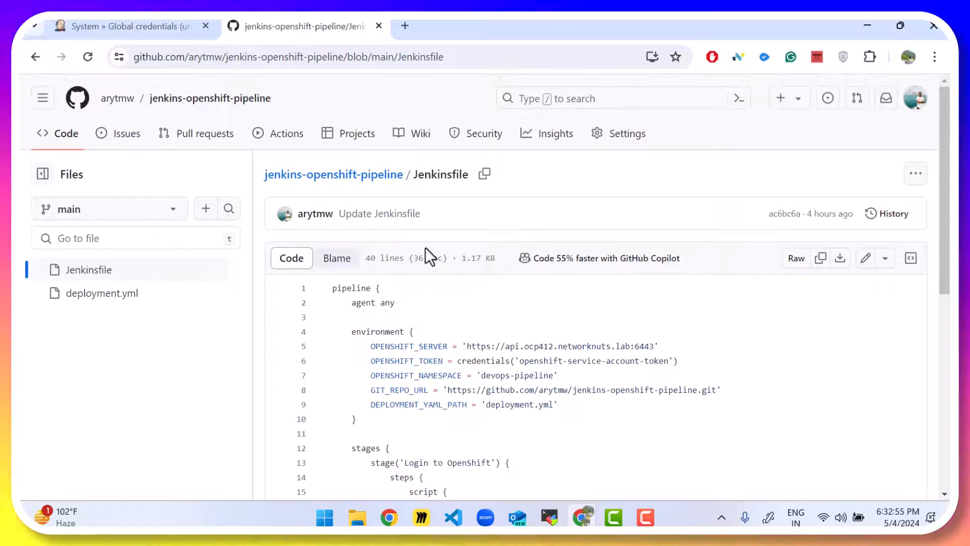
# Step: Create a new Pipeline item named jenkins-openshift-pipeline from the Jenkins dashboard
pyautogui.click(123, 26)
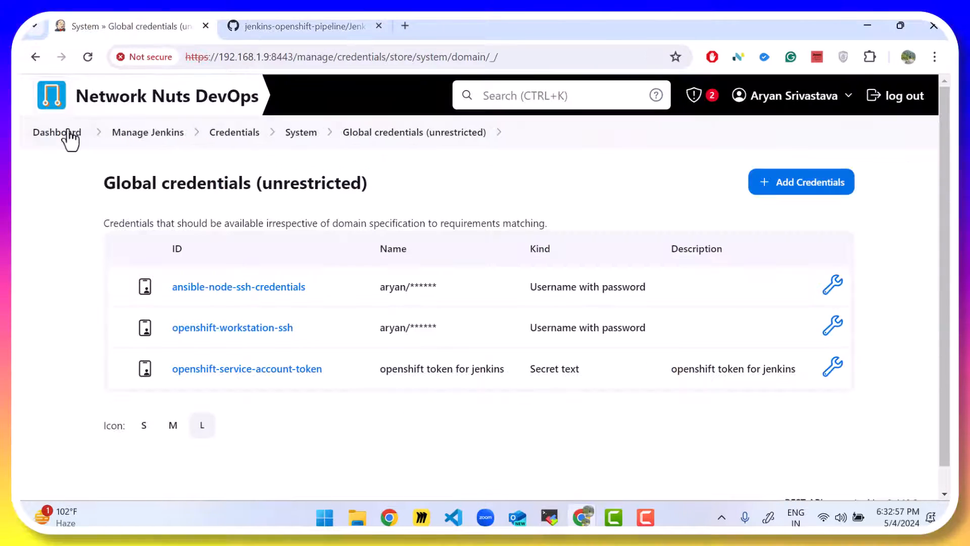
pyautogui.click(56, 131)
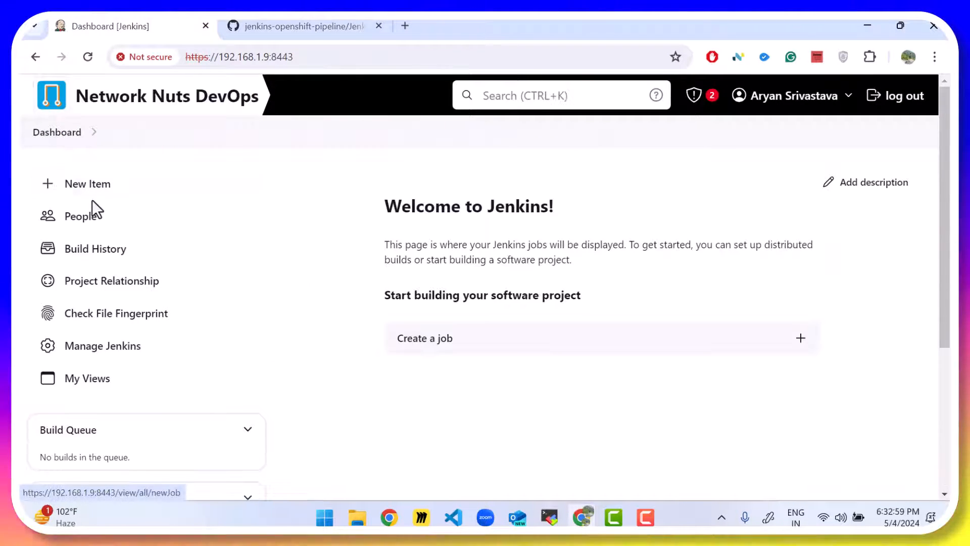
pyautogui.write('jenkins-opens')
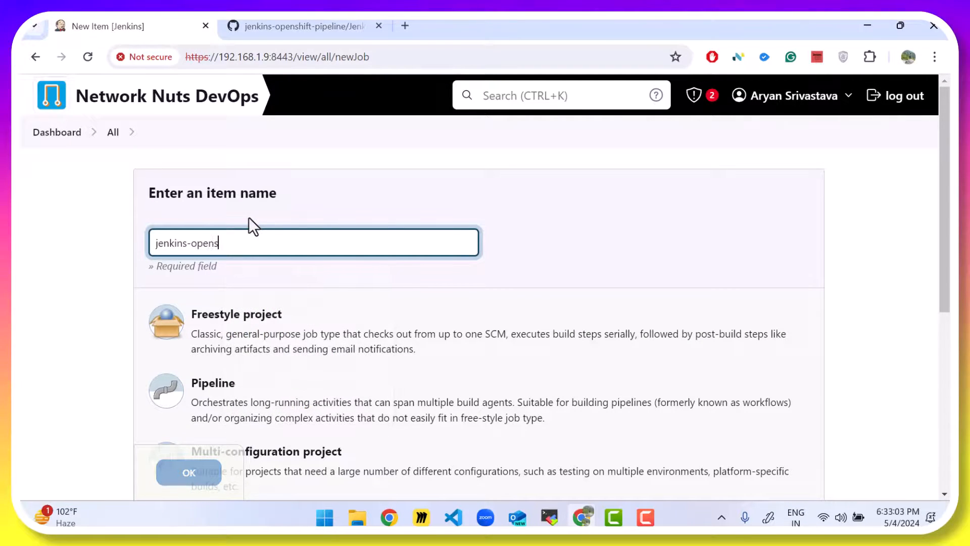
pyautogui.write('hift-pipeline')
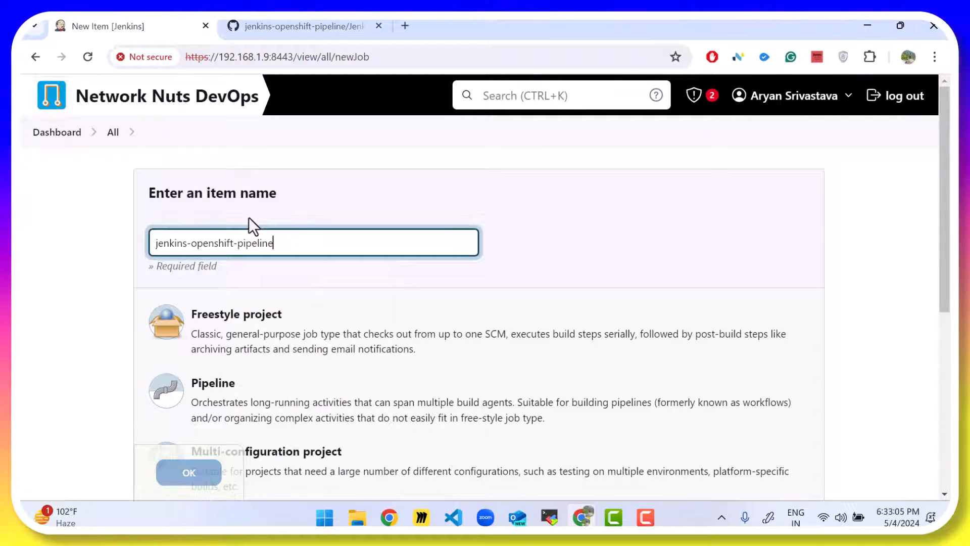
pyautogui.scroll(-3)
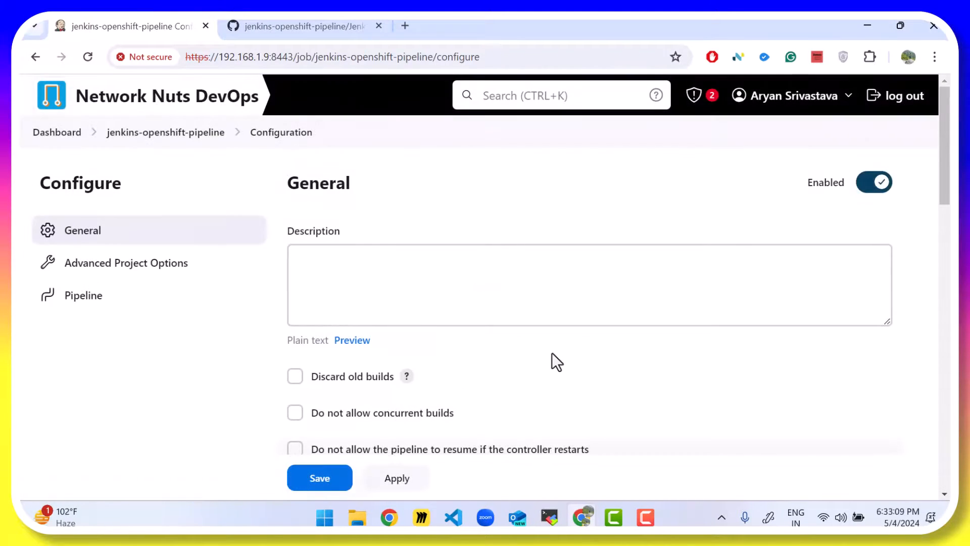
# Step: Set the pipeline definition to 'Pipeline script from SCM' with Git as the SCM
pyautogui.click(84, 295)
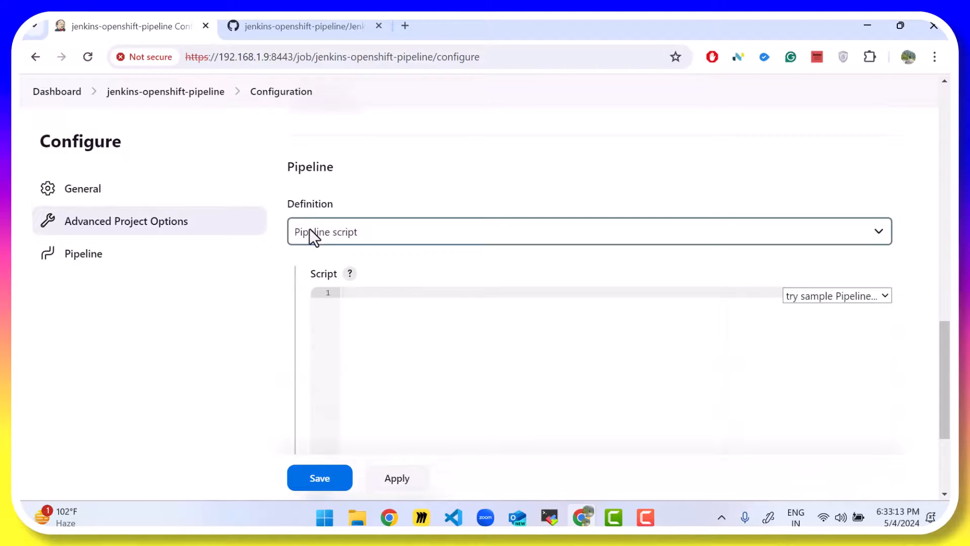
pyautogui.click(588, 231)
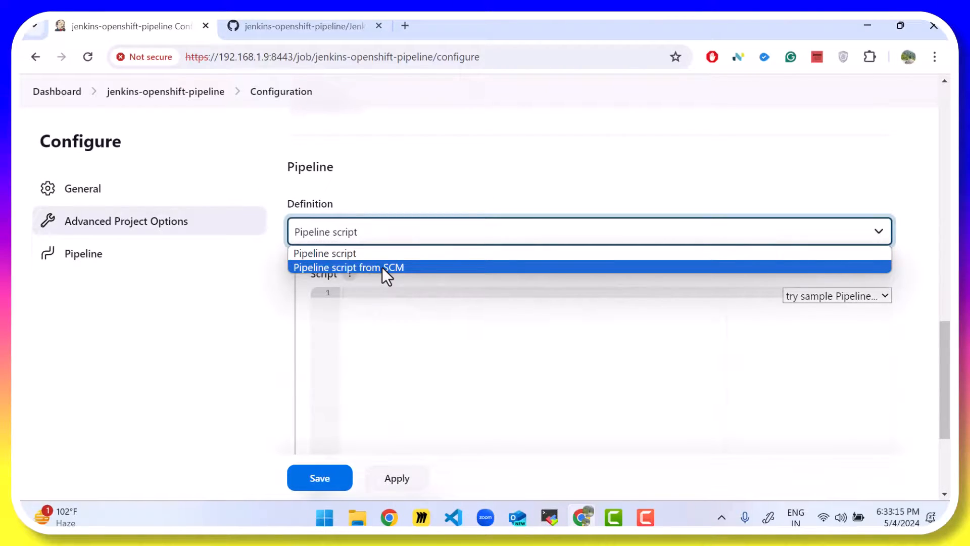
pyautogui.click(348, 267)
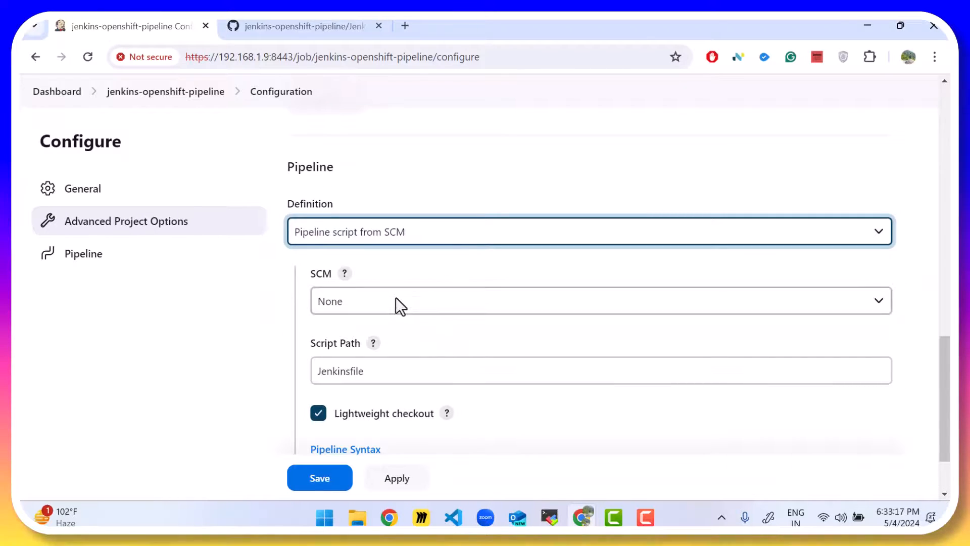
pyautogui.click(597, 301)
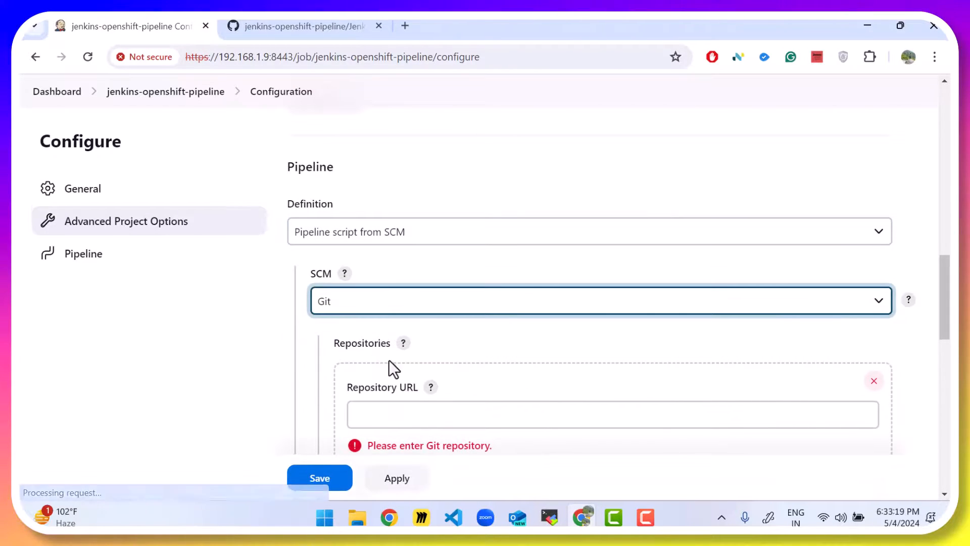
# Step: Point the job at the GitHub repo's clone URL on branch */main and save it
pyautogui.click(297, 26)
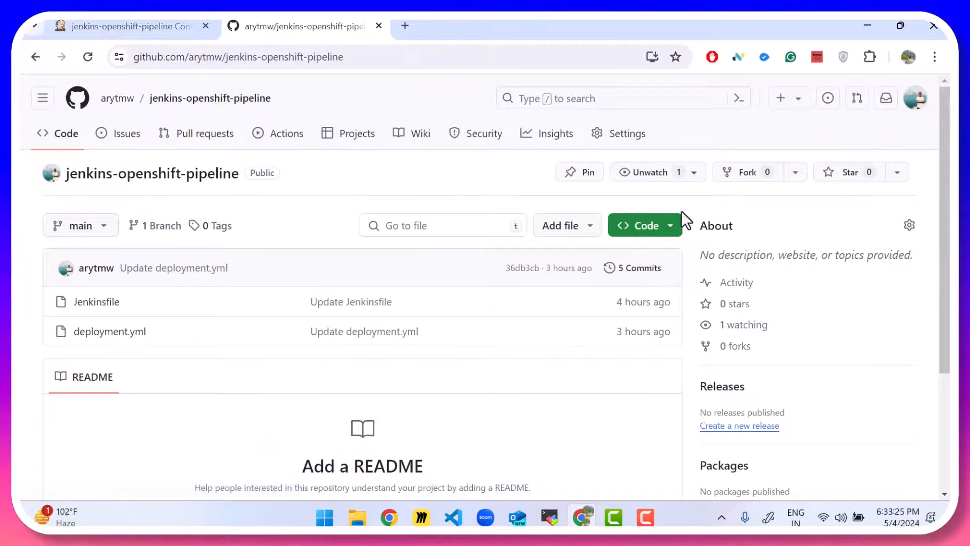
pyautogui.click(638, 226)
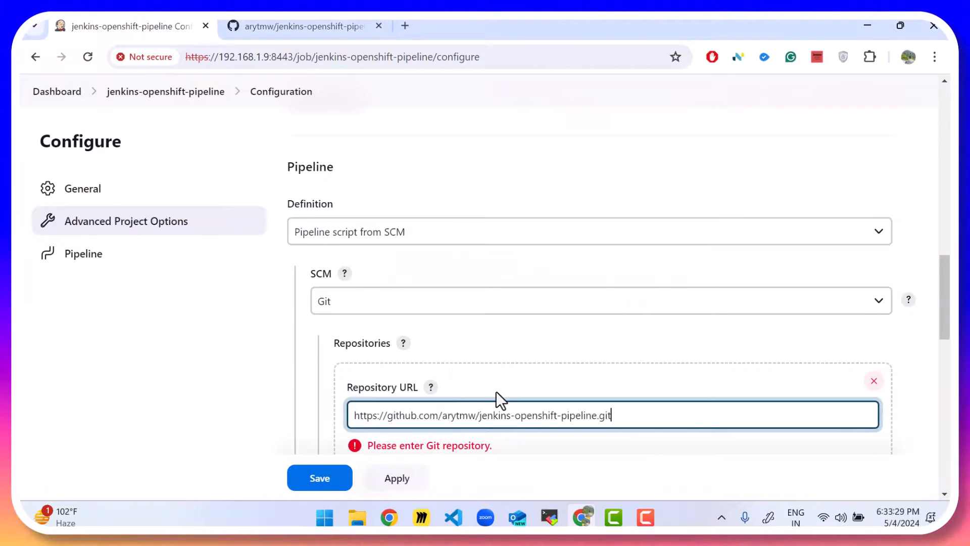
pyautogui.scroll(-3)
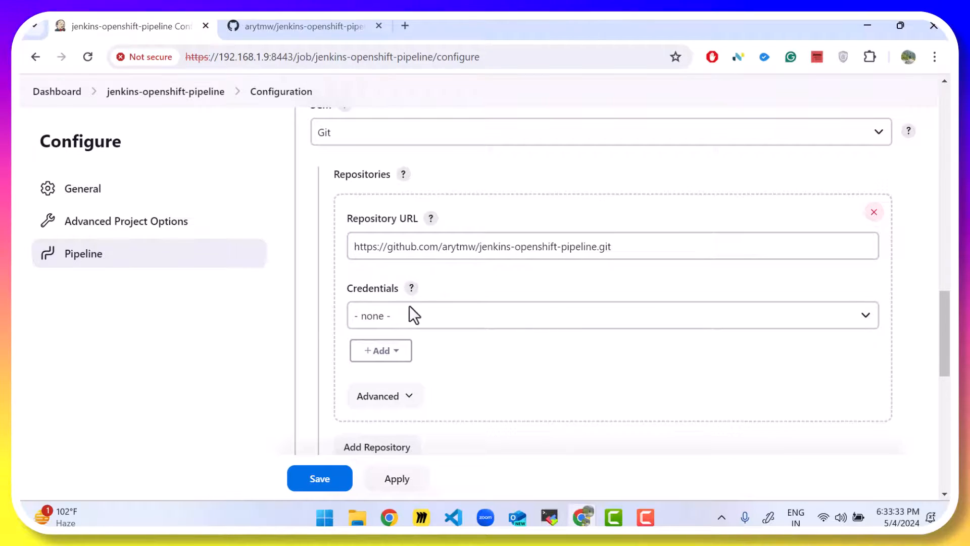
pyautogui.scroll(-3)
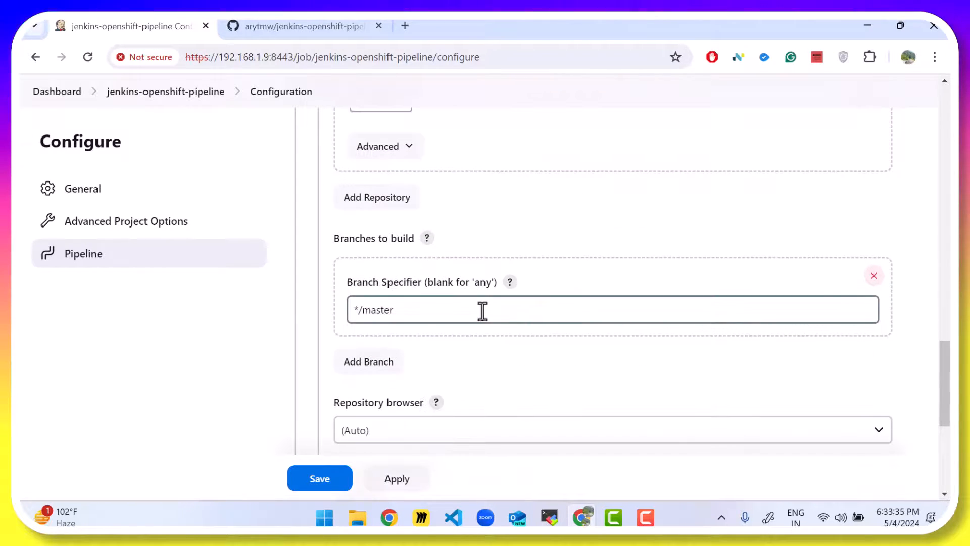
pyautogui.write('*/main')
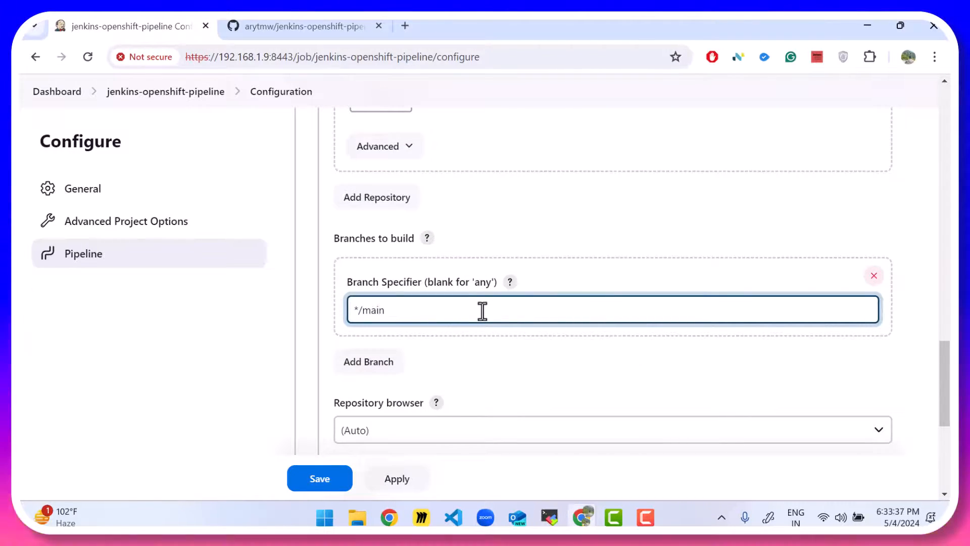
pyautogui.scroll(-3)
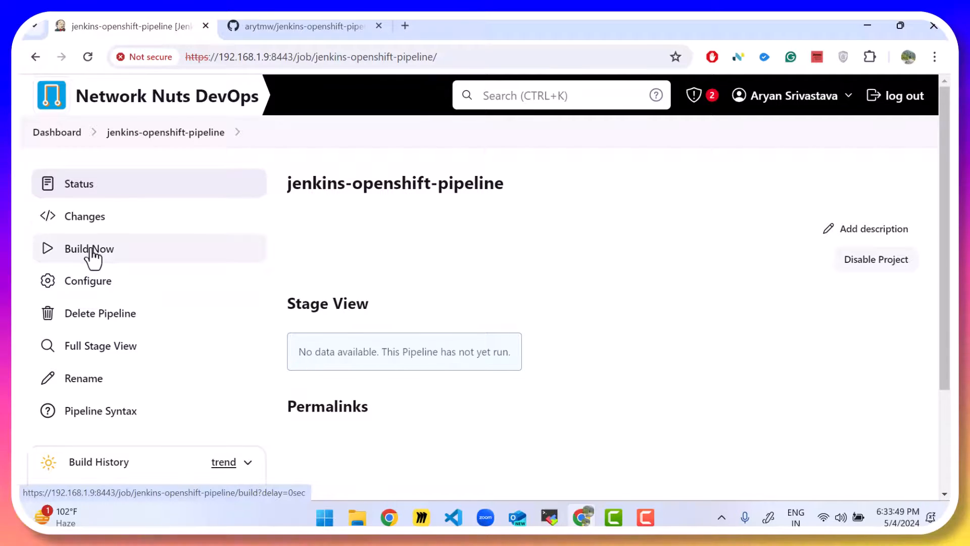
# Step: Run build #1 and find the deployment.yml line 55 YAML parse error in its console output
pyautogui.click(89, 248)
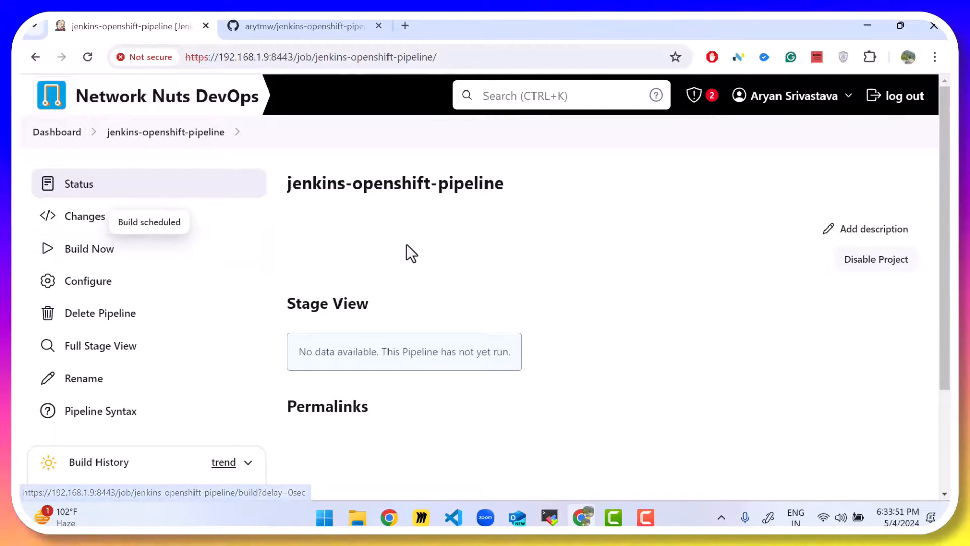
pyautogui.scroll(-3)
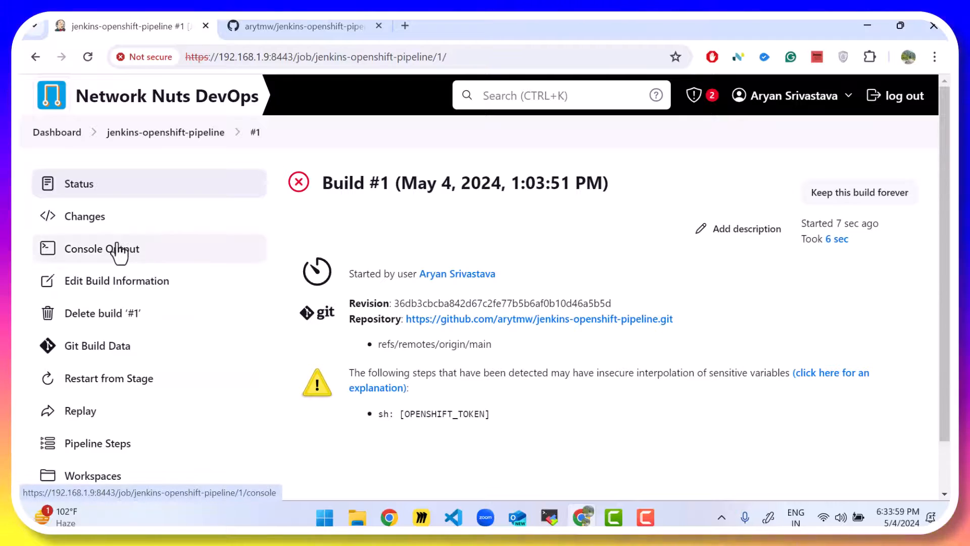
pyautogui.click(101, 249)
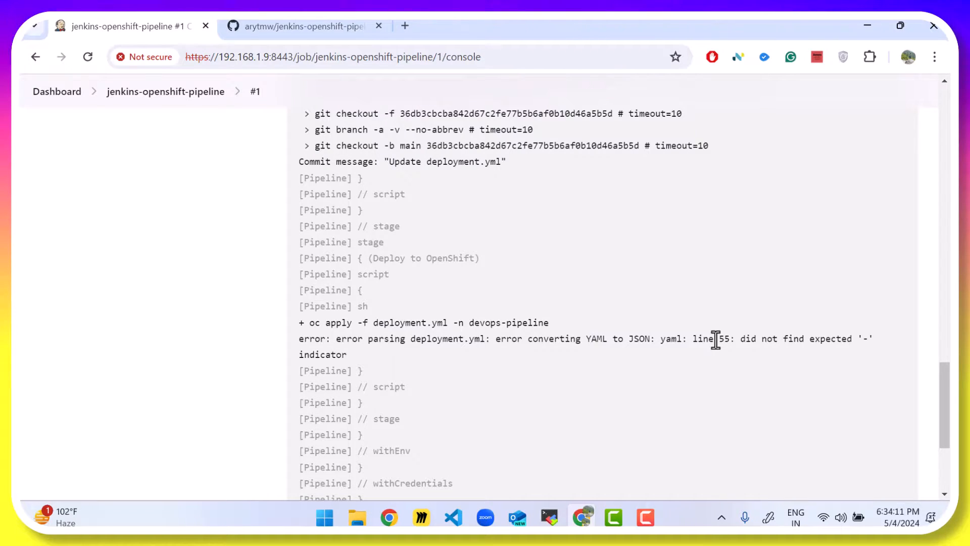
pyautogui.scroll(3)
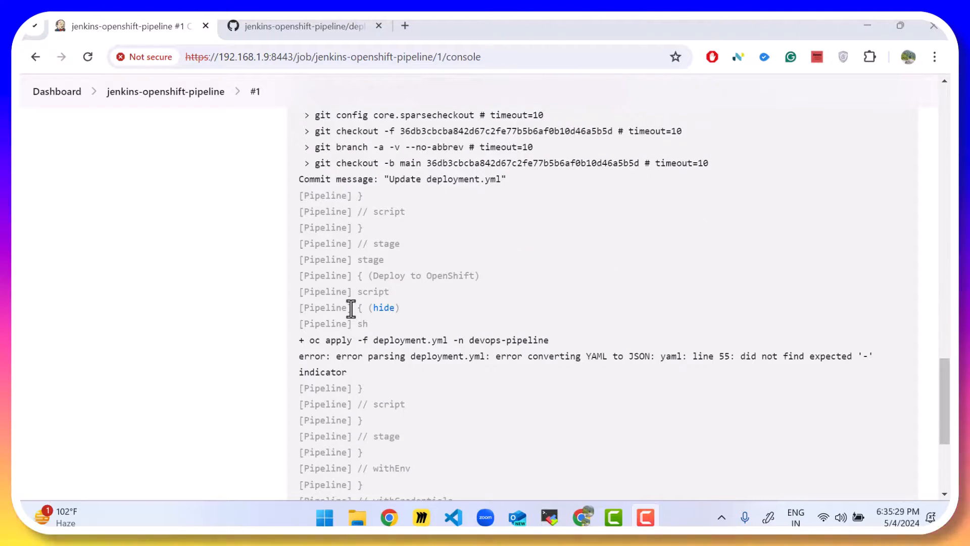
pyautogui.scroll(-3)
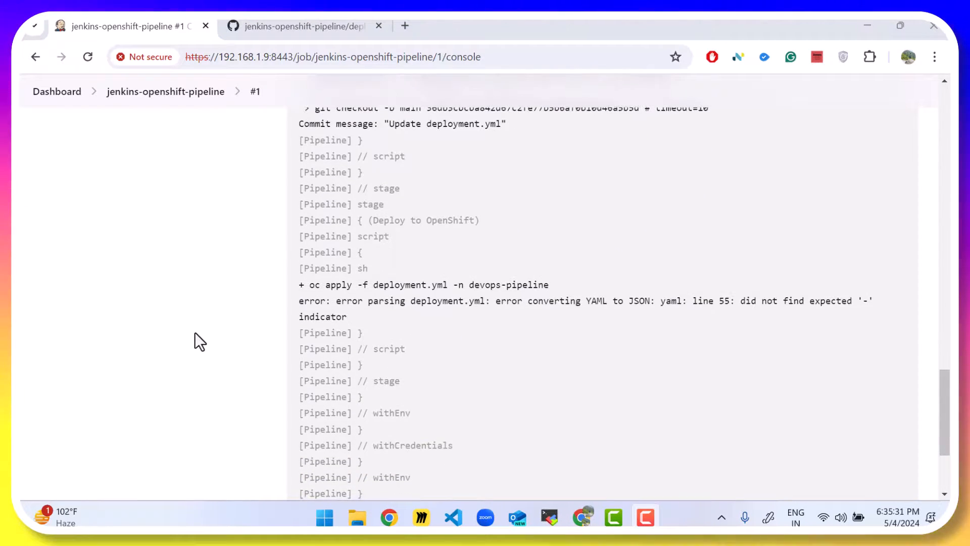
pyautogui.moveTo(198, 261)
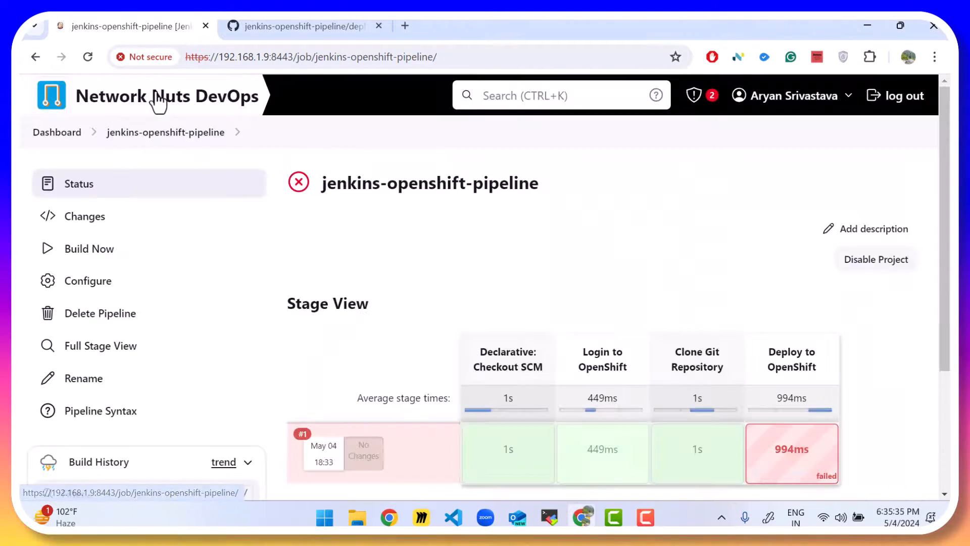
# Step: Run build #2 and confirm its console shows webserver deployment and service created, ending in SUCCESS
pyautogui.click(89, 249)
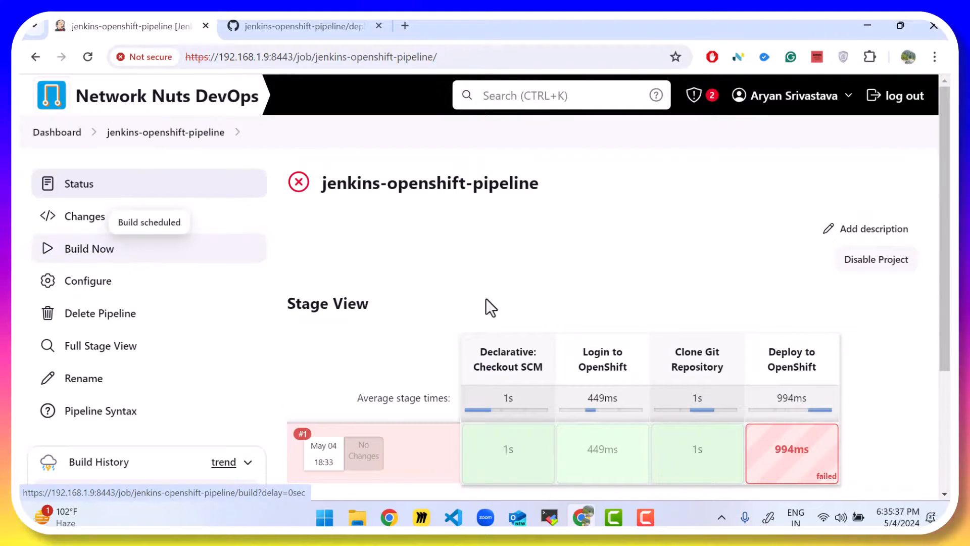
pyautogui.scroll(-3)
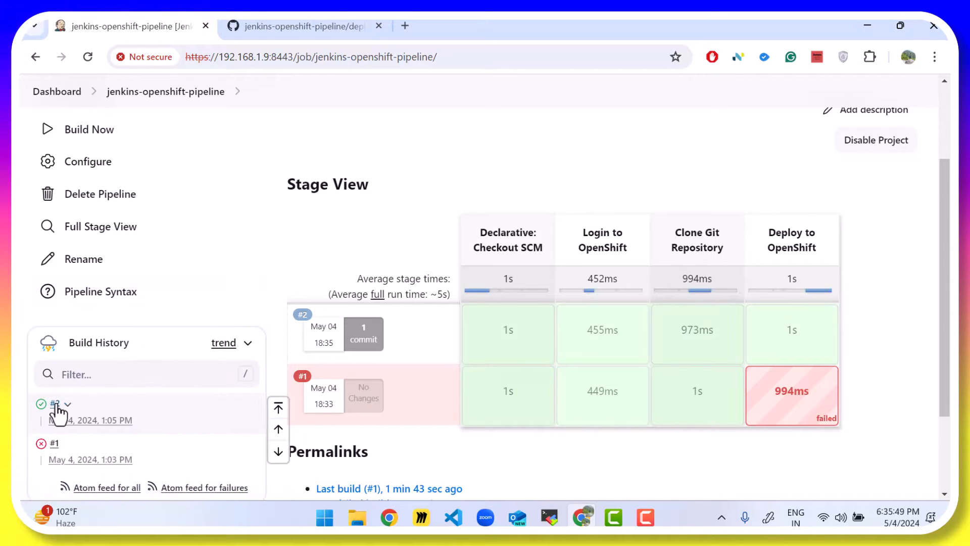
pyautogui.click(55, 420)
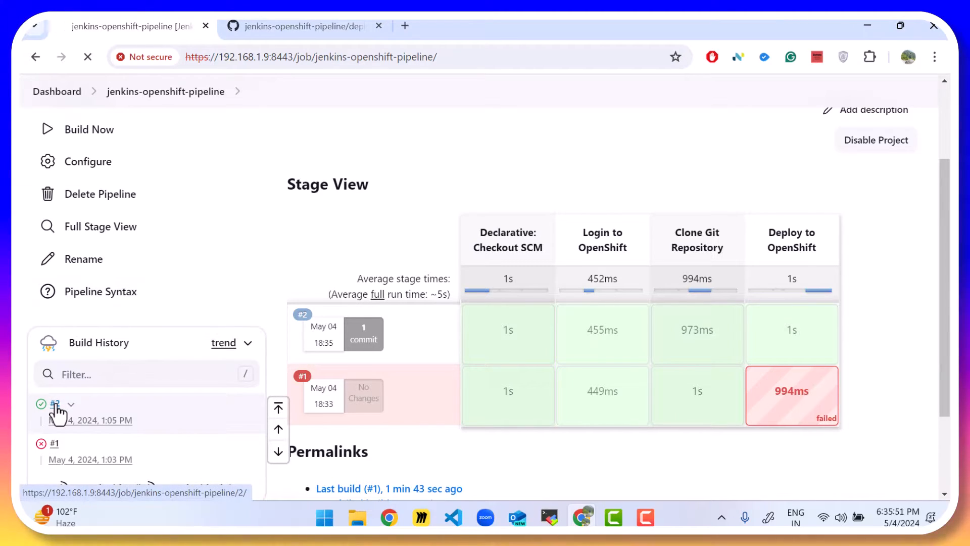
pyautogui.click(55, 404)
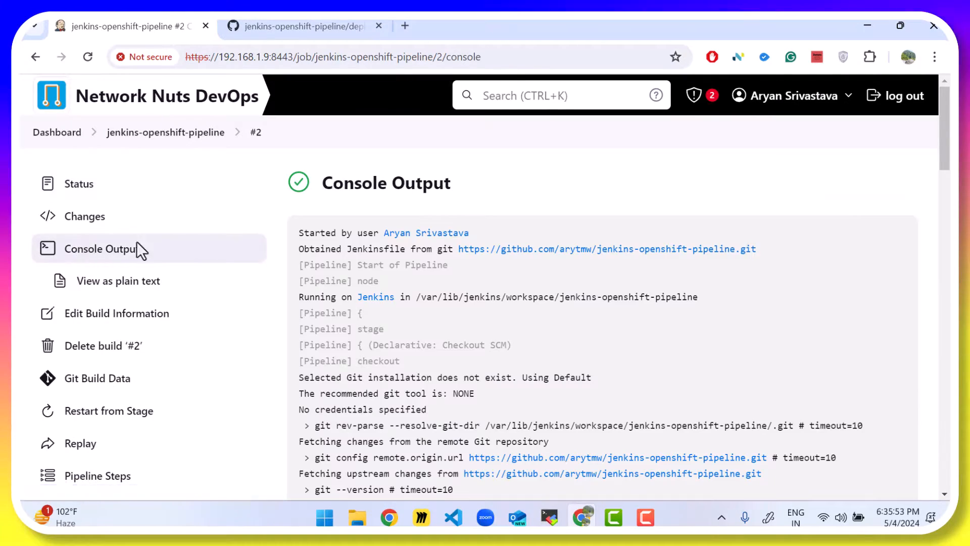
pyautogui.scroll(-3)
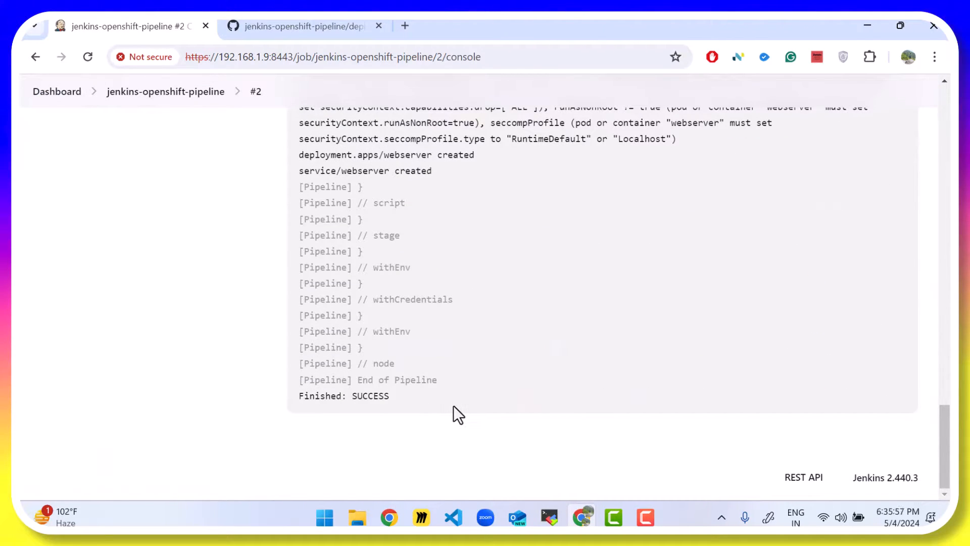
# Step: Run 'oc get all' in the OpenShift client terminal to confirm the webserver pod, service and deployment
pyautogui.click(547, 517)
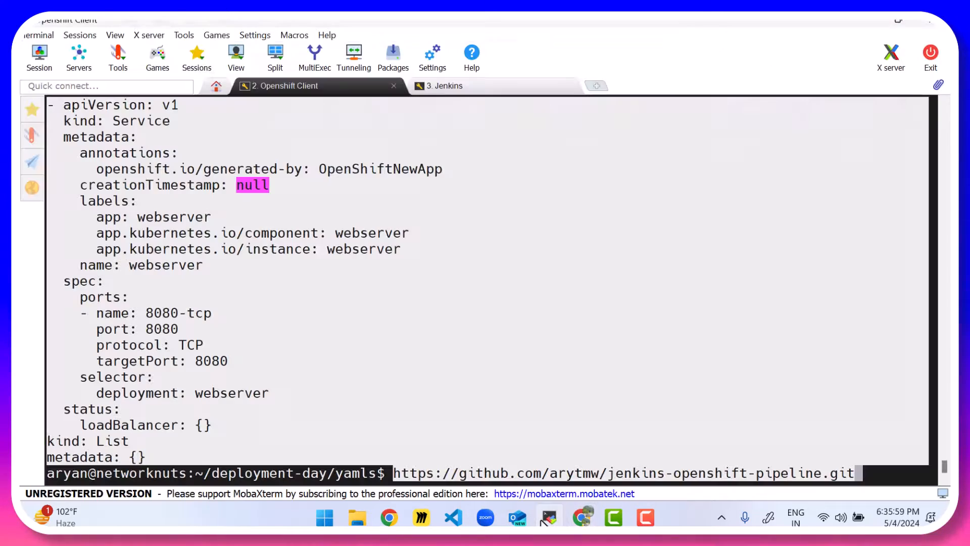
pyautogui.write('cd')
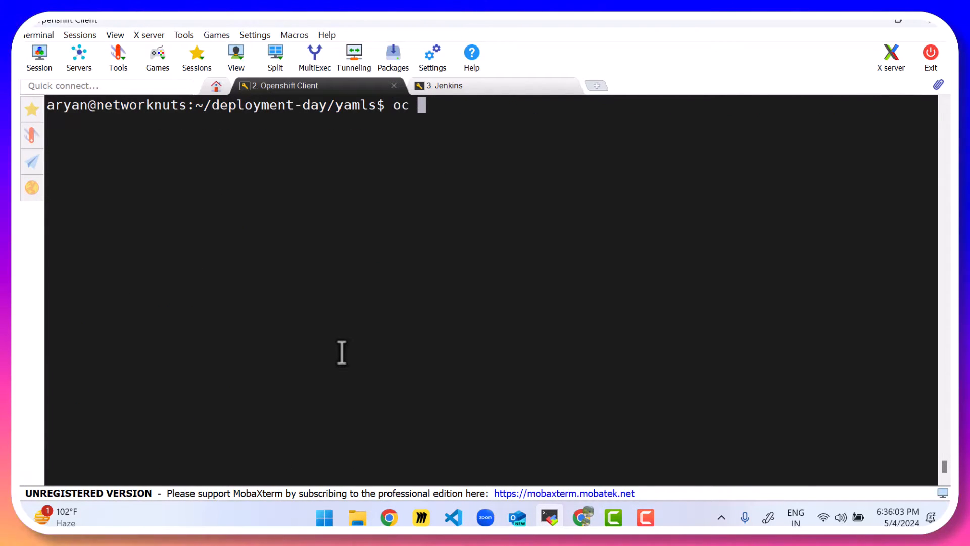
pyautogui.write('get all')
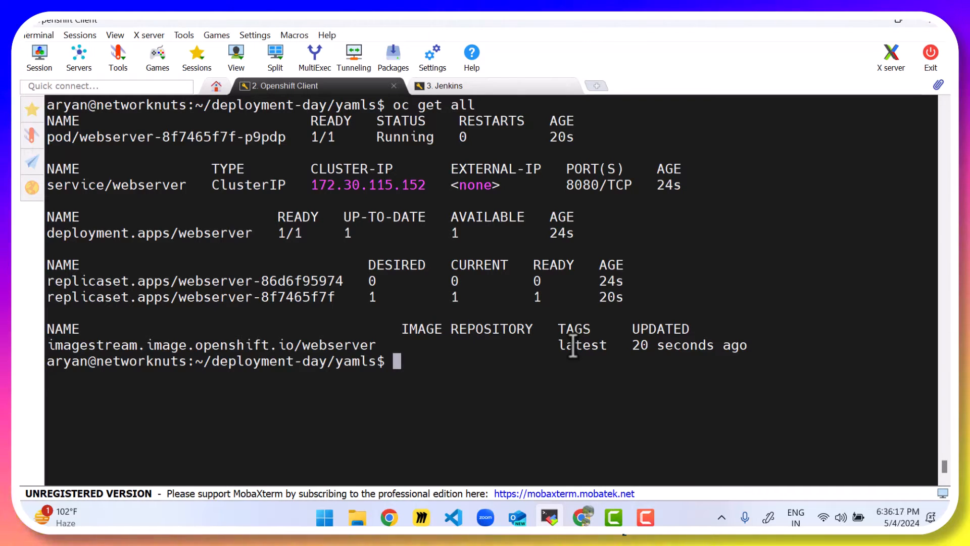
pyautogui.moveTo(570, 344)
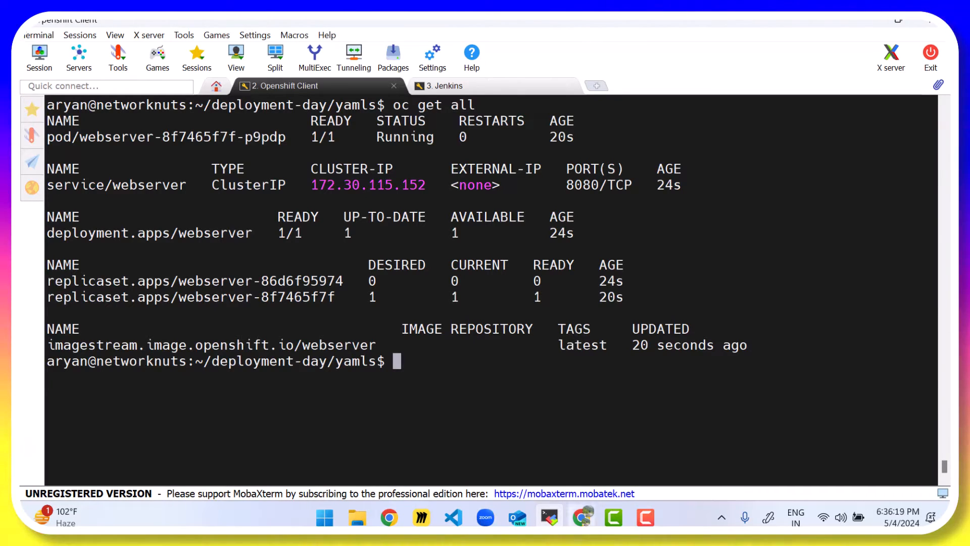
pyautogui.click(420, 517)
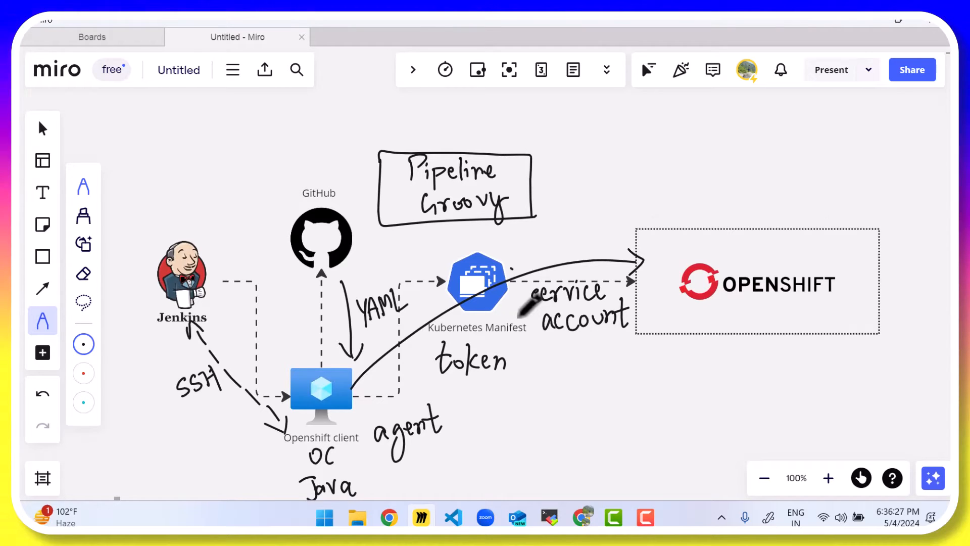
# Step: Draw an arrow from Kubernetes Manifest to a handwritten 'YAML Lint (kuber…)' note
pyautogui.moveTo(508, 266); pyautogui.dragTo(650, 154)
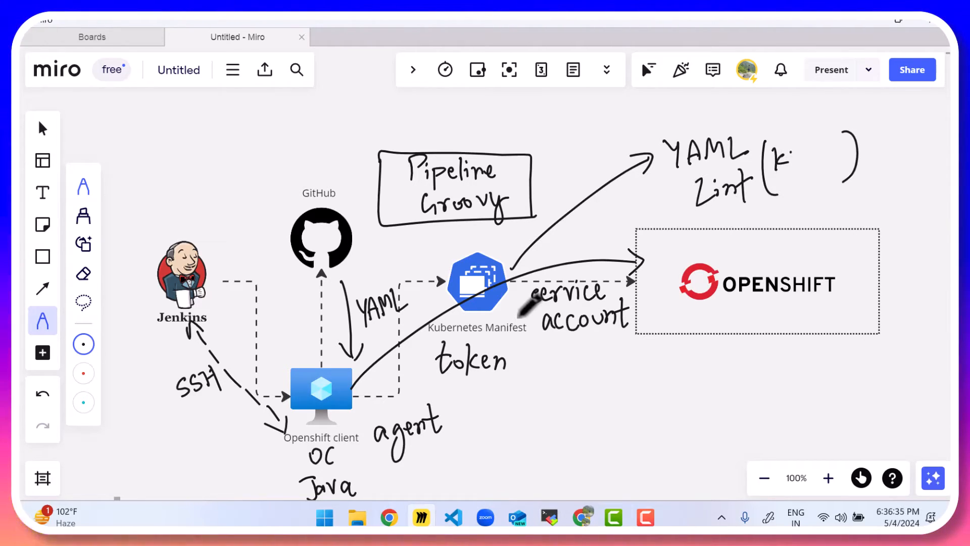
pyautogui.write('kuber.')
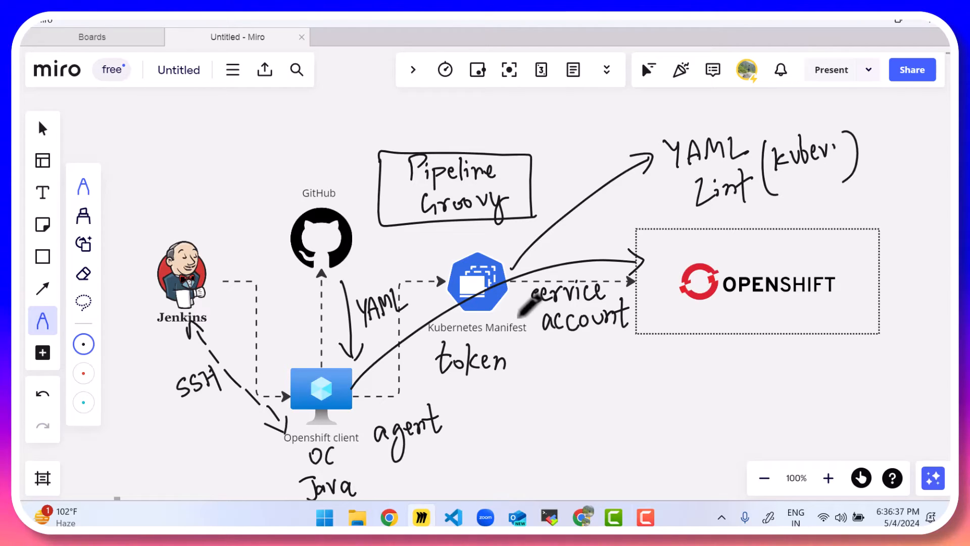